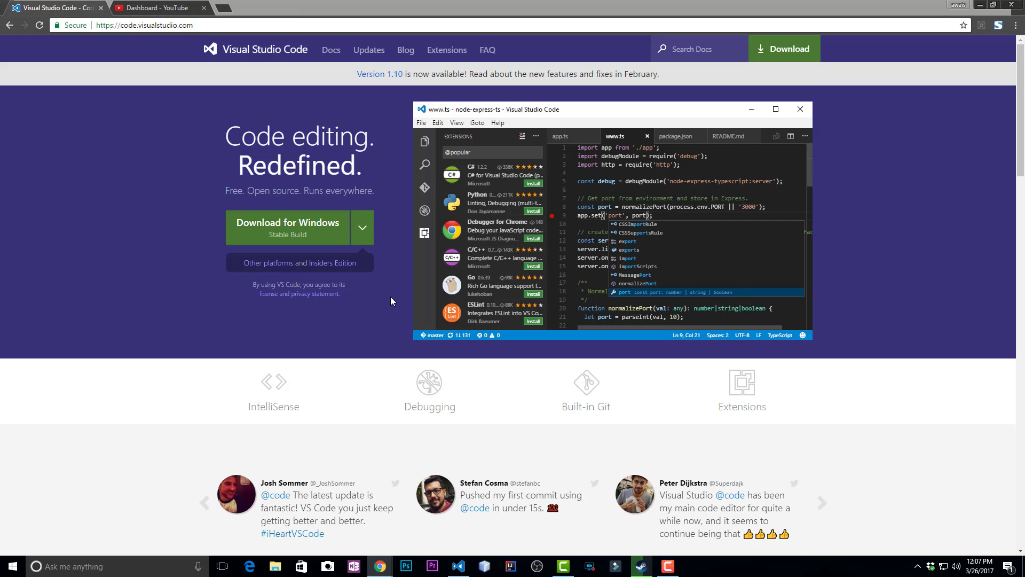
pyautogui.moveTo(324, 211)
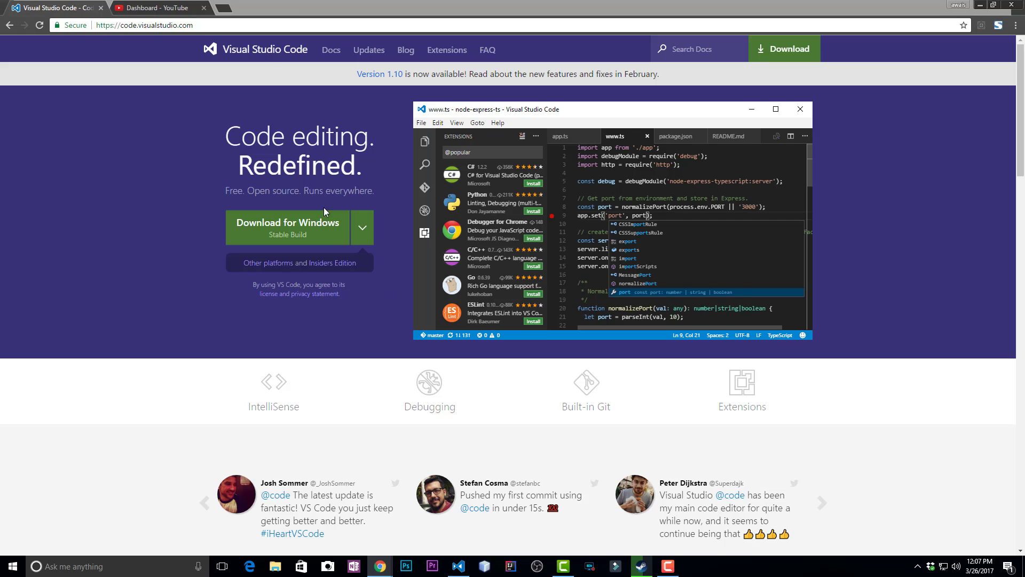
# Bring the Portfolio Web Awais editor window, with index.html, to the front and open File
pyautogui.doubleClick(246, 137)
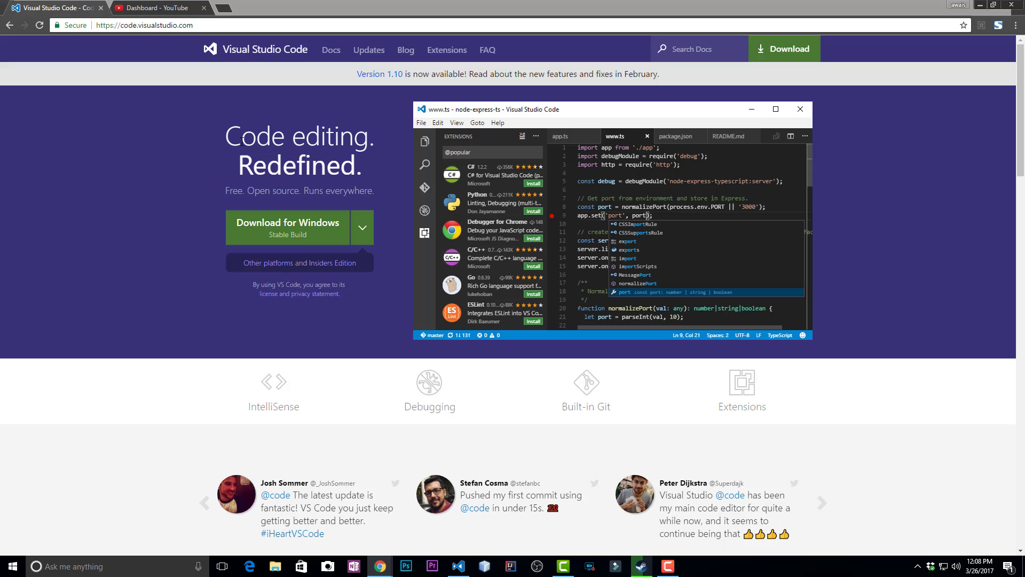
pyautogui.moveTo(647, 169)
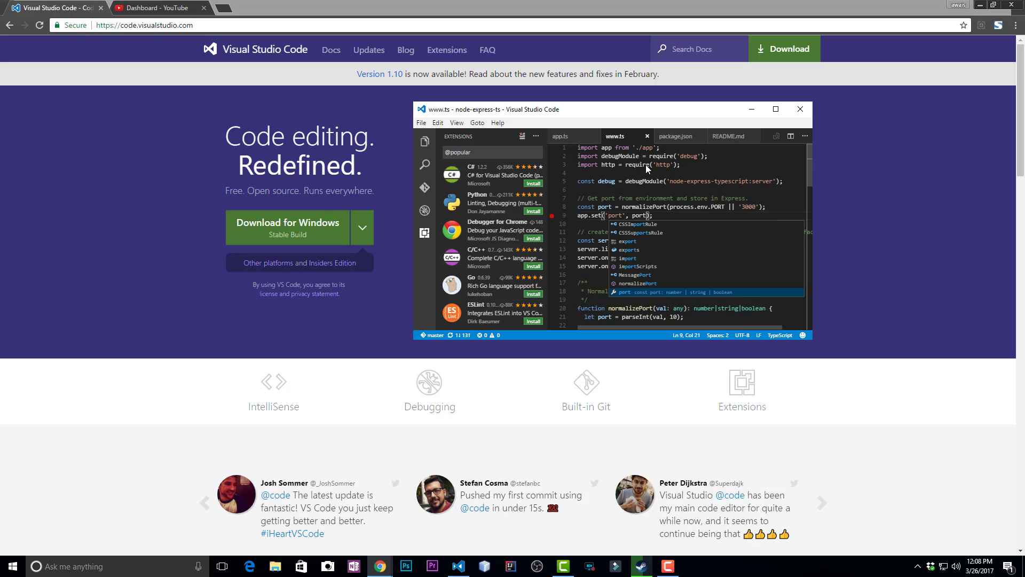
pyautogui.moveTo(399, 195)
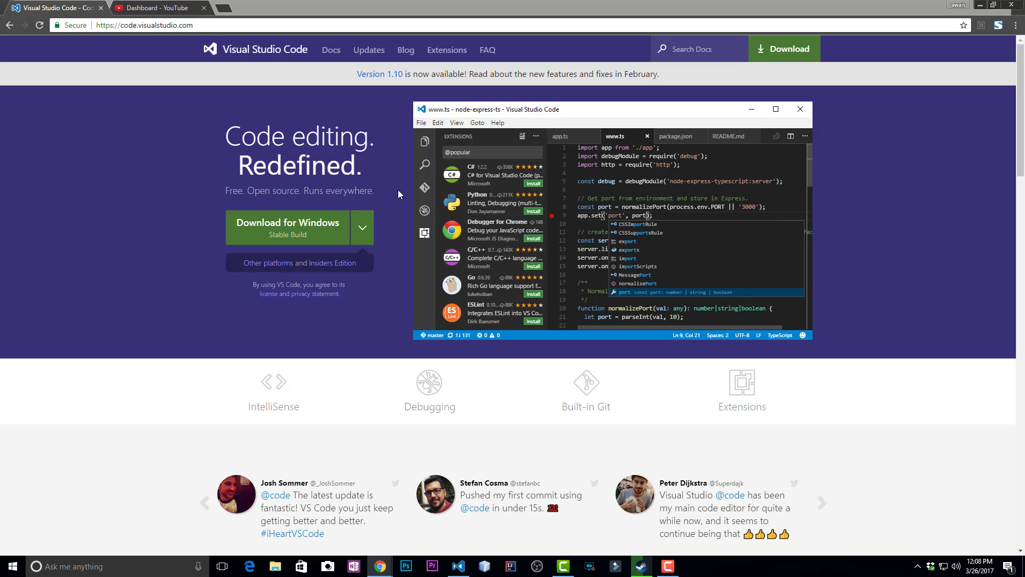
pyautogui.moveTo(239, 153)
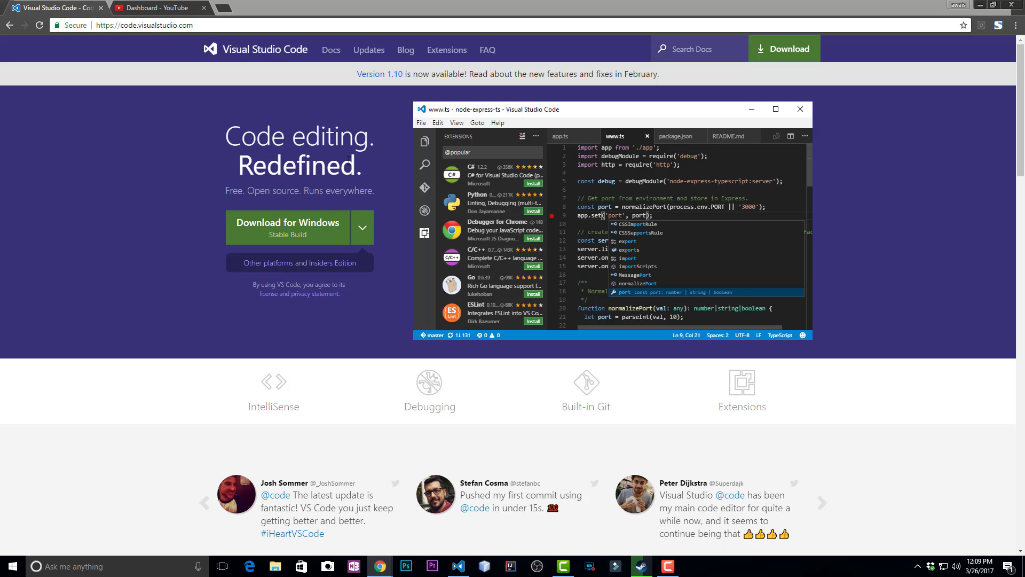
pyautogui.moveTo(185, 51)
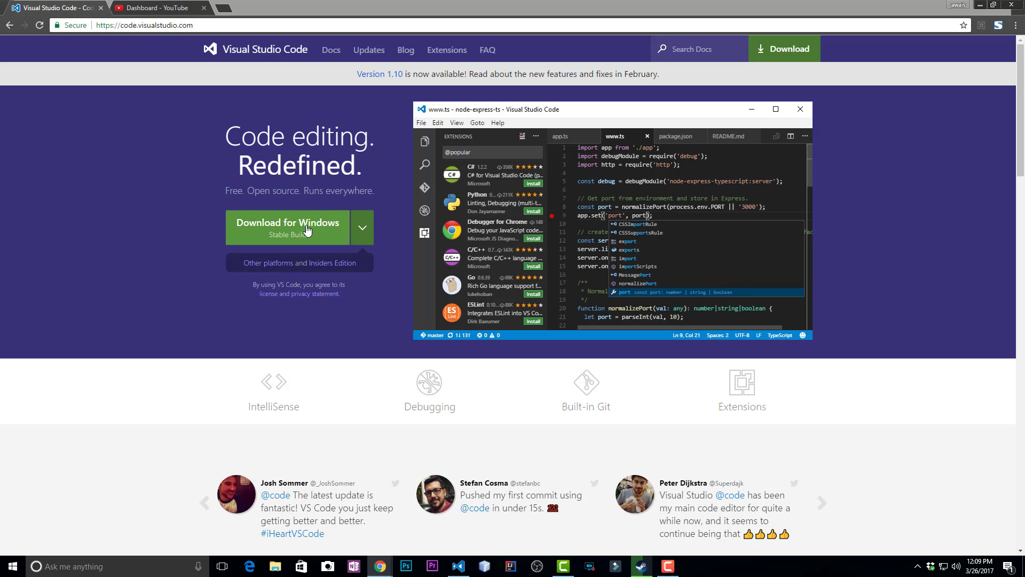
pyautogui.moveTo(419, 258)
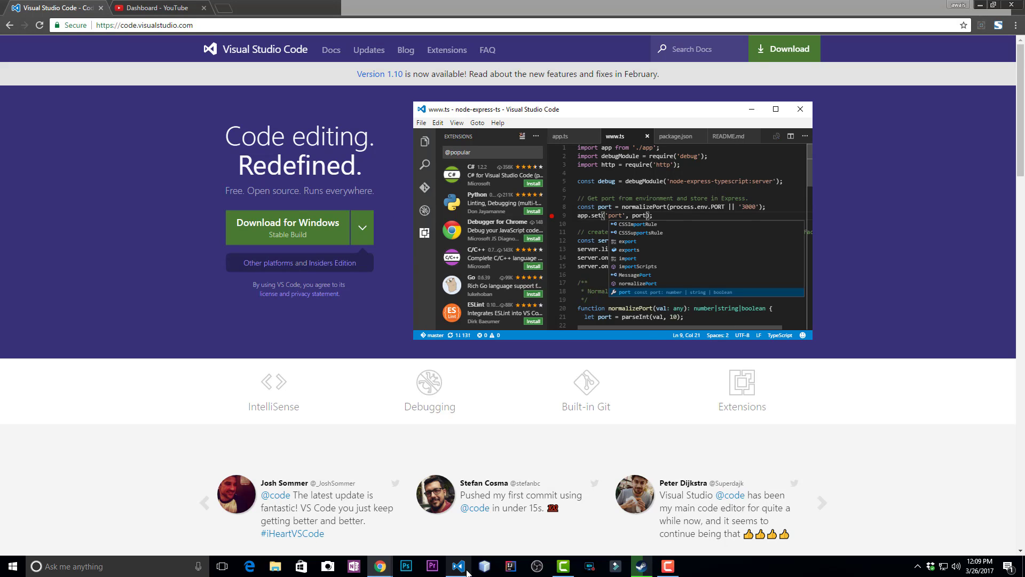
pyautogui.click(458, 566)
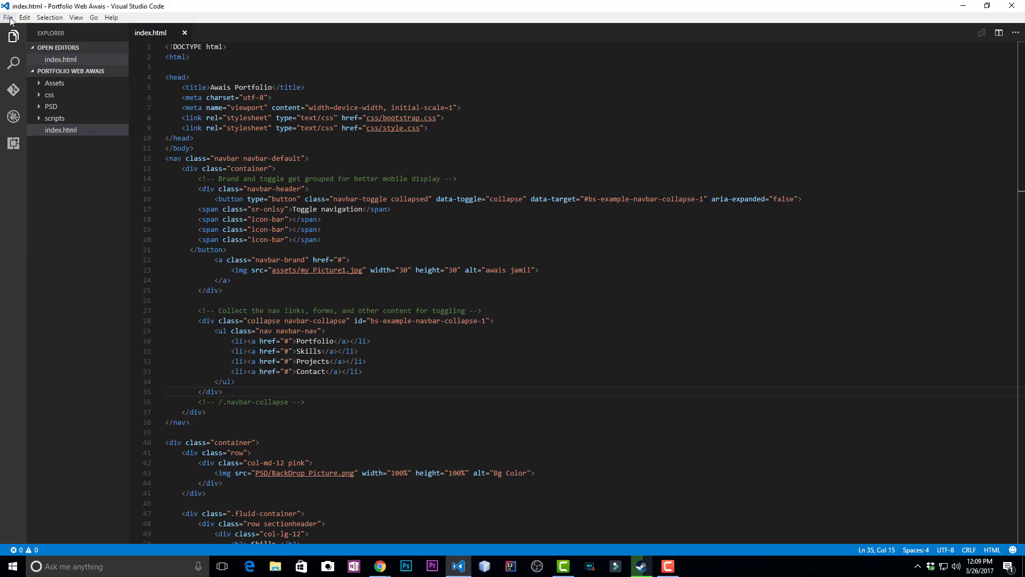
pyautogui.click(8, 17)
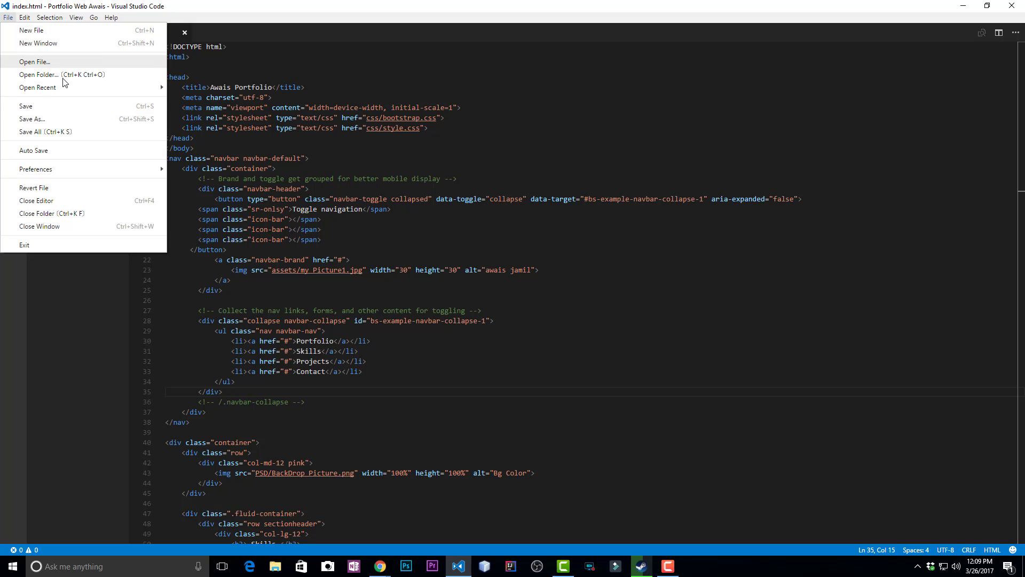
pyautogui.moveTo(59, 151)
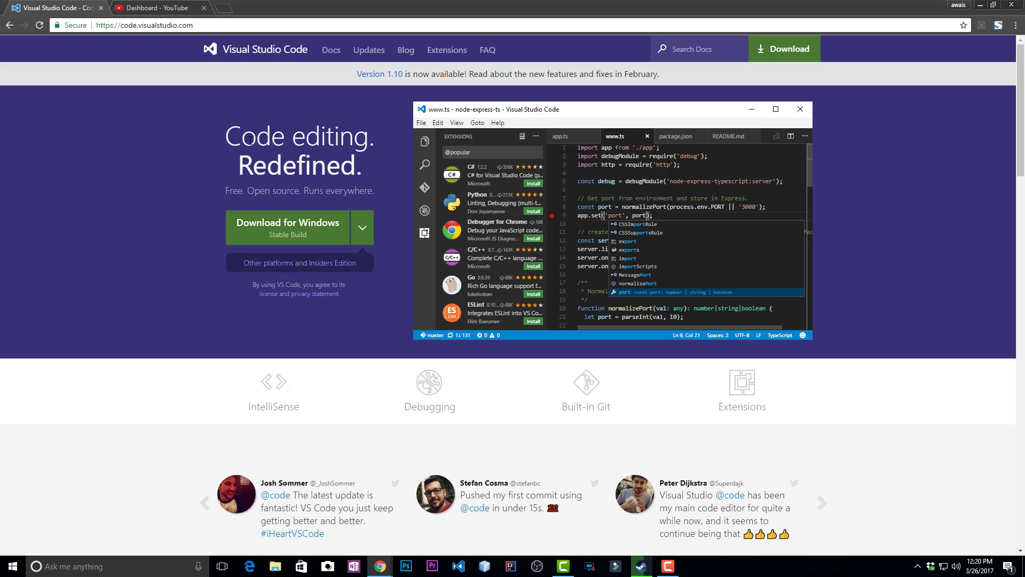
pyautogui.moveTo(224, 136); pyautogui.dragTo(370, 167)
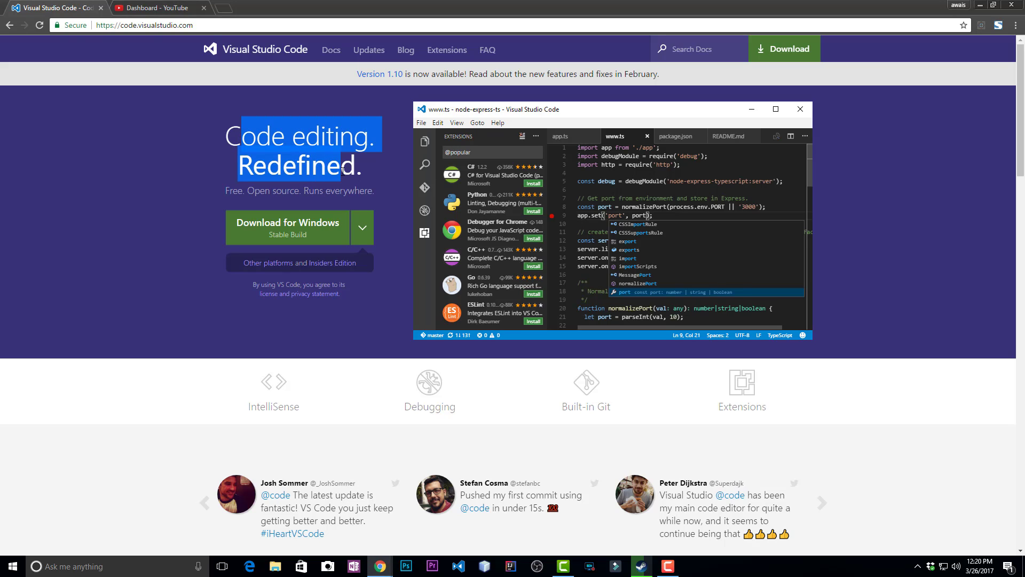
pyautogui.moveTo(346, 171)
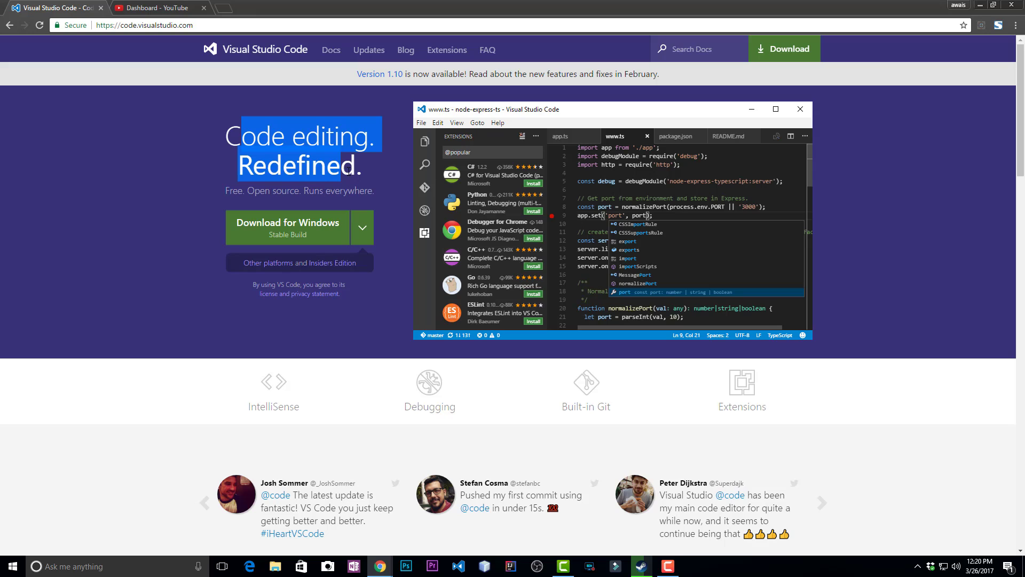
pyautogui.click(344, 171)
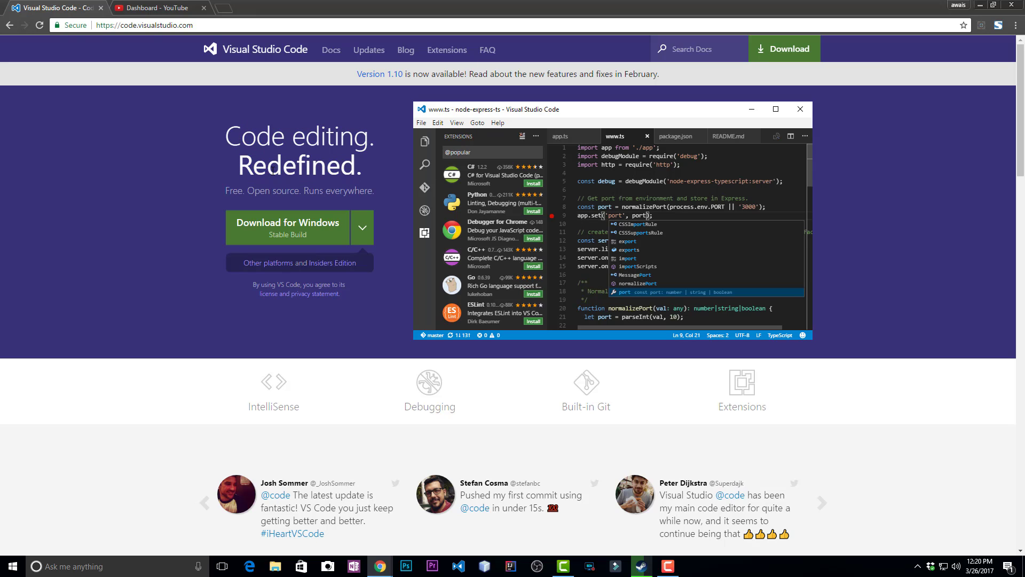
pyautogui.moveTo(336, 168)
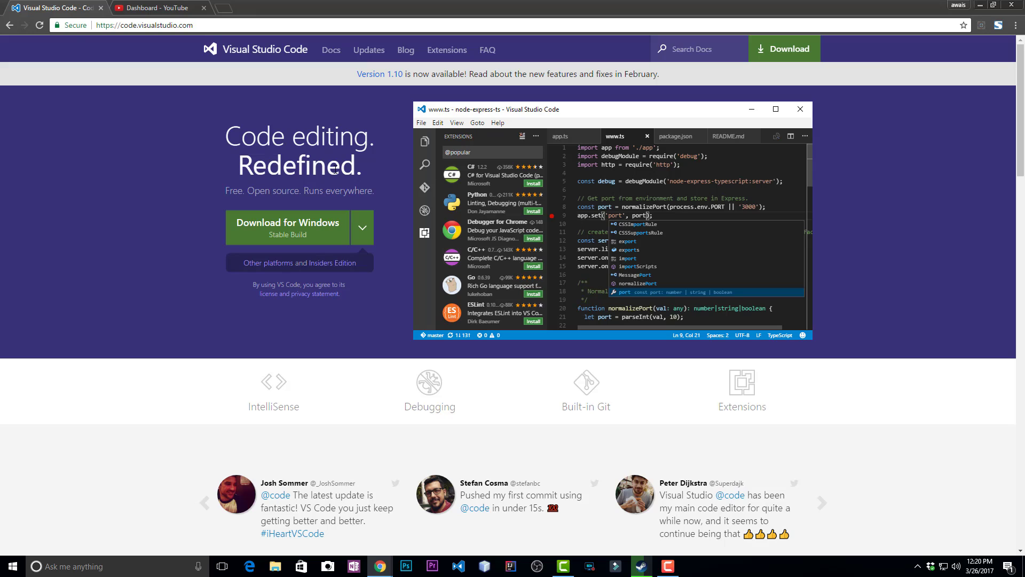
pyautogui.moveTo(273, 146)
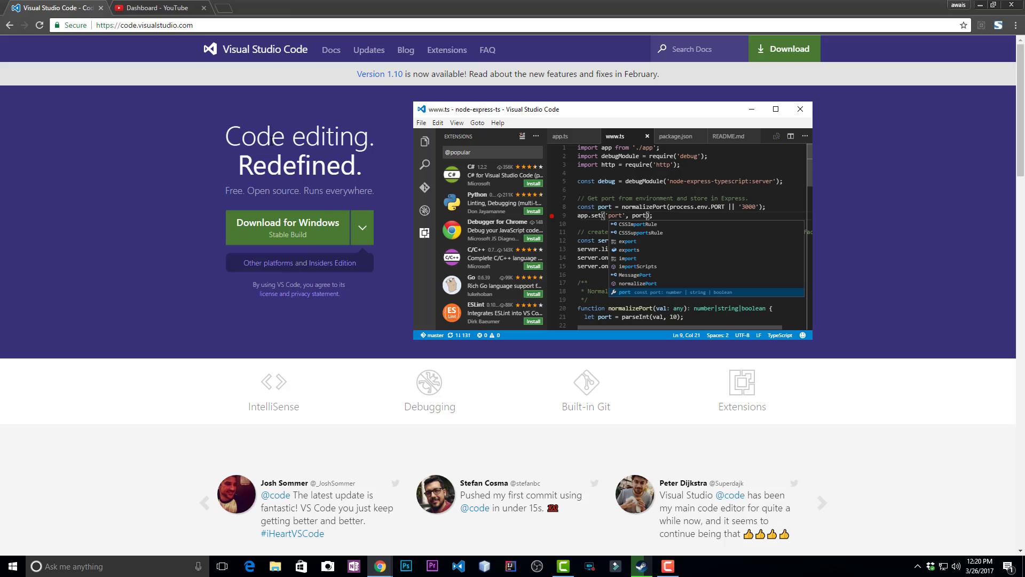
pyautogui.doubleClick(274, 138)
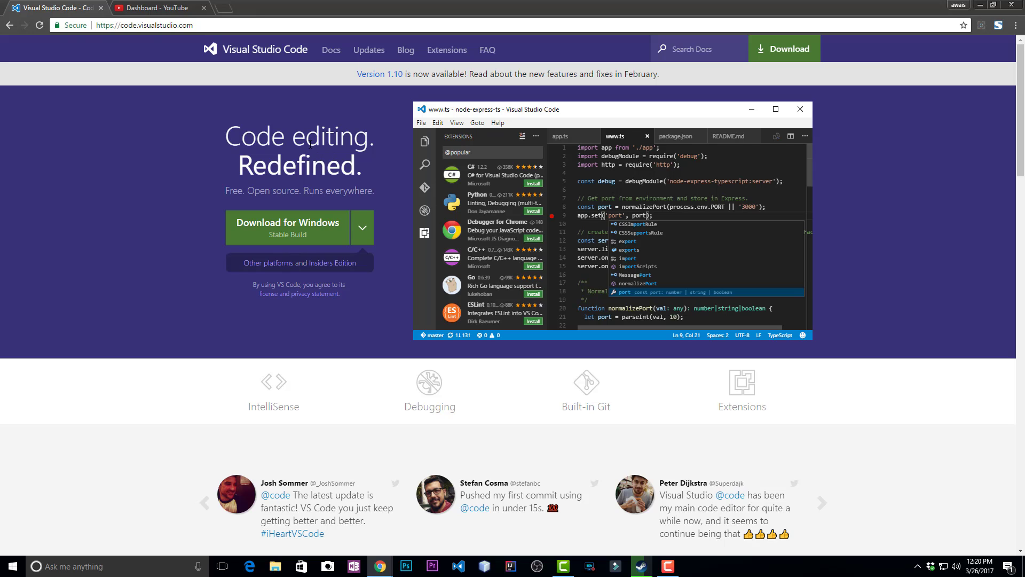
pyautogui.moveTo(467, 379)
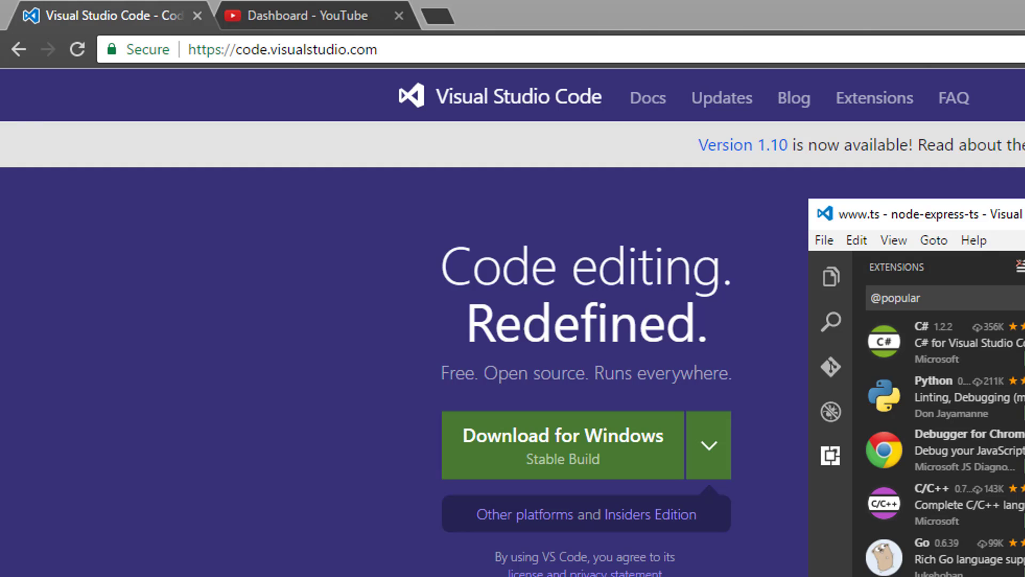
pyautogui.click(457, 566)
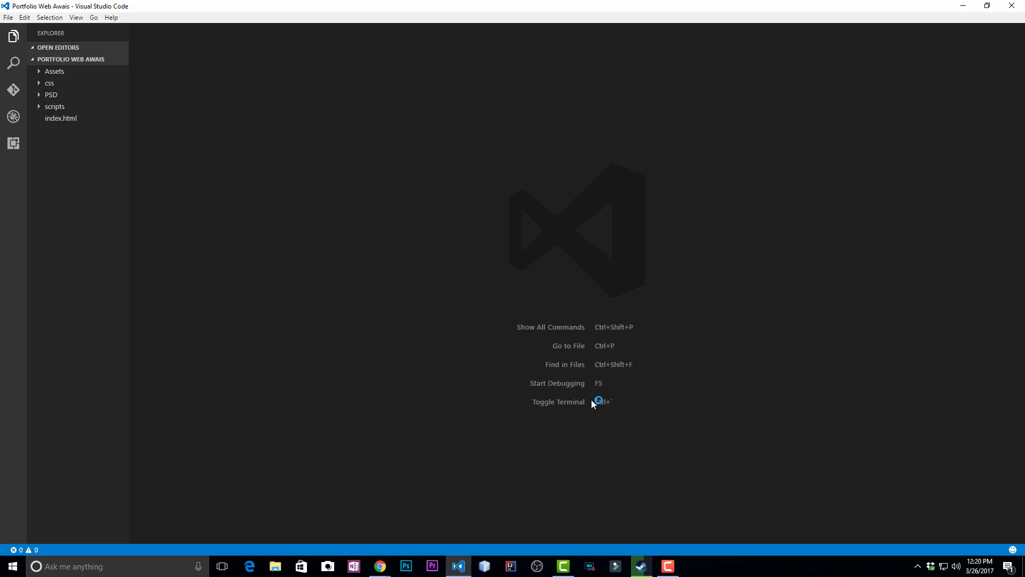
pyautogui.moveTo(58, 105)
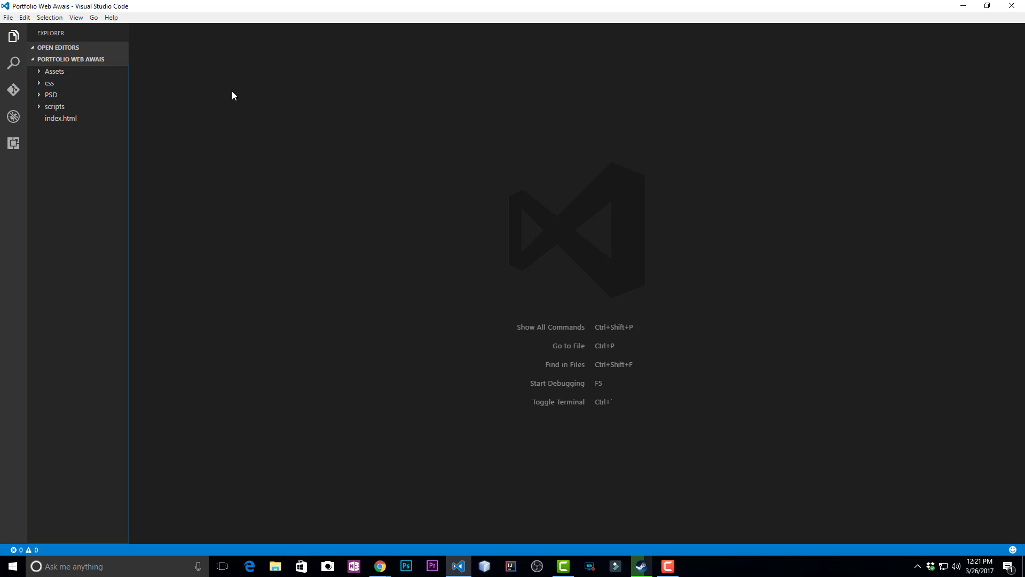
# Toggle the Explorer, try Search, then show Source Control reporting git is not installed
pyautogui.click(13, 36)
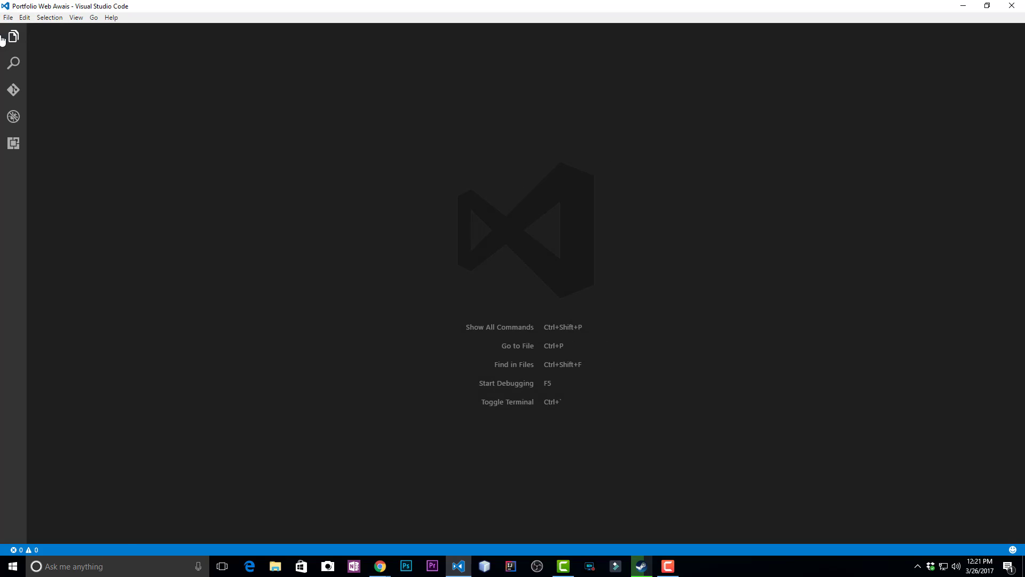
pyautogui.click(13, 35)
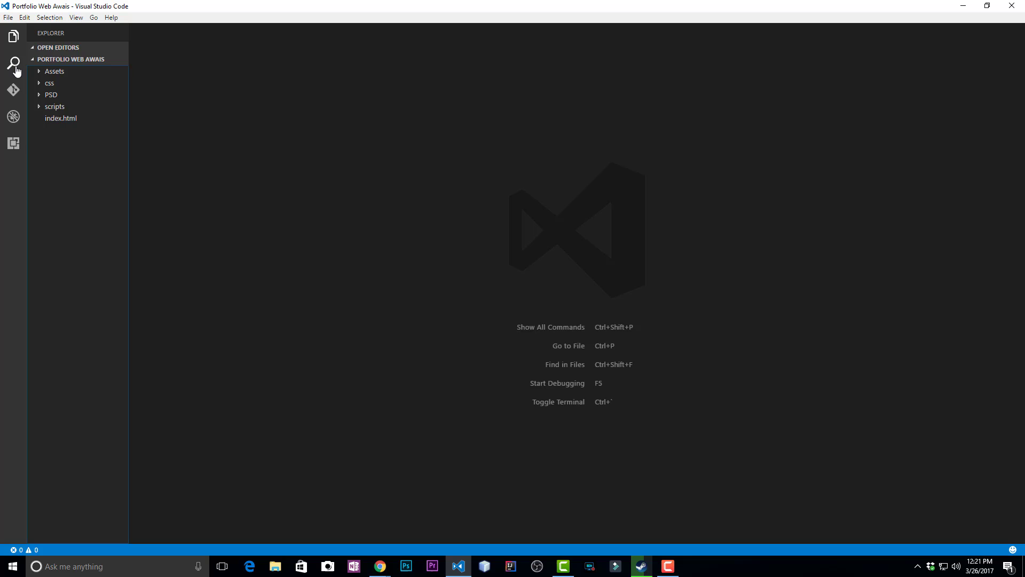
pyautogui.click(13, 64)
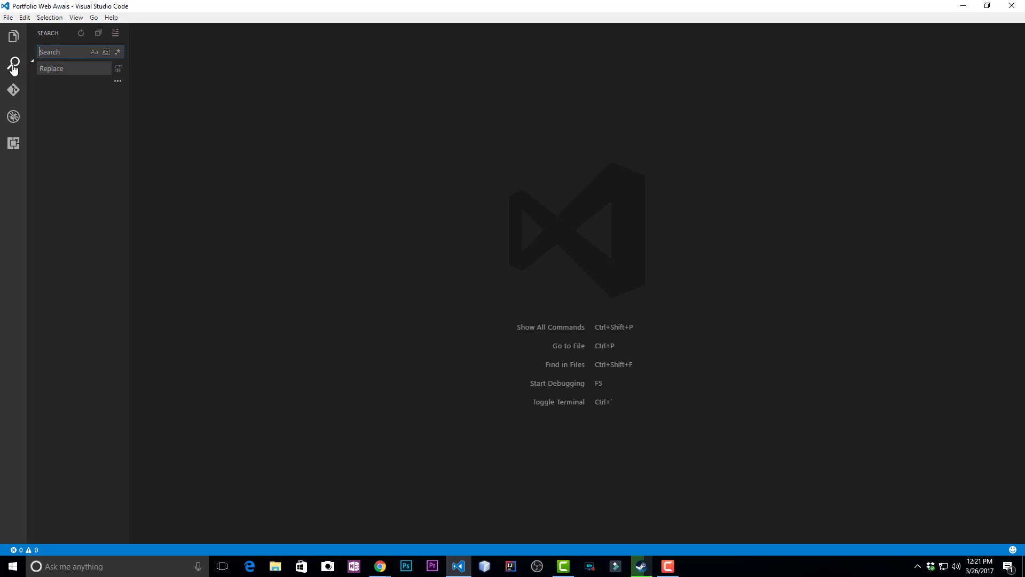
pyautogui.moveTo(13, 90)
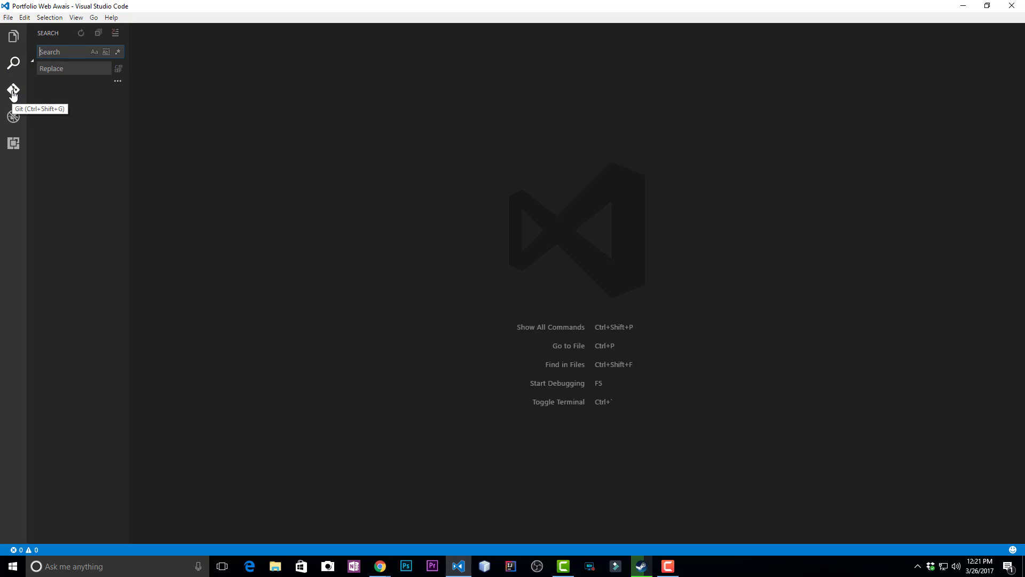
pyautogui.click(13, 89)
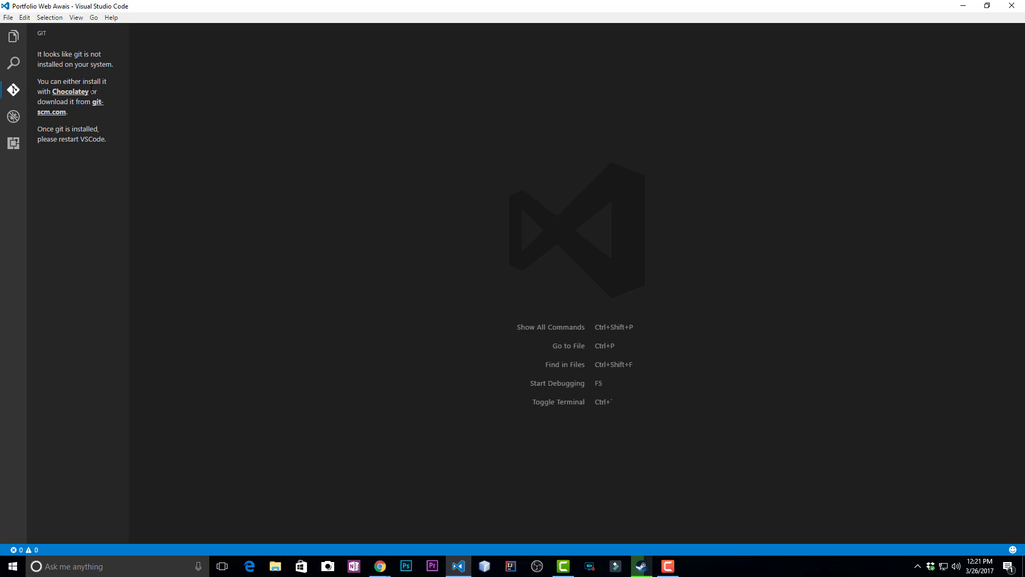
pyautogui.moveTo(390, 212)
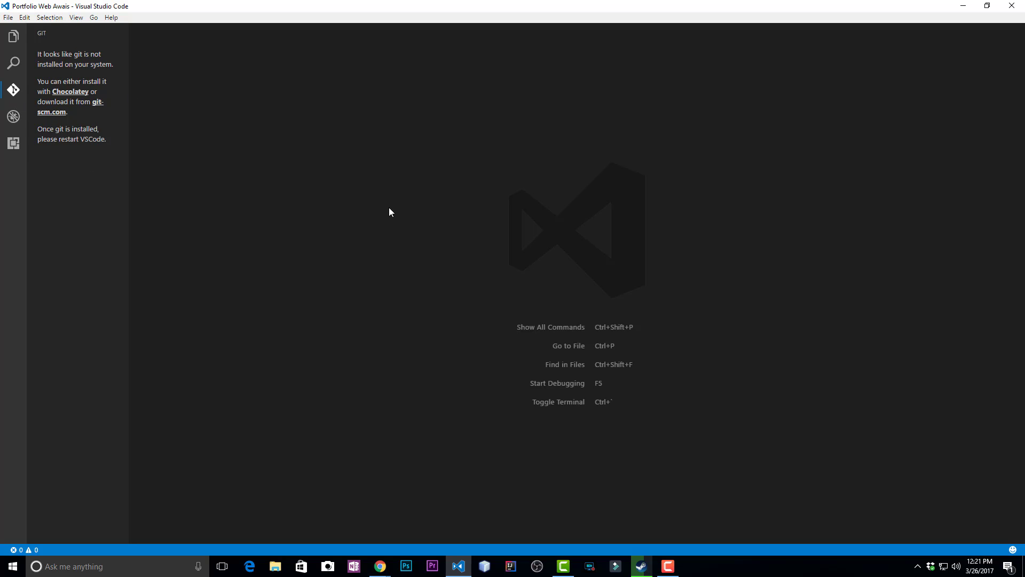
pyautogui.moveTo(405, 217)
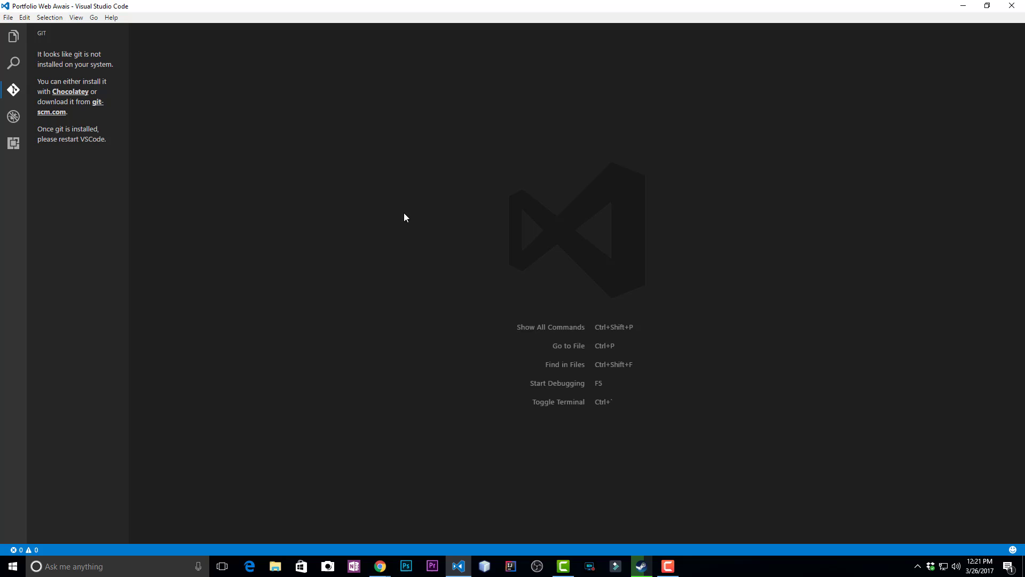
pyautogui.moveTo(47, 77)
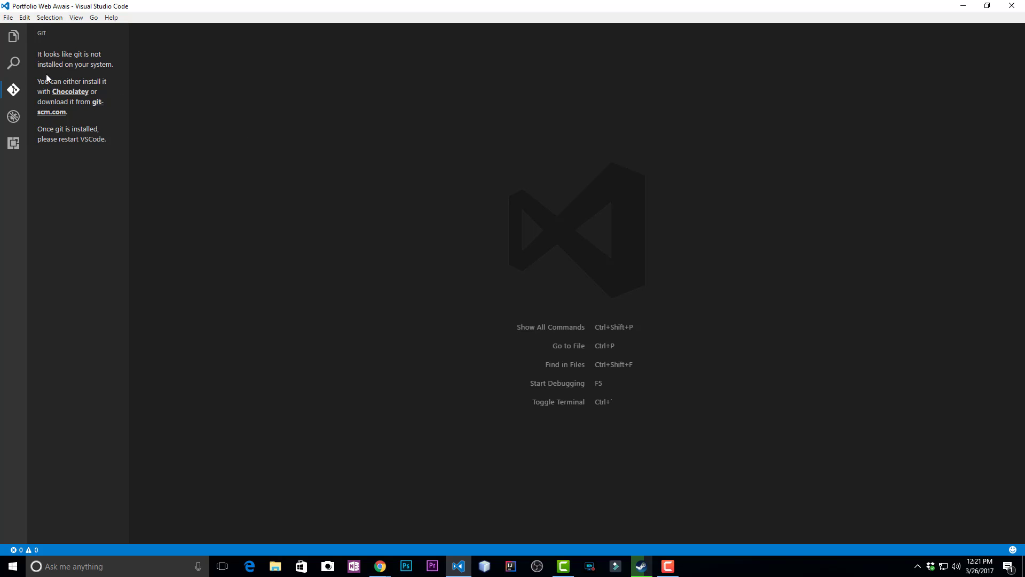
# Go from the Debug panel to the Extensions panel listing Beautify
pyautogui.click(13, 143)
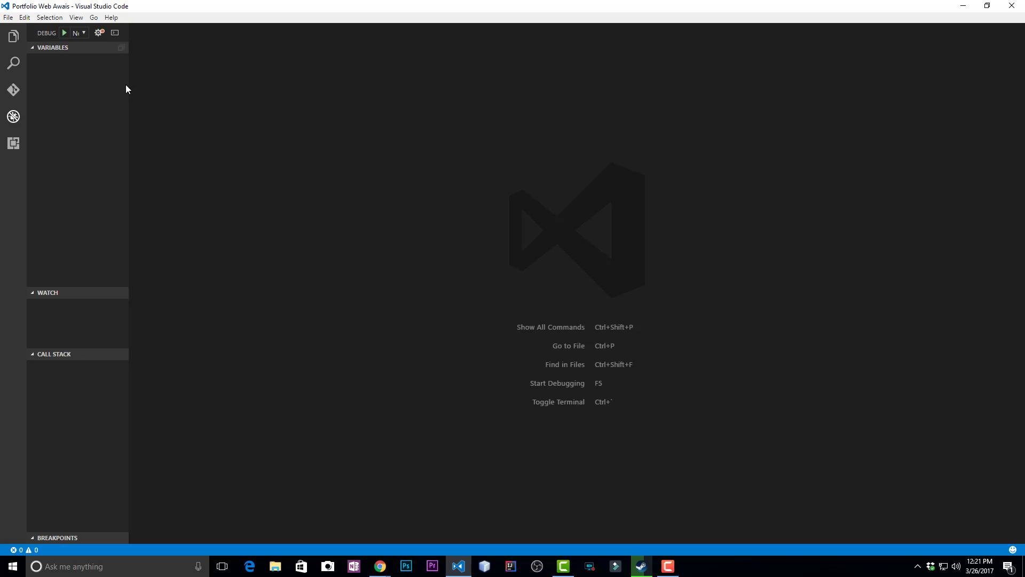
pyautogui.moveTo(53, 169)
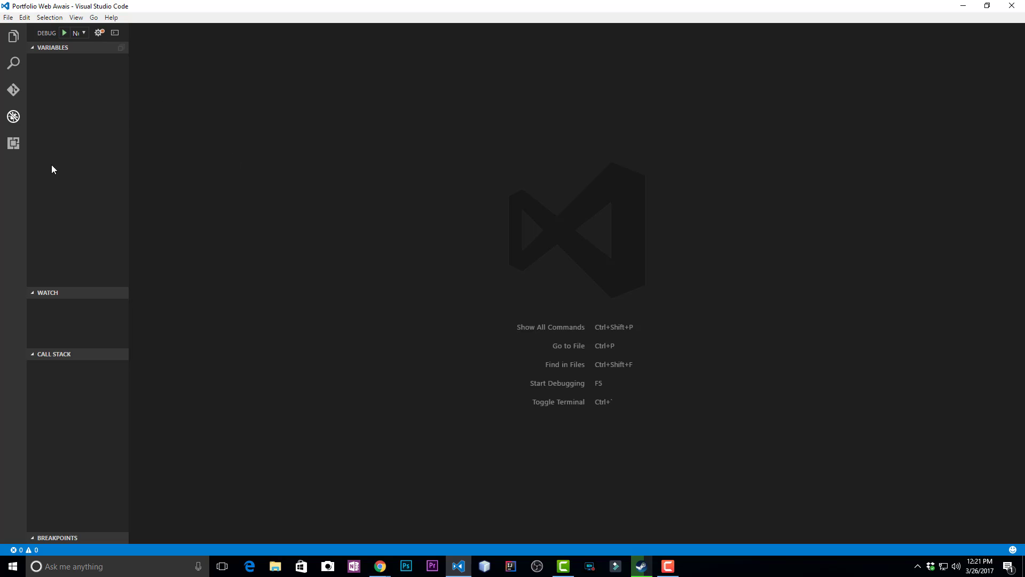
pyautogui.moveTo(37, 105)
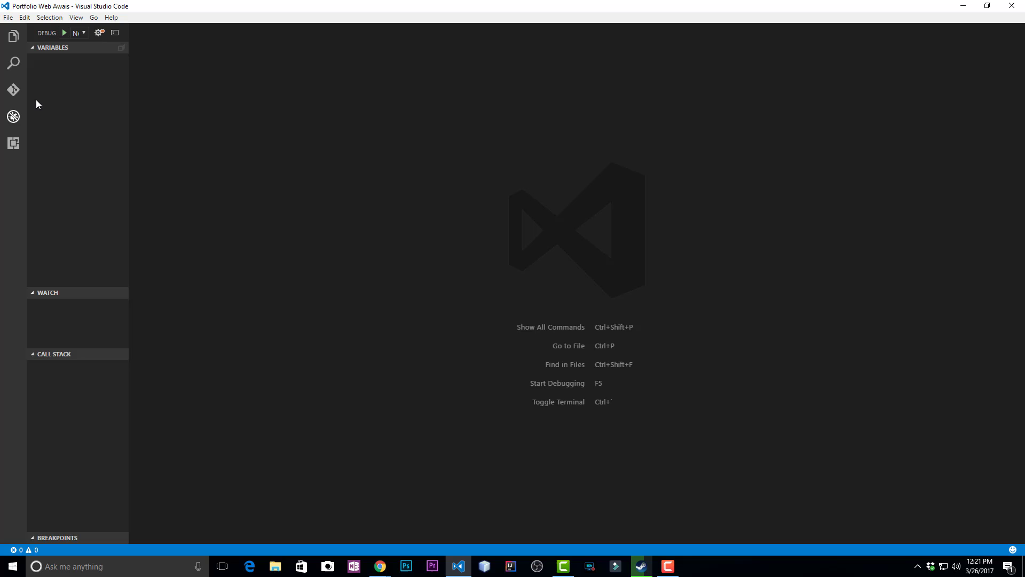
pyautogui.click(14, 143)
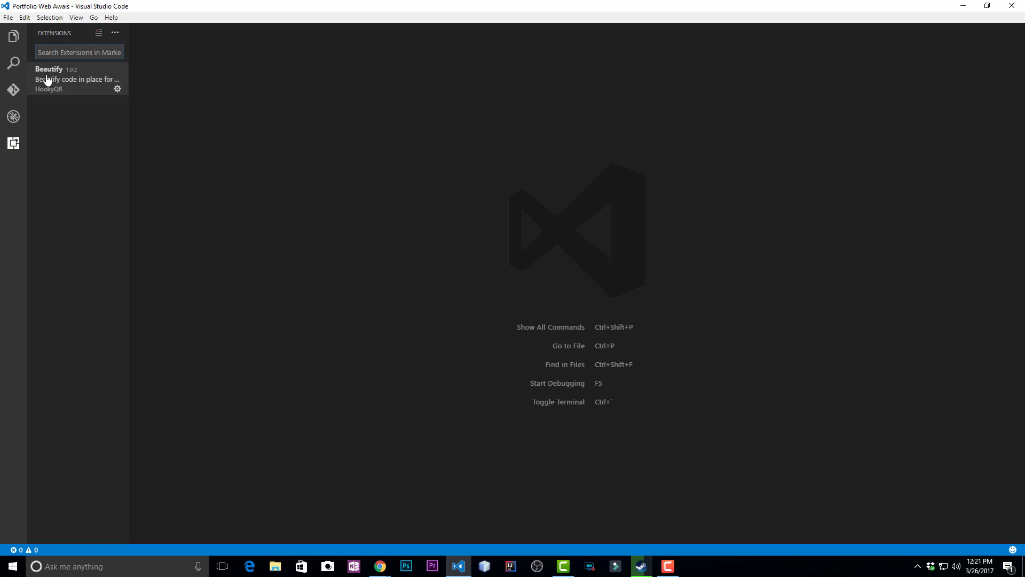
pyautogui.rightClick(719, 566)
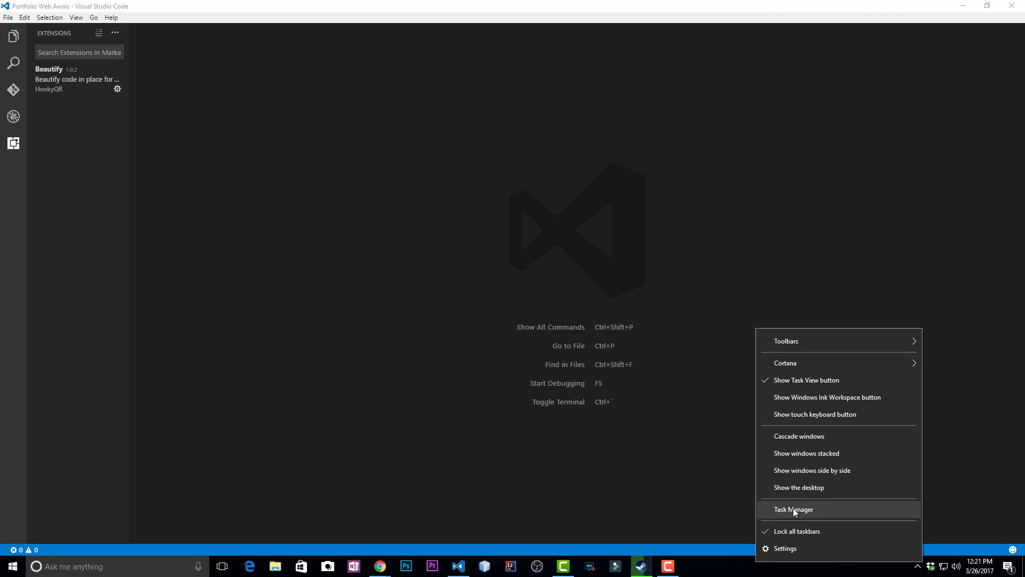
pyautogui.click(794, 509)
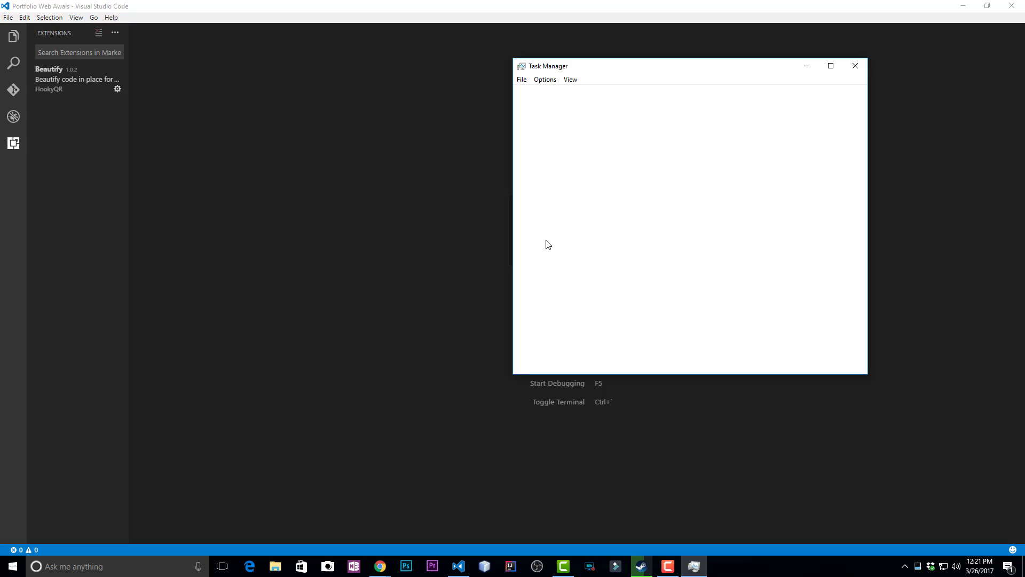
pyautogui.click(550, 361)
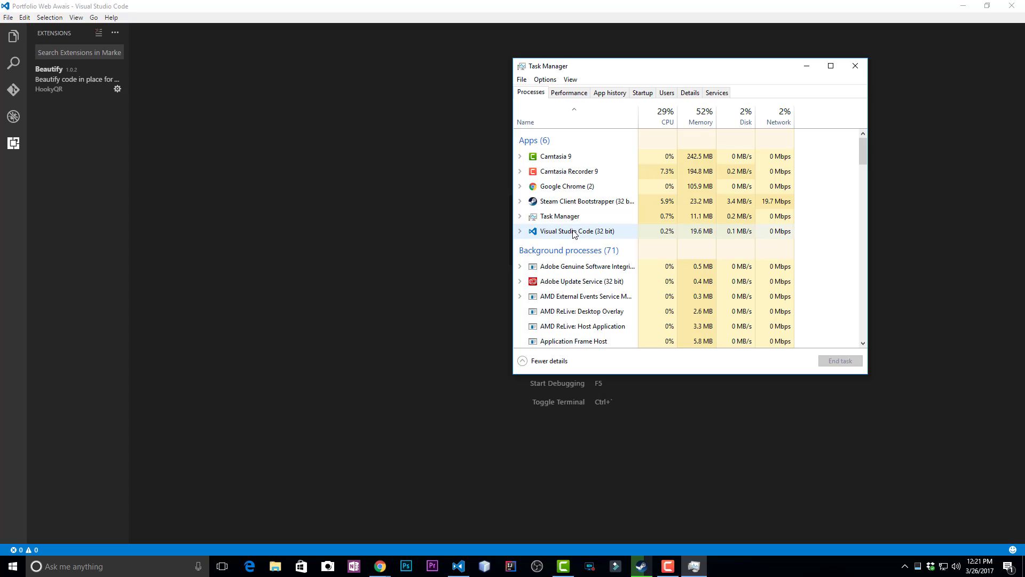
pyautogui.moveTo(661, 238)
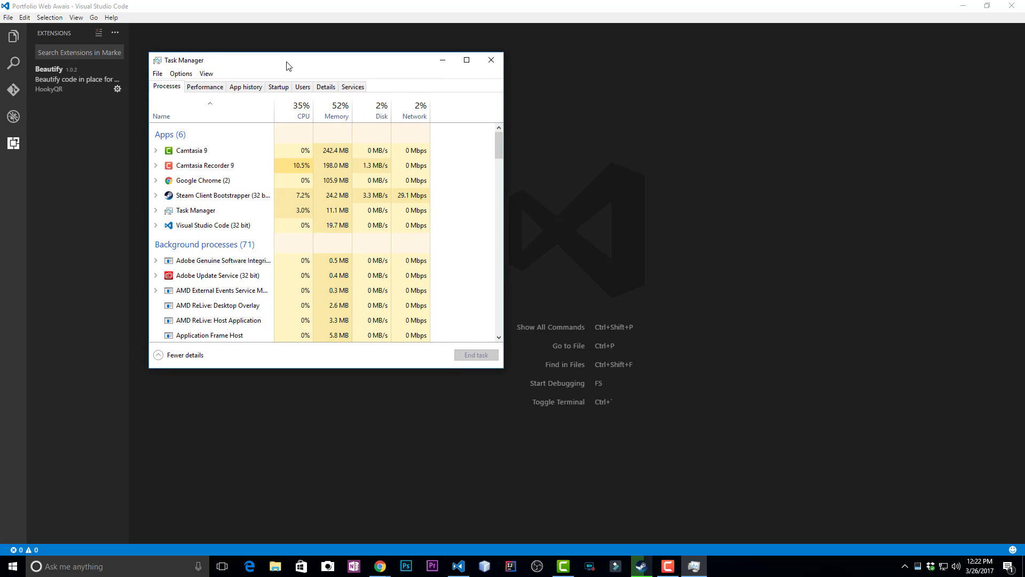
pyautogui.moveTo(491, 61)
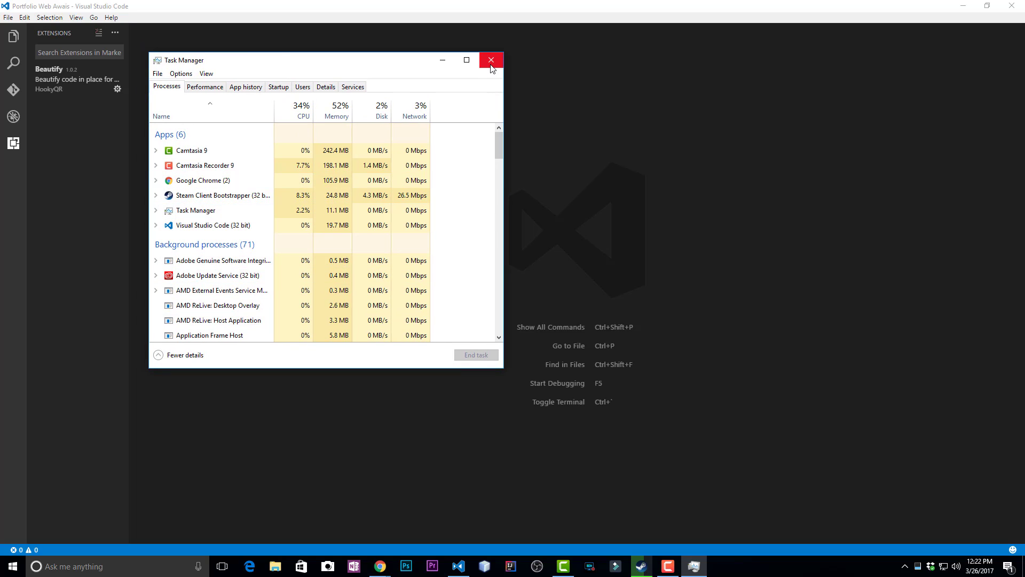
pyautogui.click(489, 59)
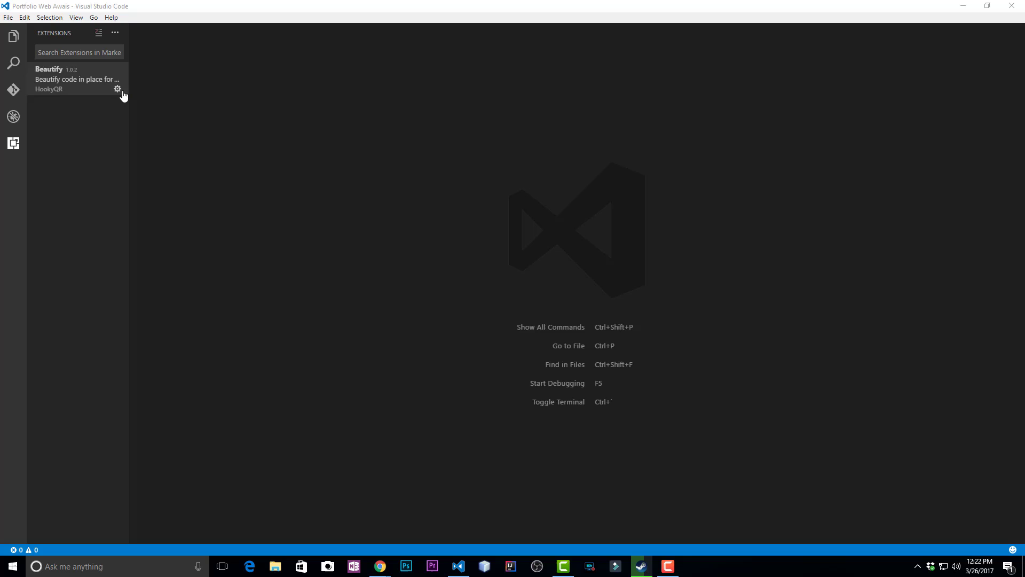
pyautogui.moveTo(234, 174)
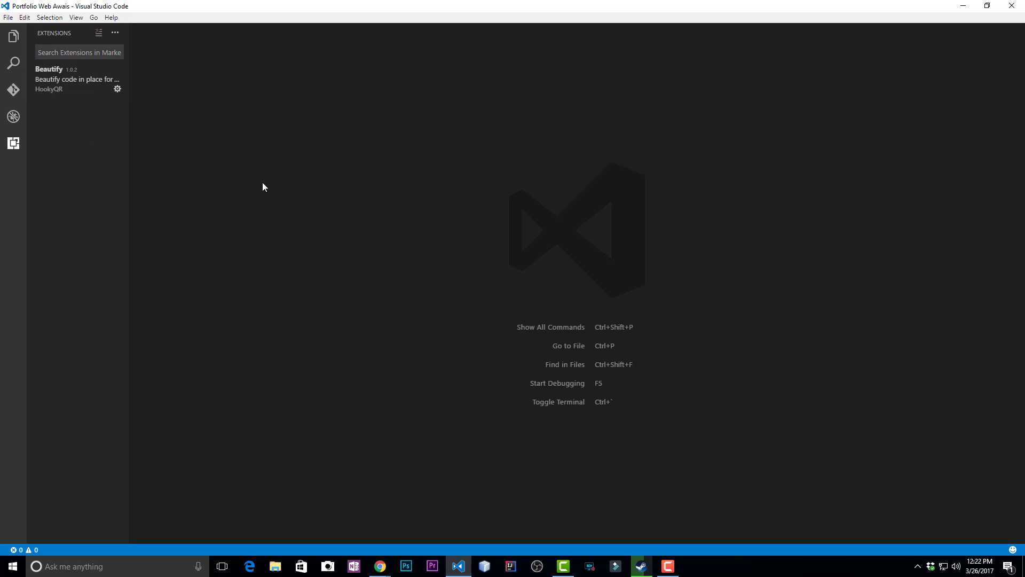
pyautogui.moveTo(810, 250)
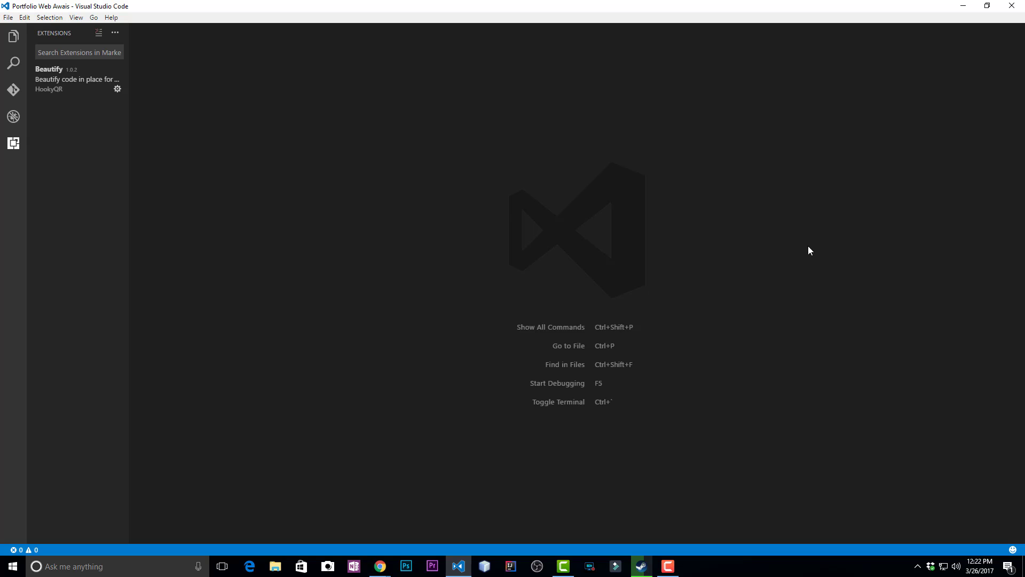
pyautogui.moveTo(927, 253)
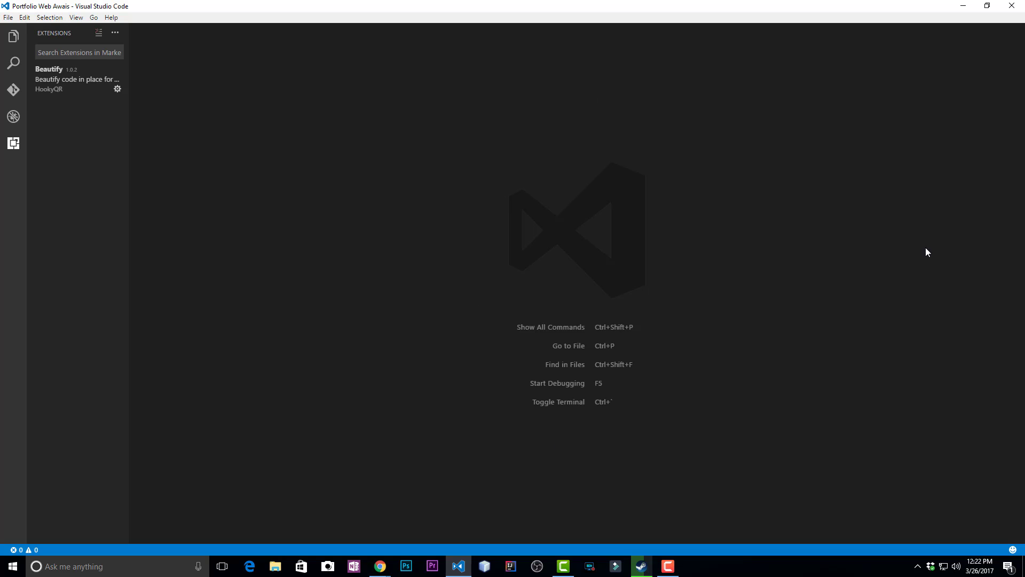
pyautogui.moveTo(420, 172)
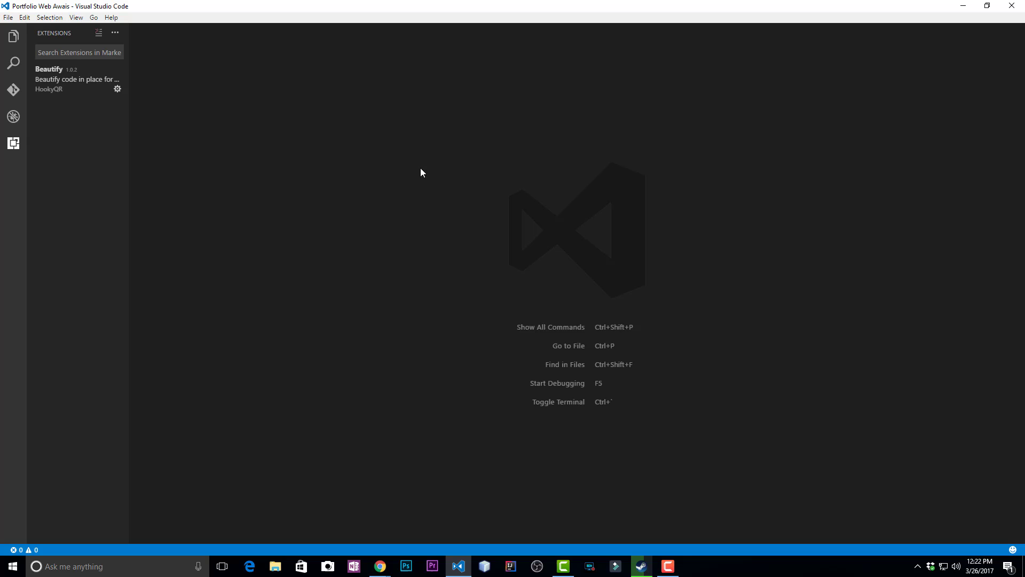
pyautogui.moveTo(181, 503)
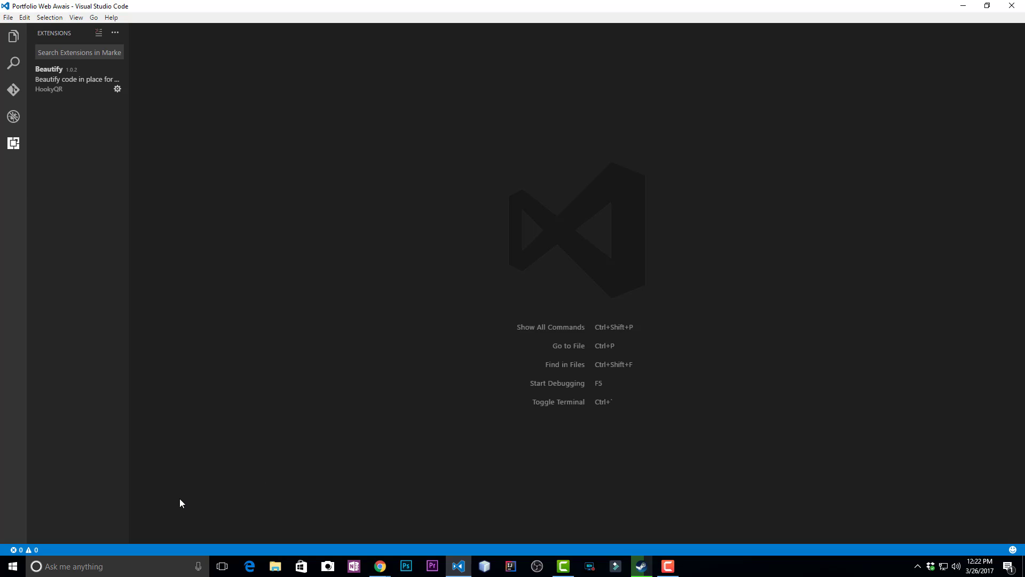
pyautogui.moveTo(576, 189)
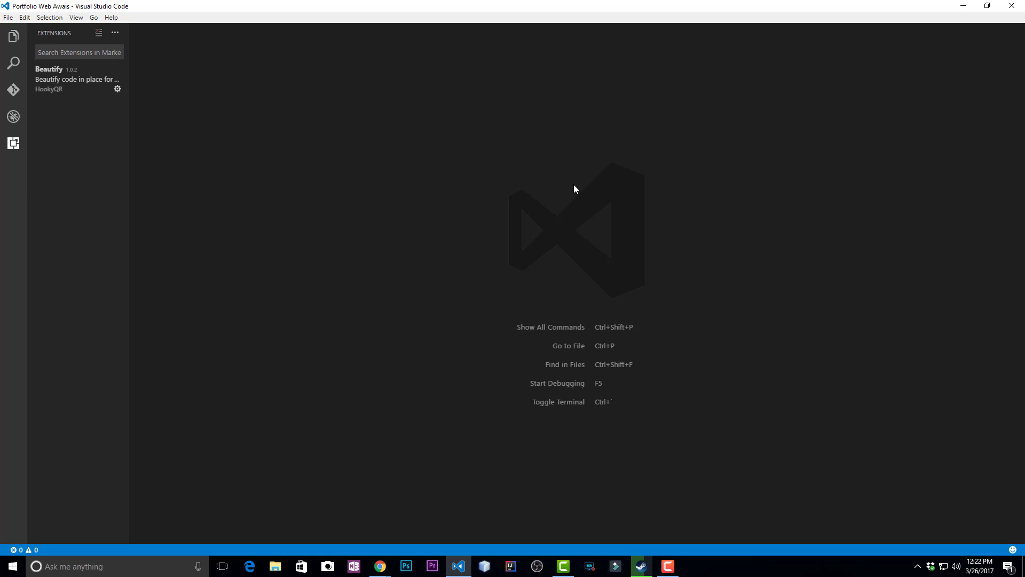
pyautogui.moveTo(597, 159)
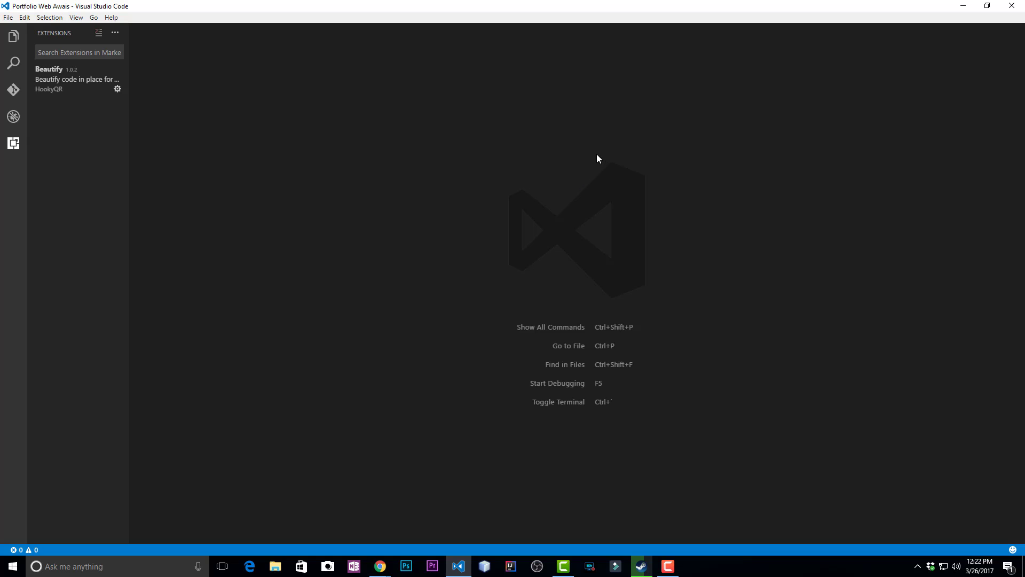
pyautogui.moveTo(578, 187)
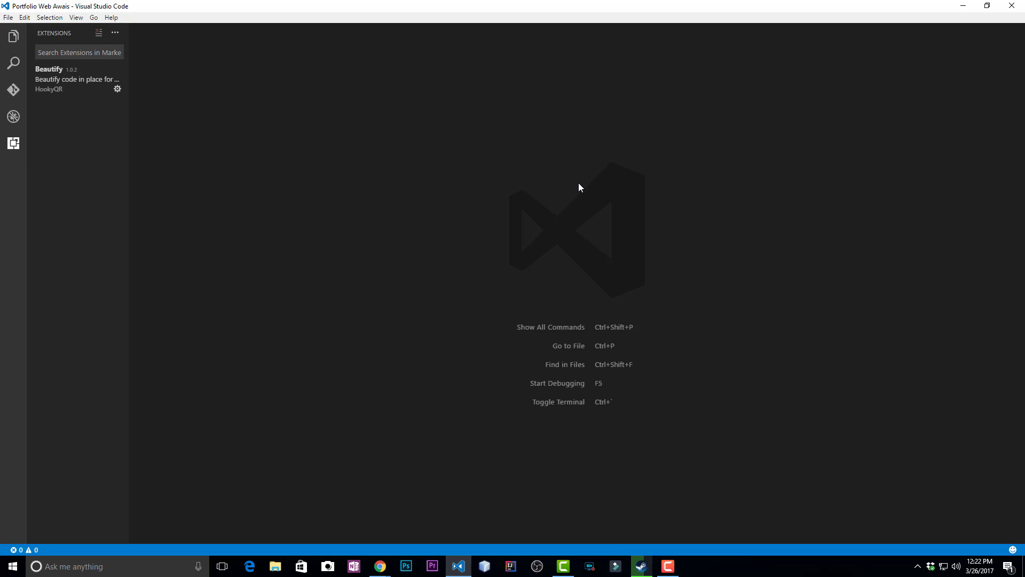
pyautogui.moveTo(492, 242)
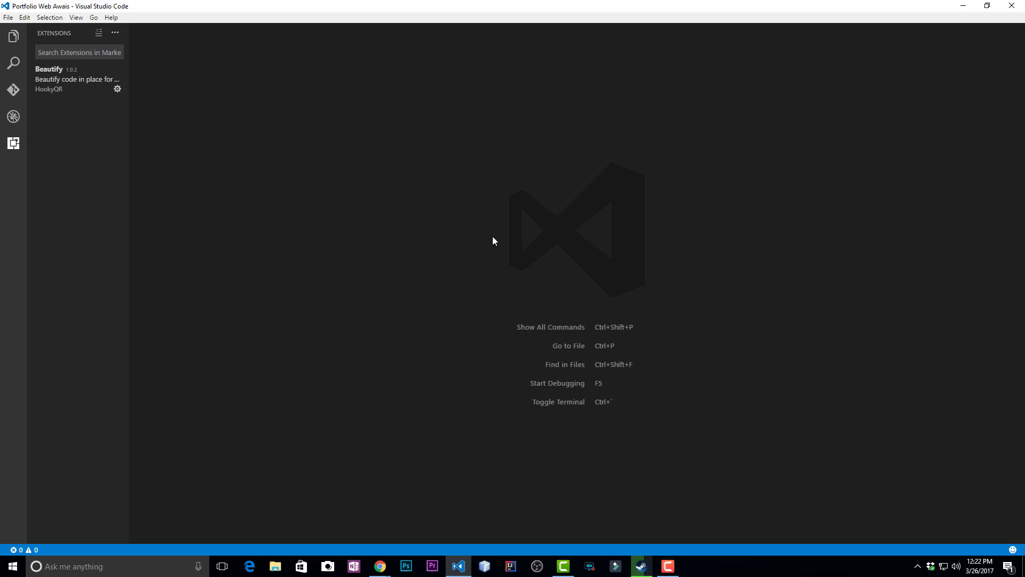
pyautogui.moveTo(316, 367)
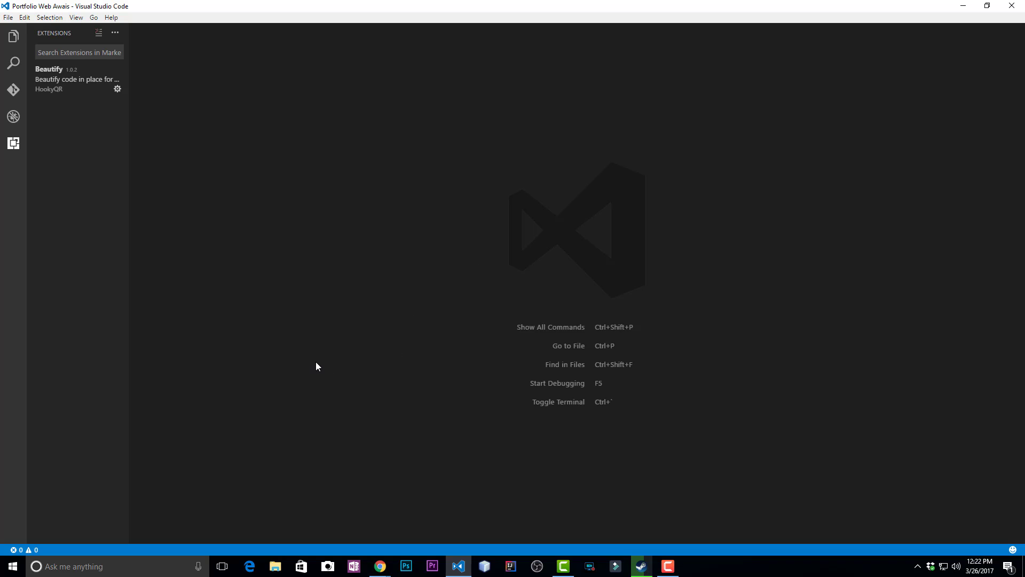
pyautogui.moveTo(293, 180)
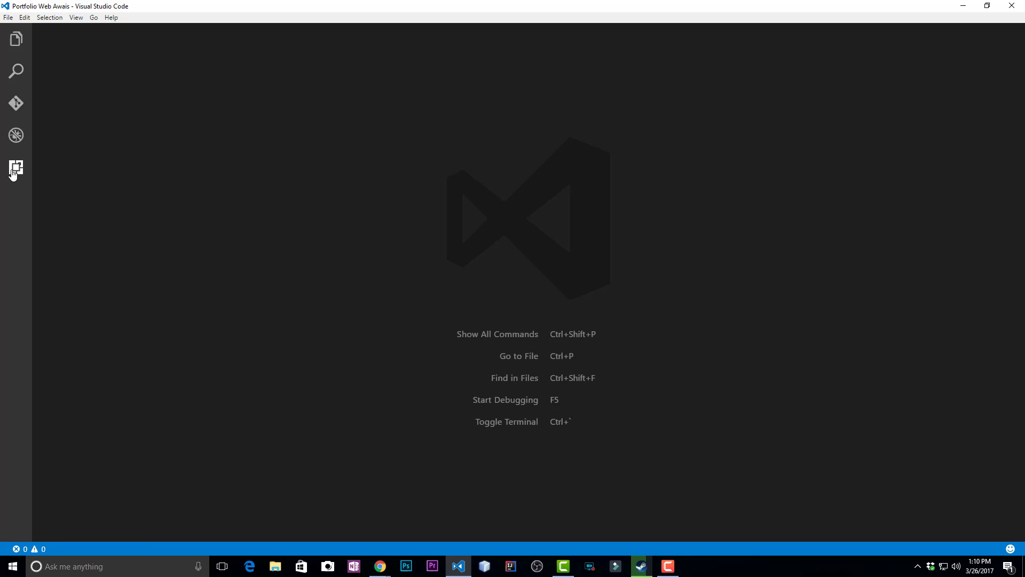
# Search extensions for 'material' and install Dark+ Material and Material Theme
pyautogui.click(15, 168)
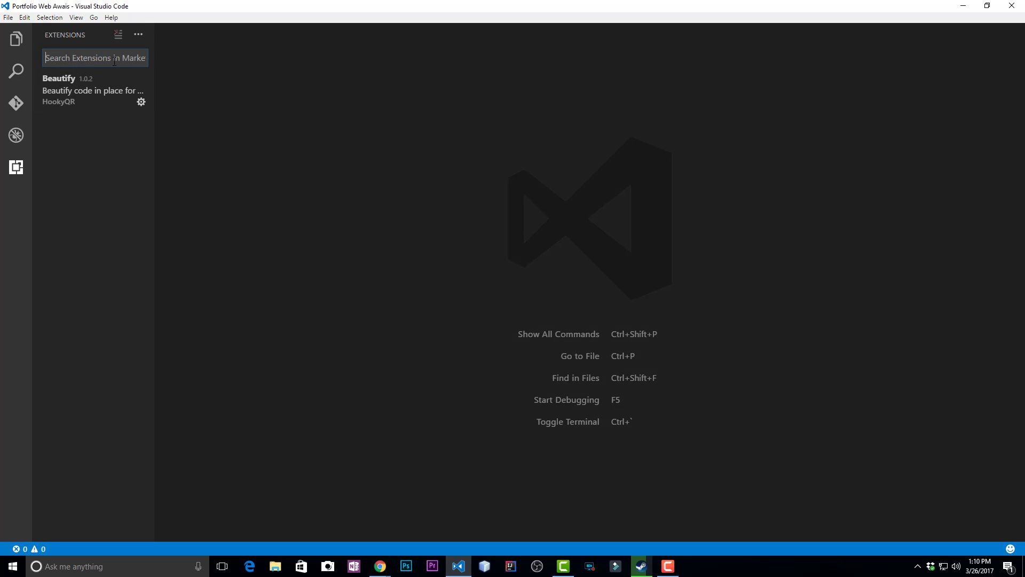
pyautogui.write('m')
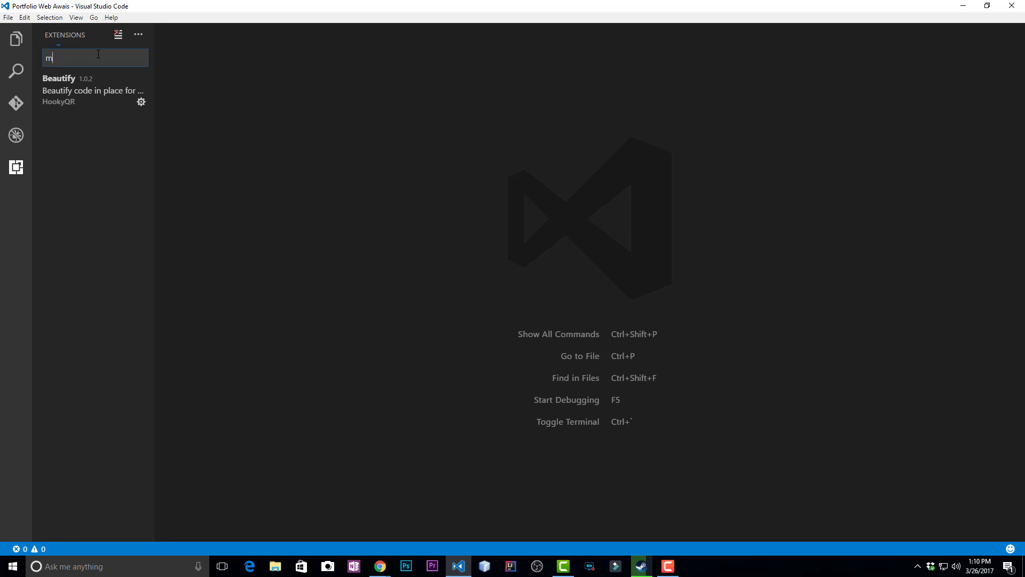
pyautogui.write('aterial')
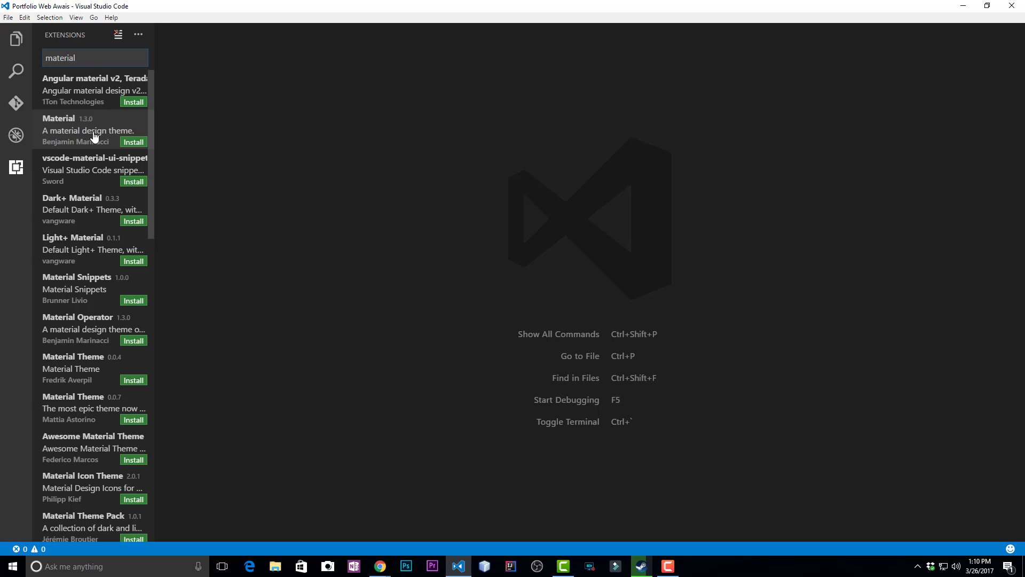
pyautogui.moveTo(57, 175)
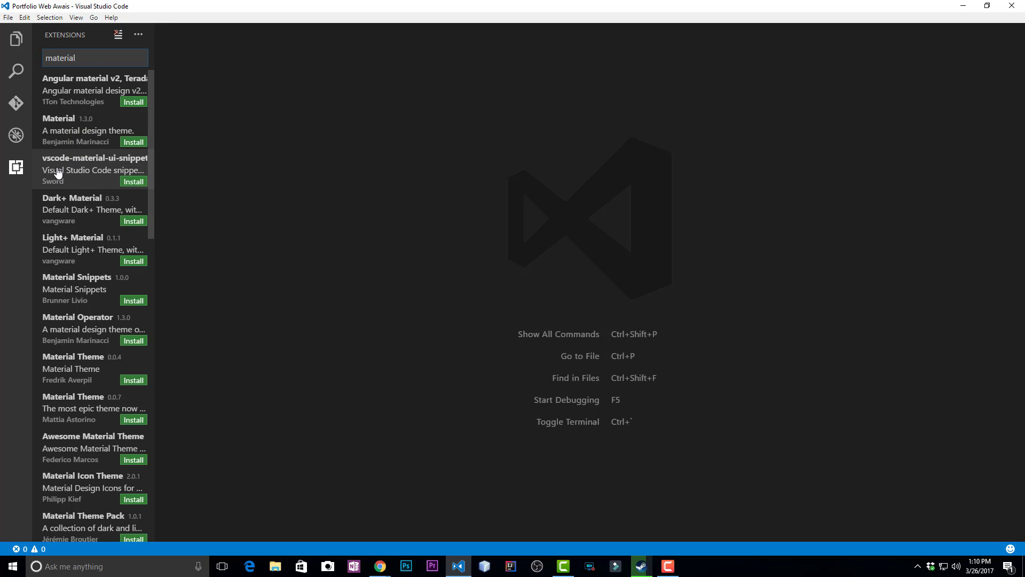
pyautogui.moveTo(138, 166)
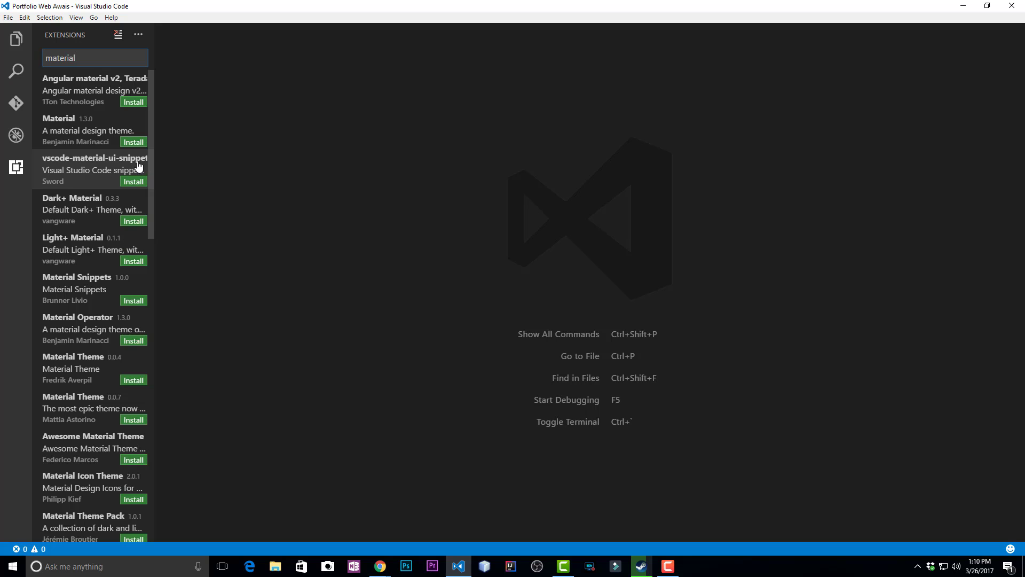
pyautogui.moveTo(92, 223)
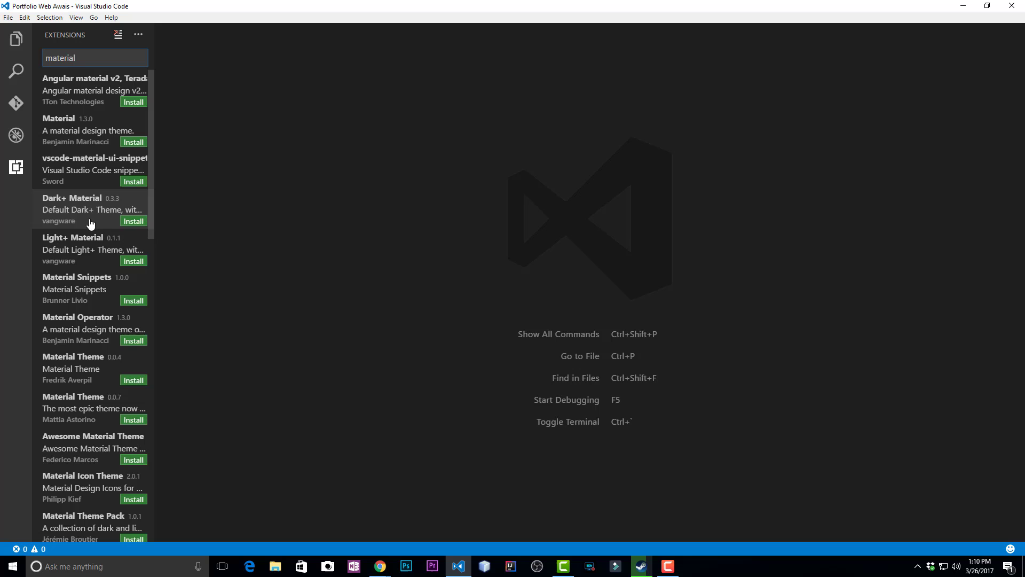
pyautogui.click(133, 221)
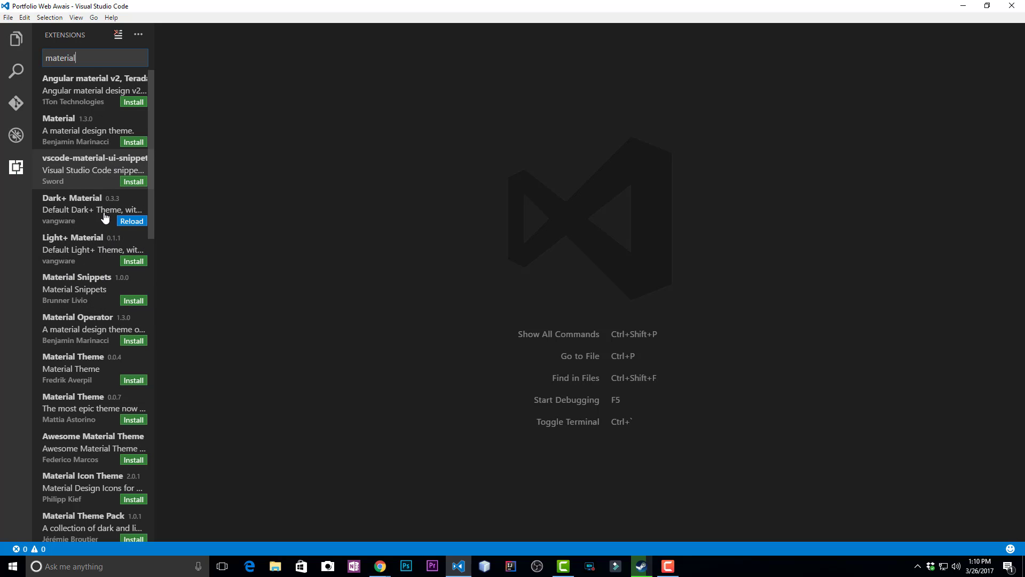
pyautogui.click(133, 379)
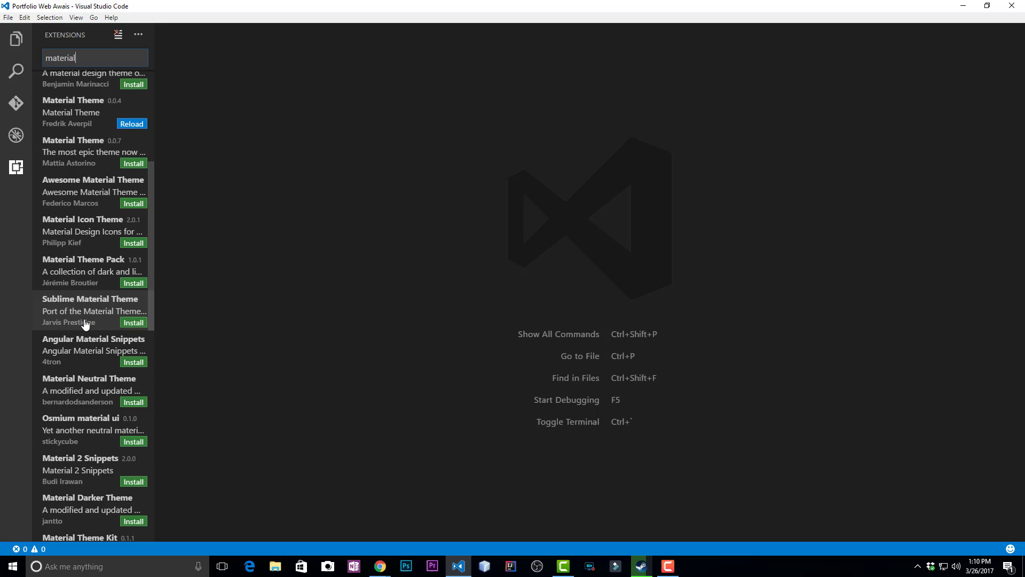
pyautogui.scroll(-3)
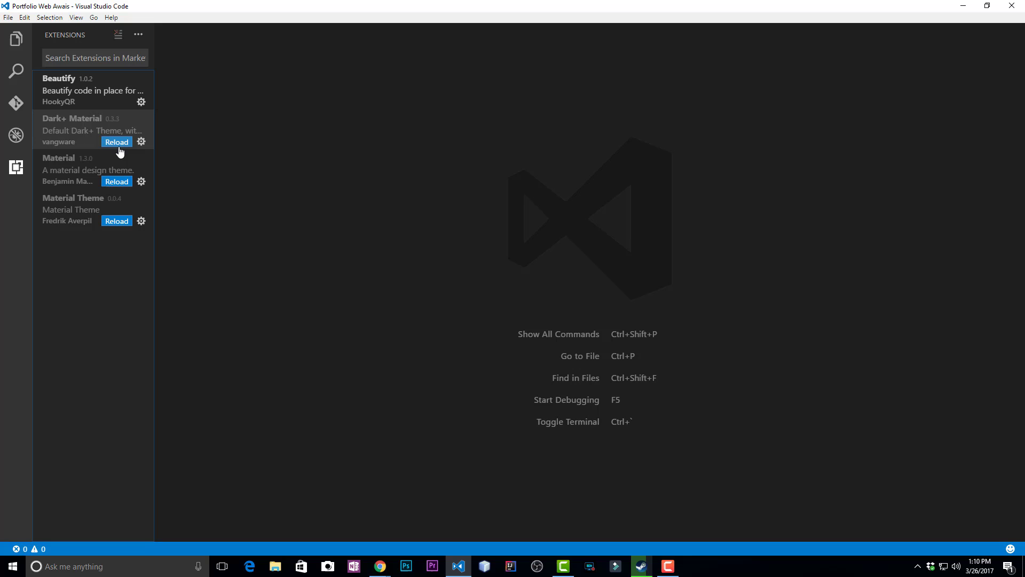
# Reload the window for Dark+ Material, then select and deselect index.html head lines
pyautogui.click(116, 142)
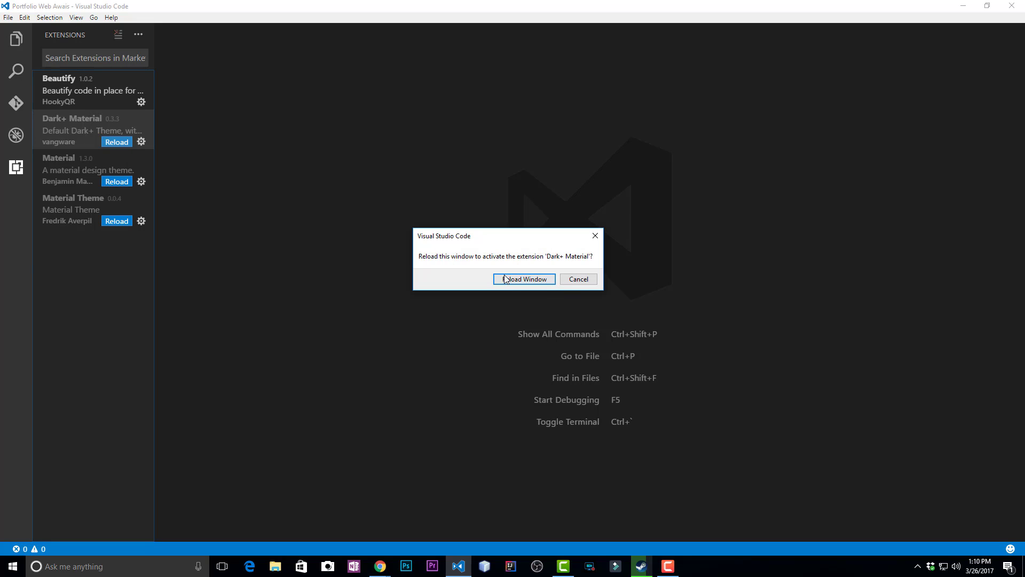
pyautogui.click(523, 280)
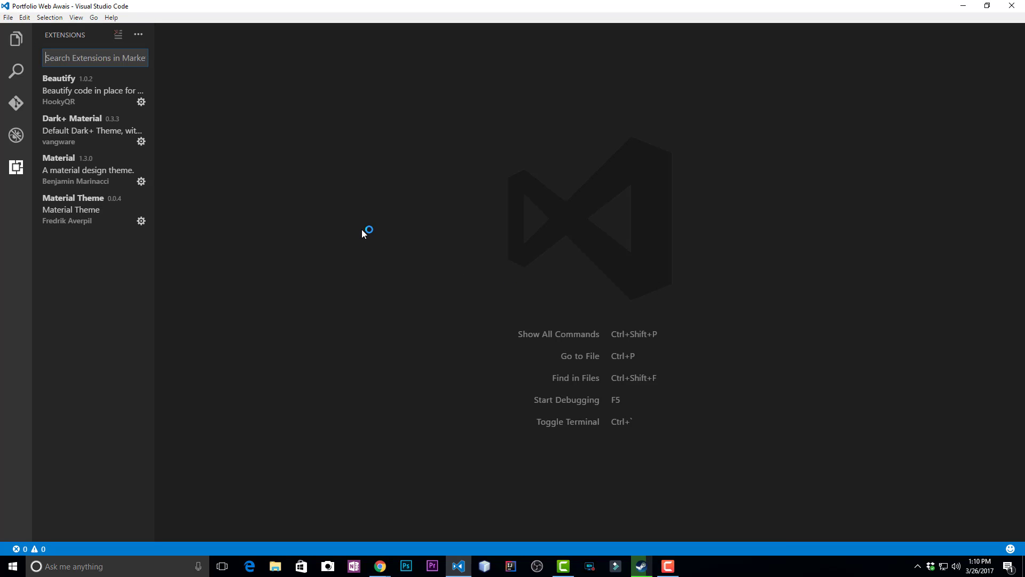
pyautogui.moveTo(84, 235)
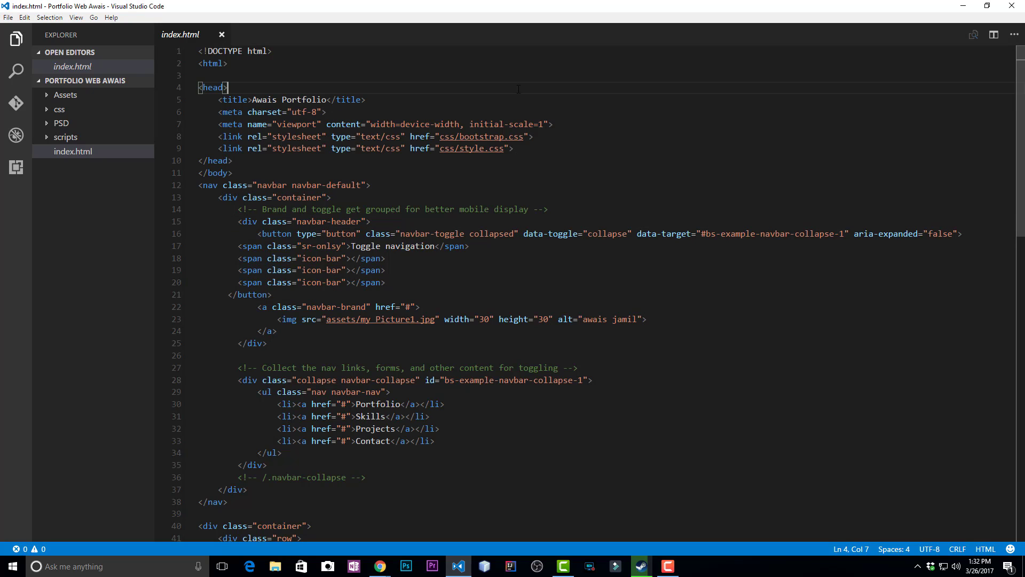
pyautogui.moveTo(225, 99); pyautogui.dragTo(299, 148)
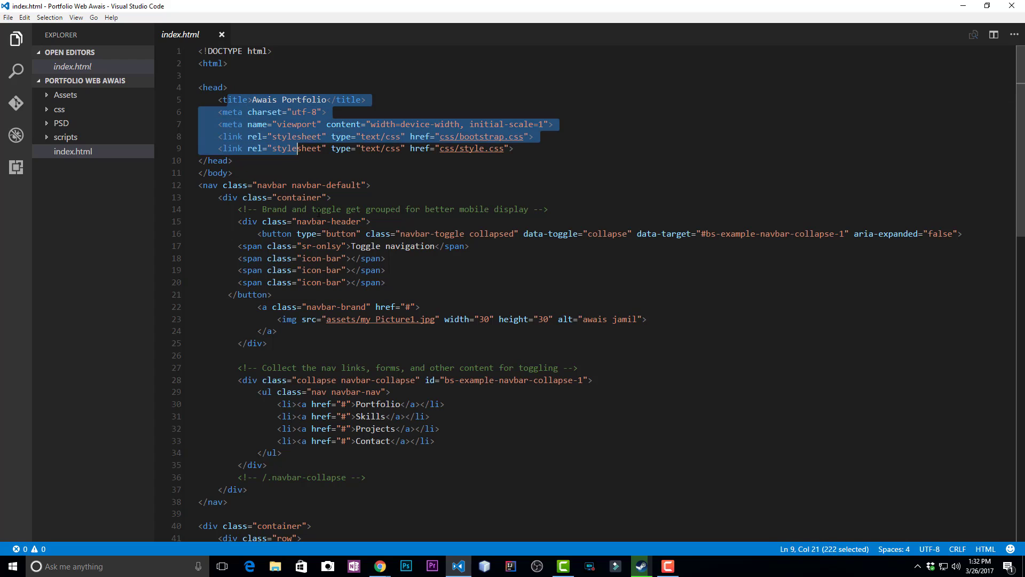
pyautogui.click(387, 440)
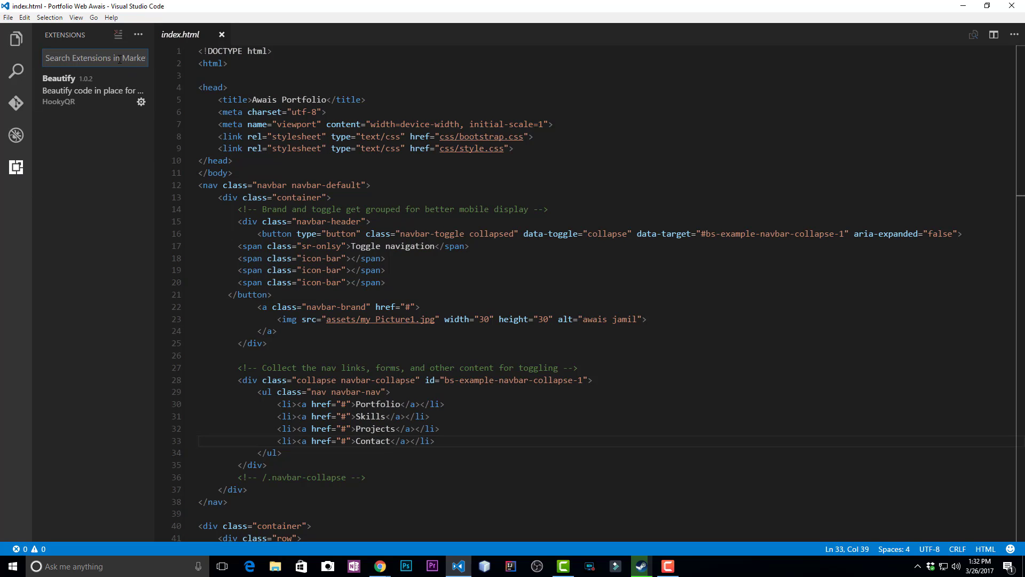
# Install Dark-Dracula Theme and Dracula Official from a 'dracu' search, then search 'html c'
pyautogui.write('dracula')
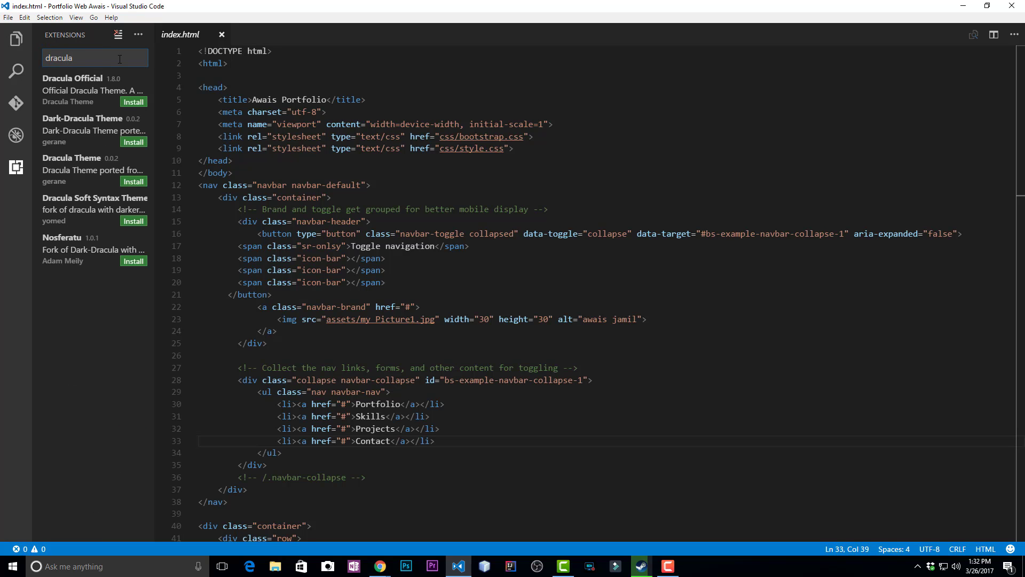
pyautogui.moveTo(133, 142)
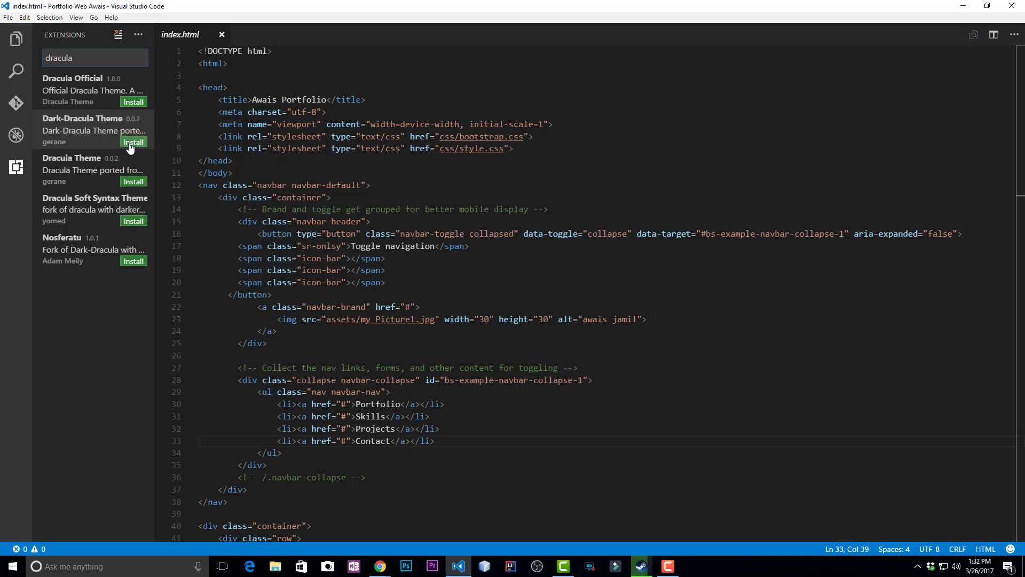
pyautogui.click(133, 142)
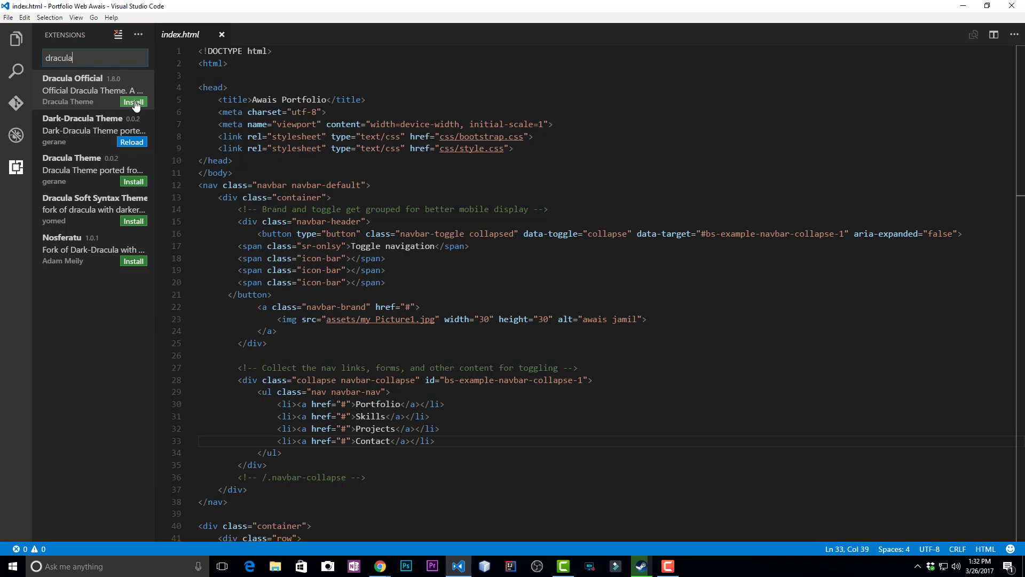
pyautogui.click(134, 102)
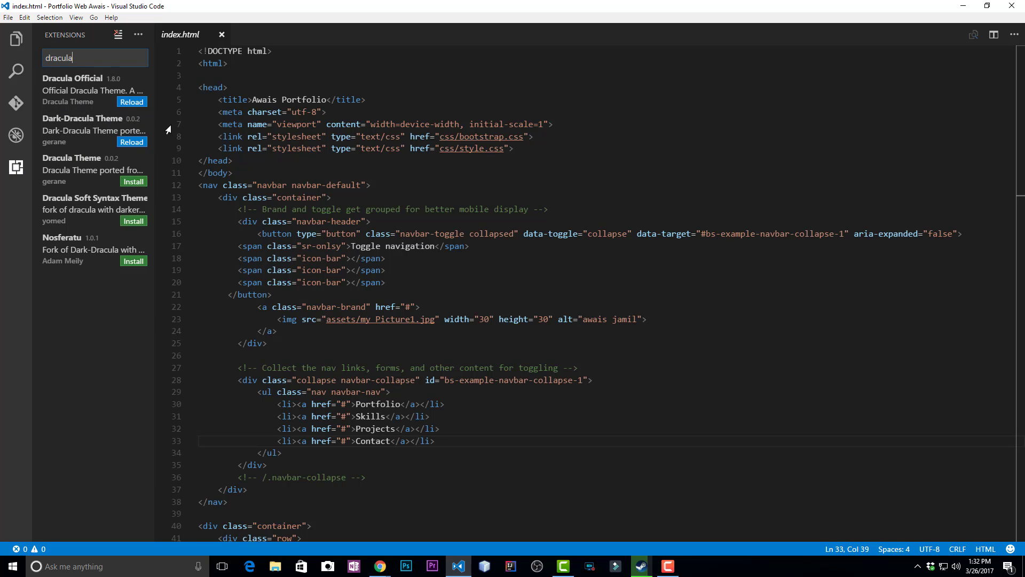
pyautogui.write('html css')
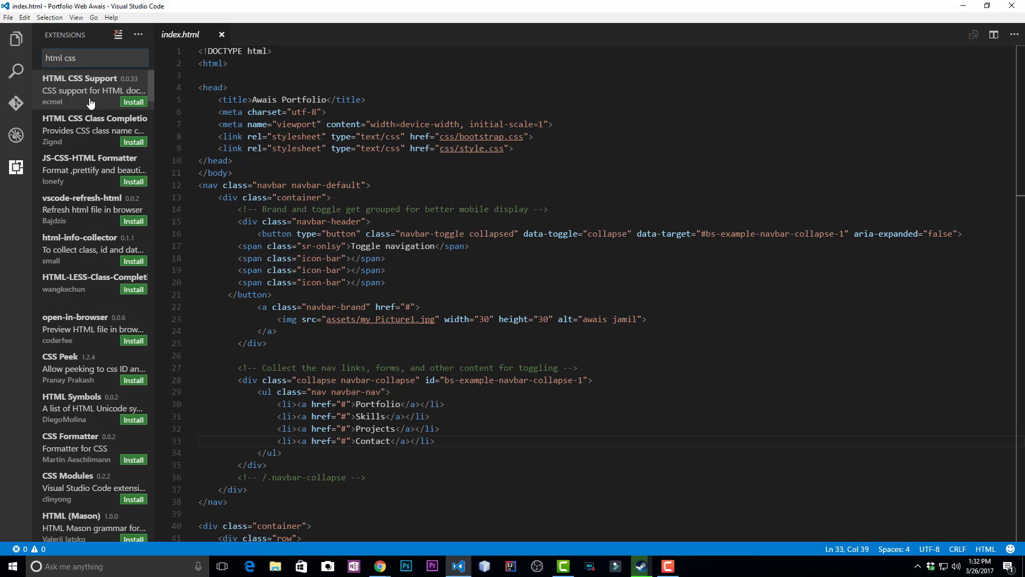
pyautogui.moveTo(112, 90)
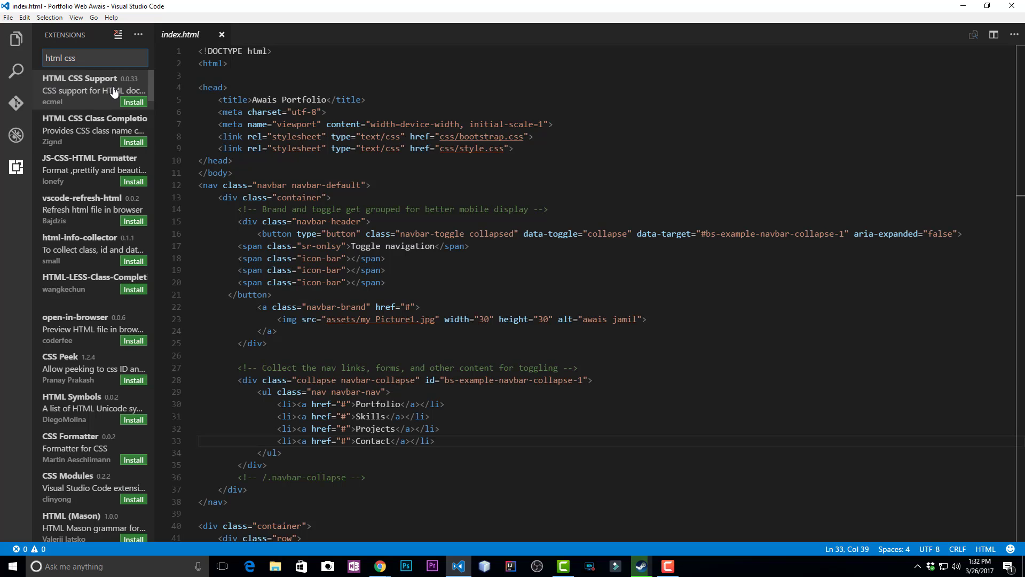
pyautogui.moveTo(75, 125)
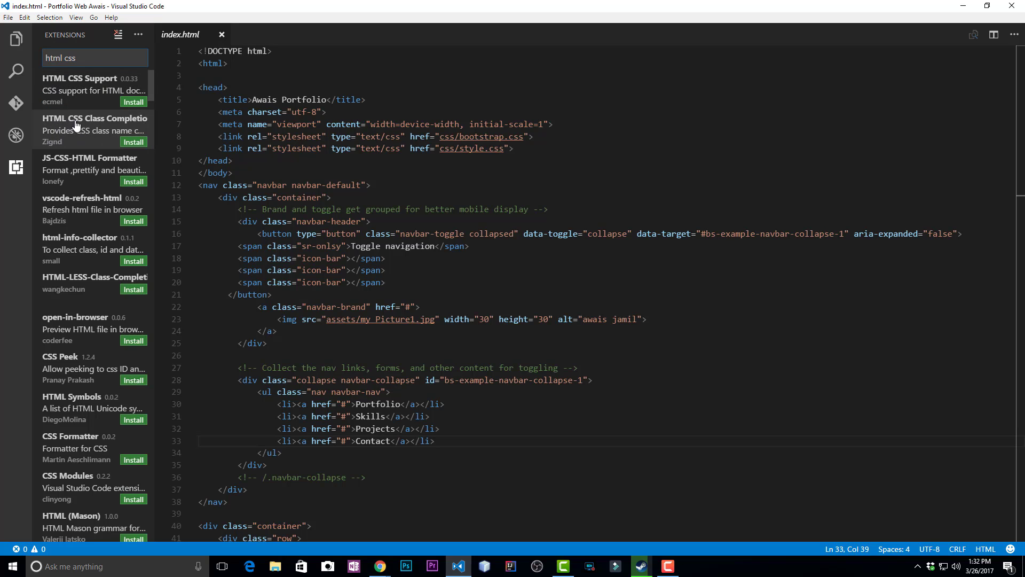
pyautogui.moveTo(134, 142)
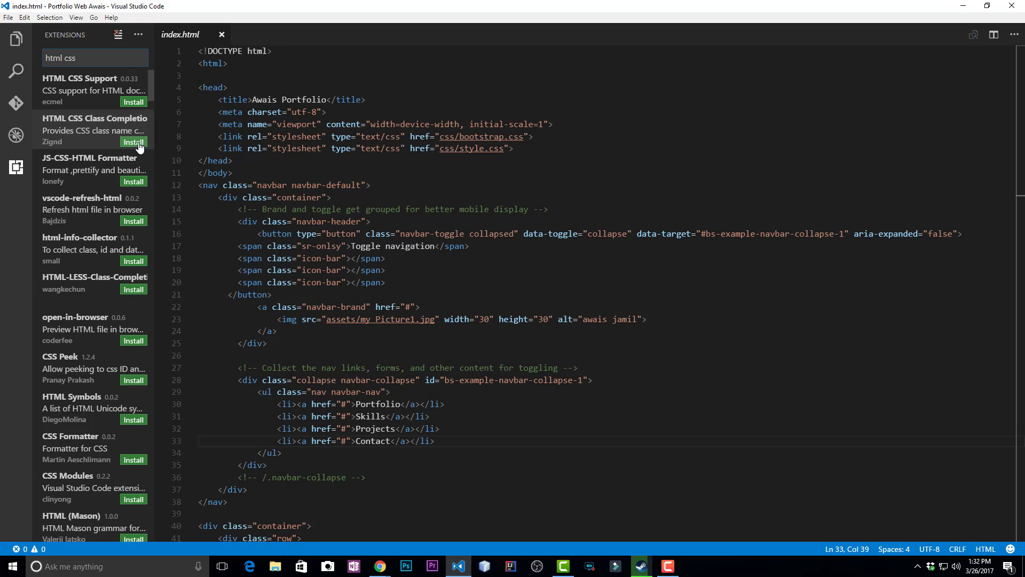
# Install HTML CSS Class Completion and JS-CSS-HTML Formatter from the 'html css' results
pyautogui.click(133, 142)
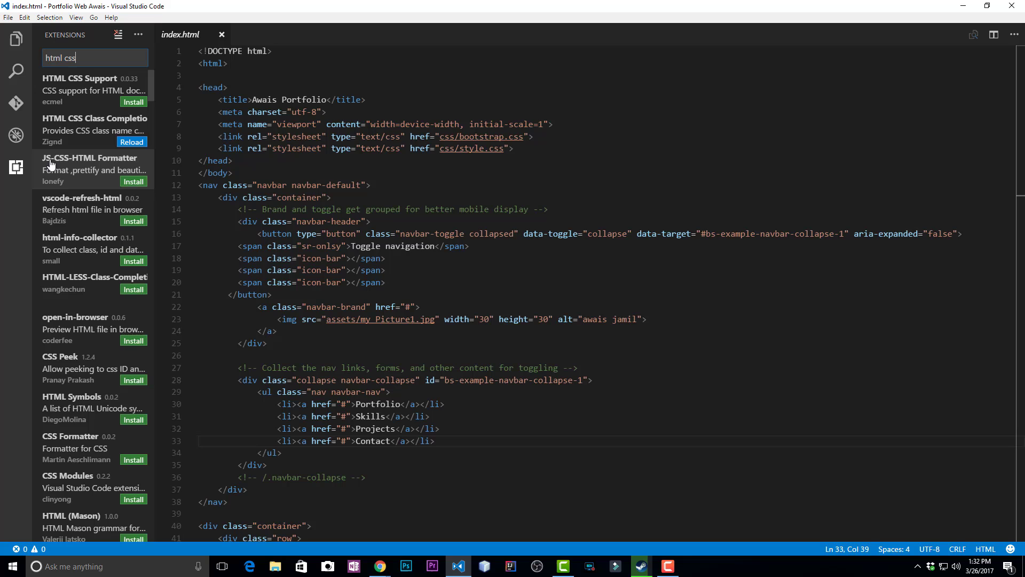
pyautogui.moveTo(73, 167)
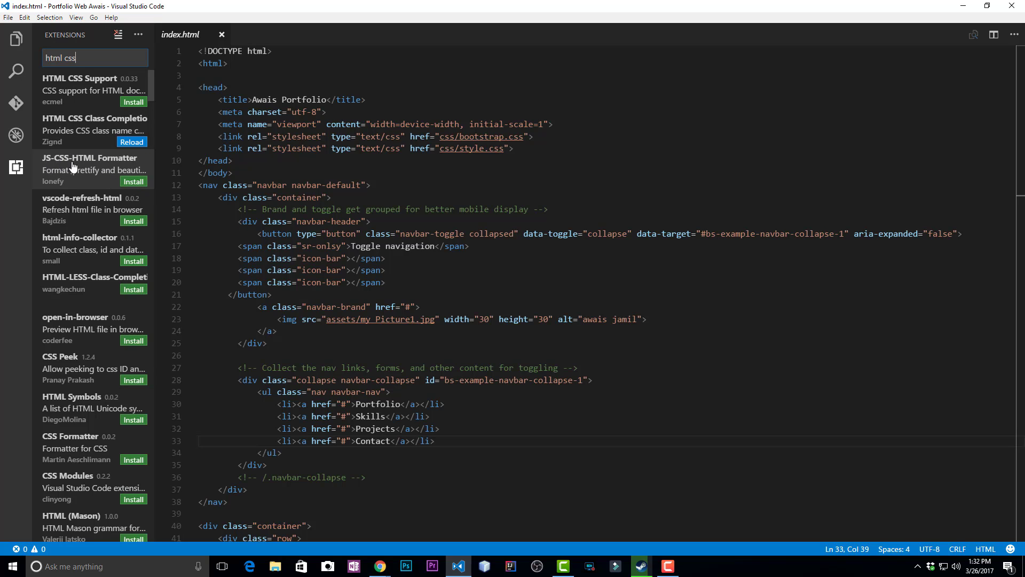
pyautogui.moveTo(134, 181)
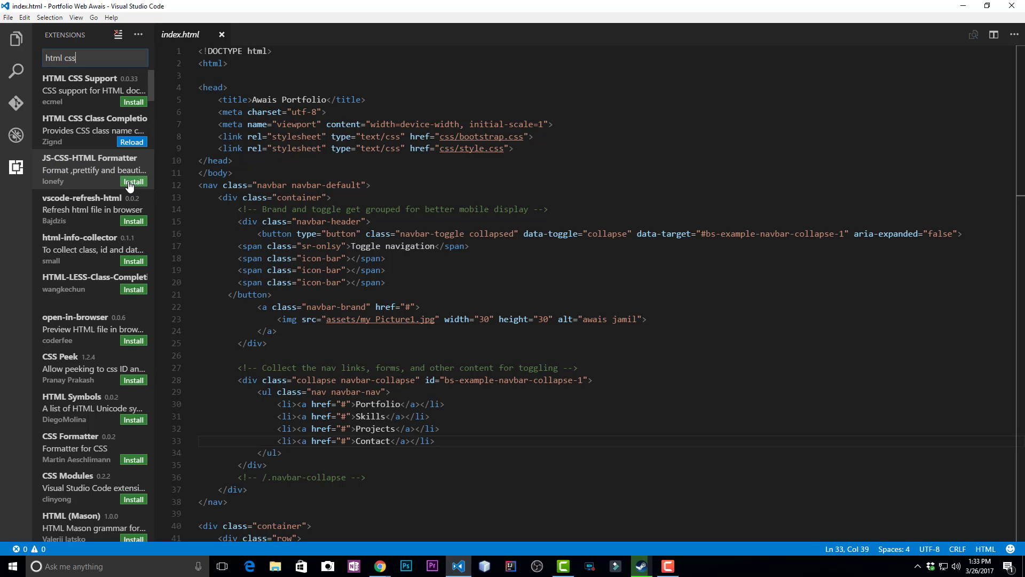
pyautogui.click(133, 181)
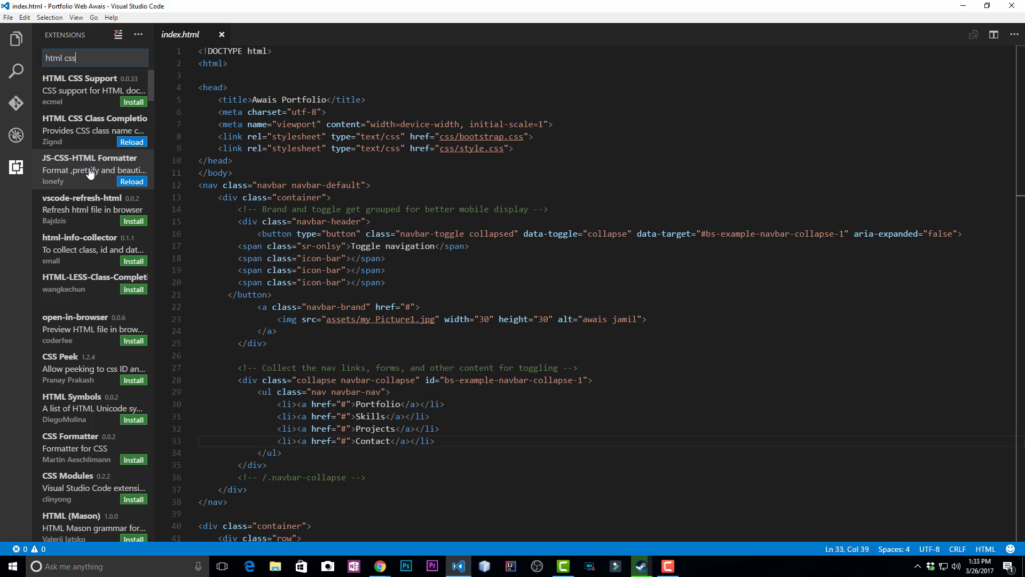
pyautogui.moveTo(92, 208)
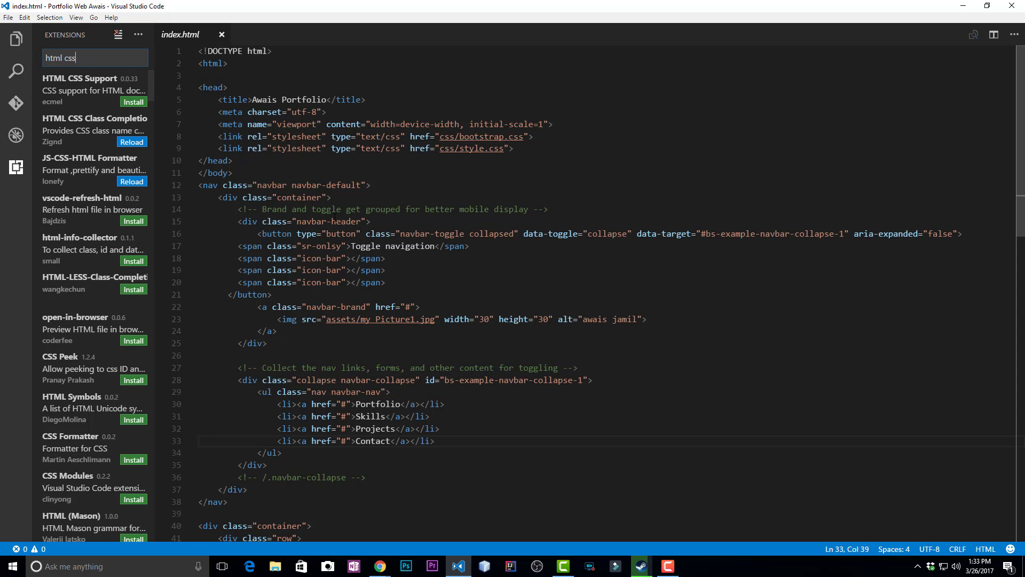
pyautogui.moveTo(110, 295)
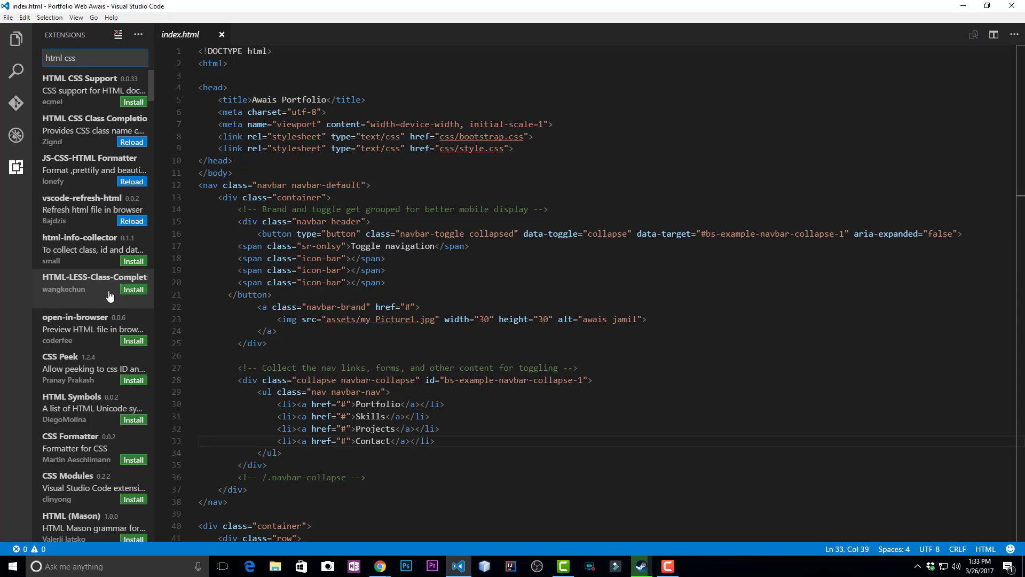
pyautogui.scroll(-3)
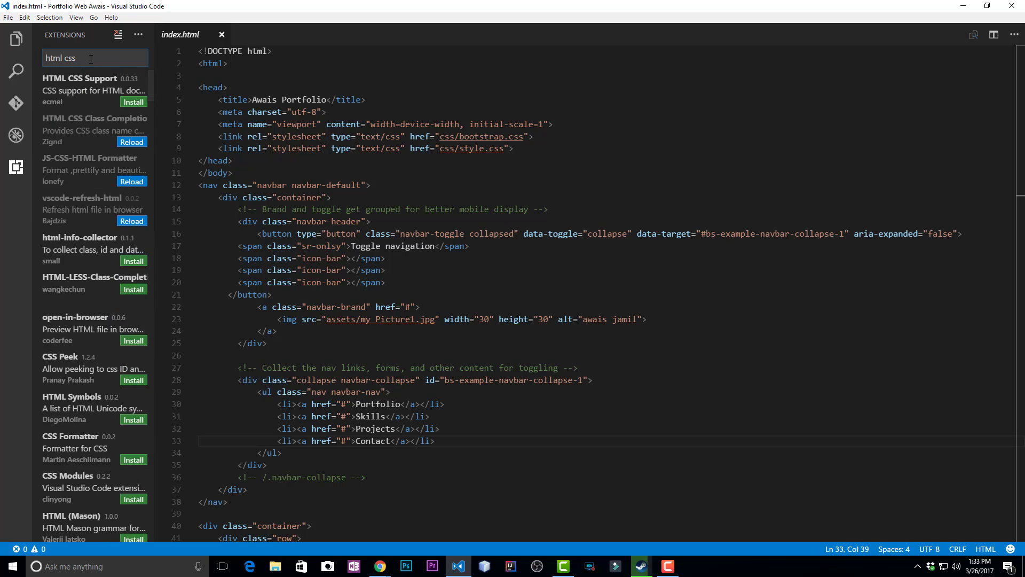
pyautogui.click(90, 58)
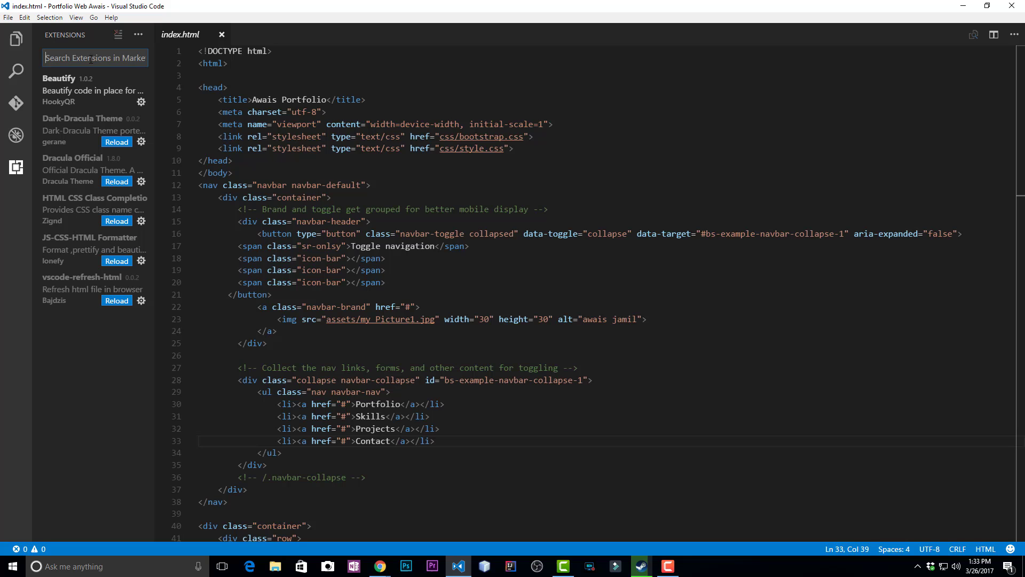
# Search the marketplace for 'guide', then switch back to the Explorer
pyautogui.write('guide')
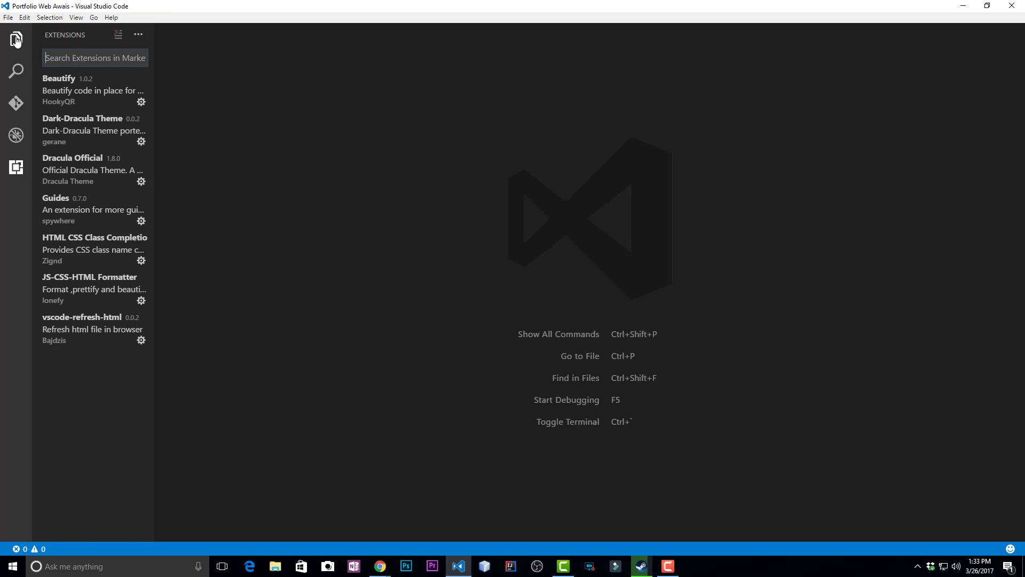
pyautogui.click(16, 38)
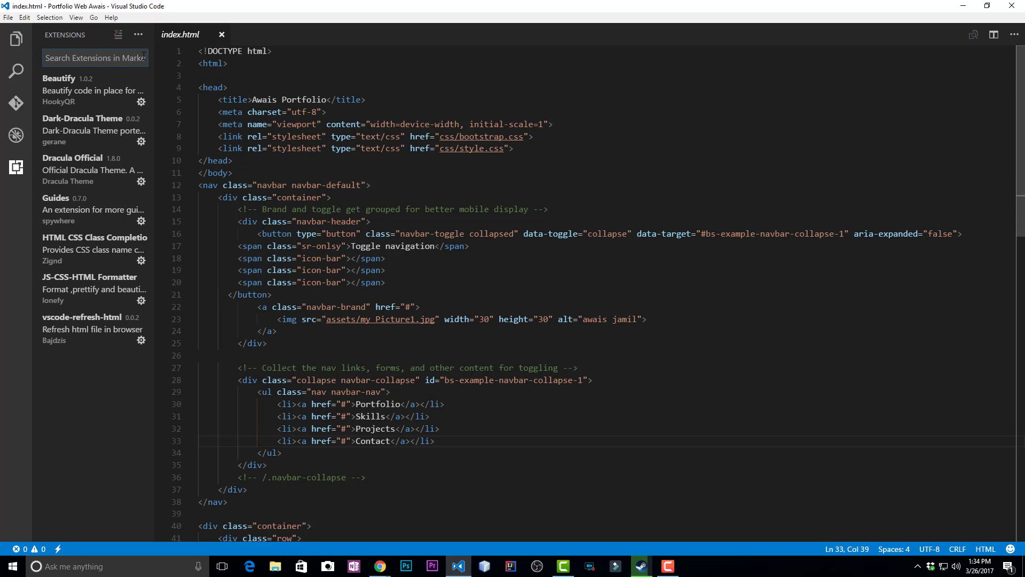
# Search 'git easy' and install the Git Easy extension
pyautogui.write('git')
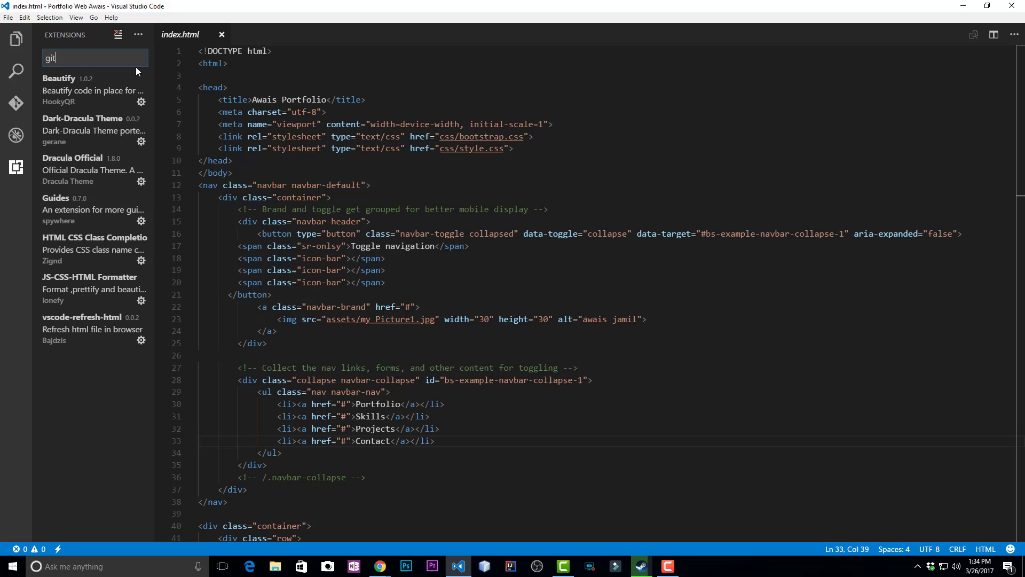
pyautogui.write('easy')
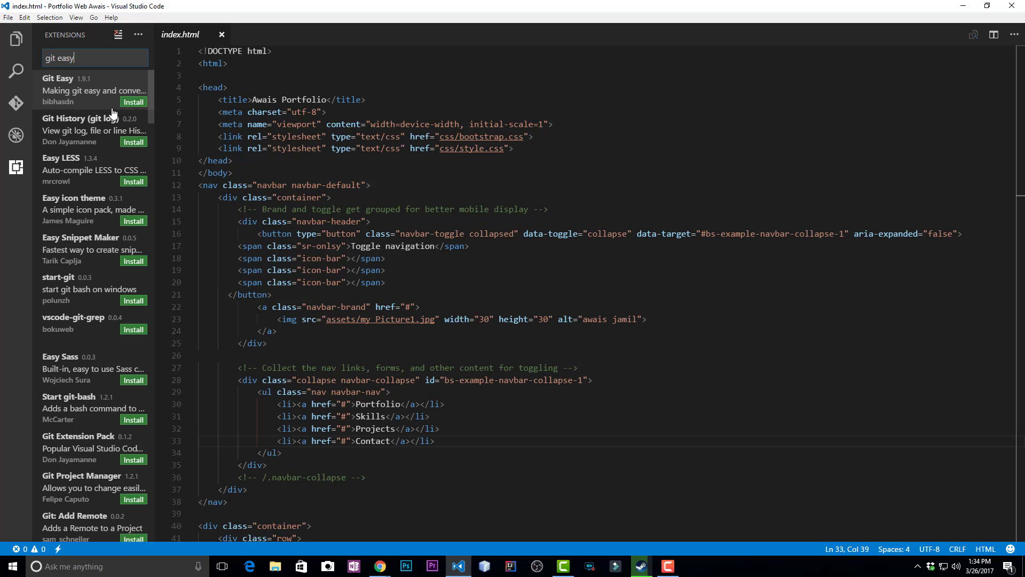
pyautogui.click(134, 102)
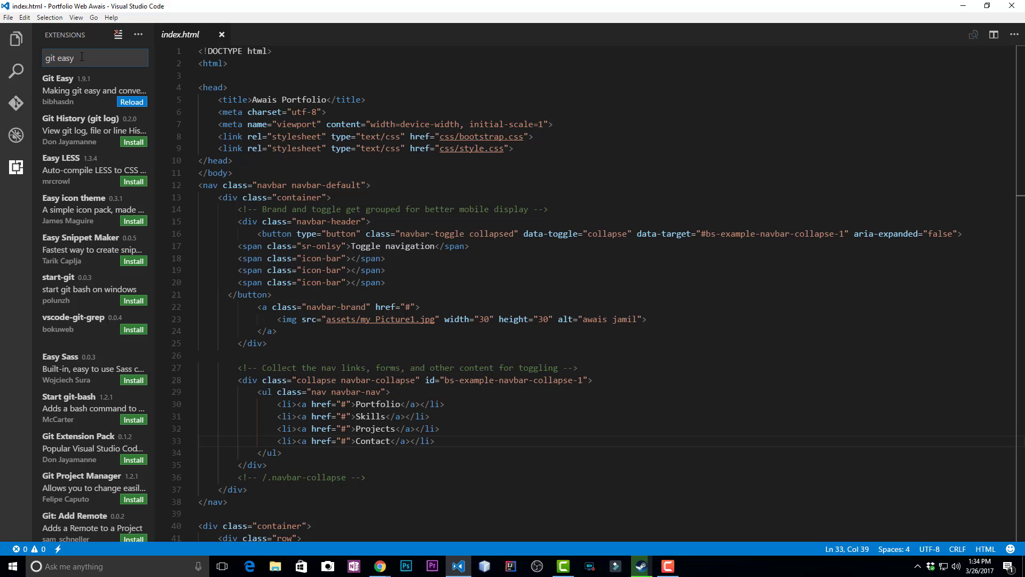
# Search for vscode-icons, then search 'boots' for Bootstrap snippets
pyautogui.write('vscode-icons')
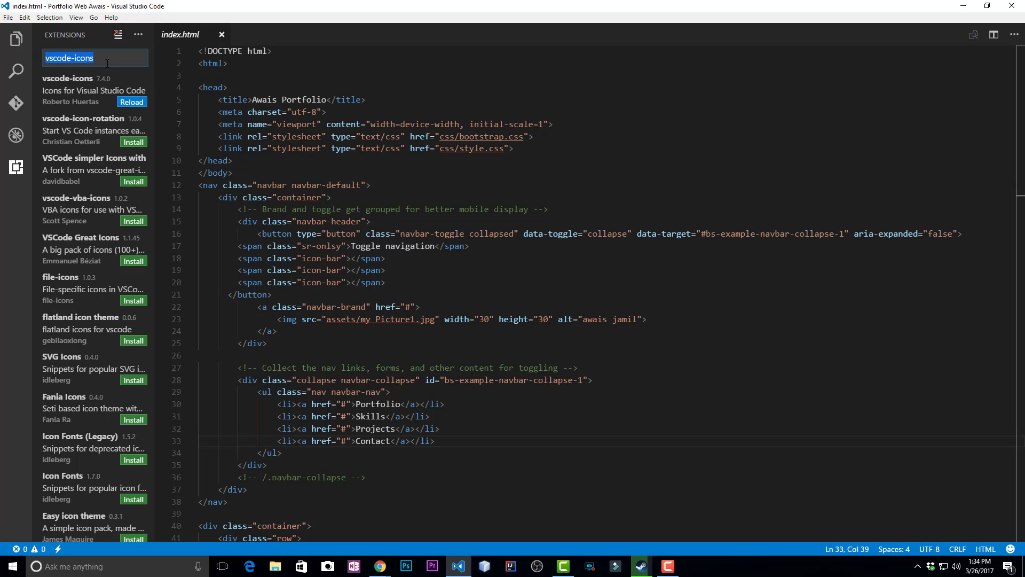
pyautogui.write('b')
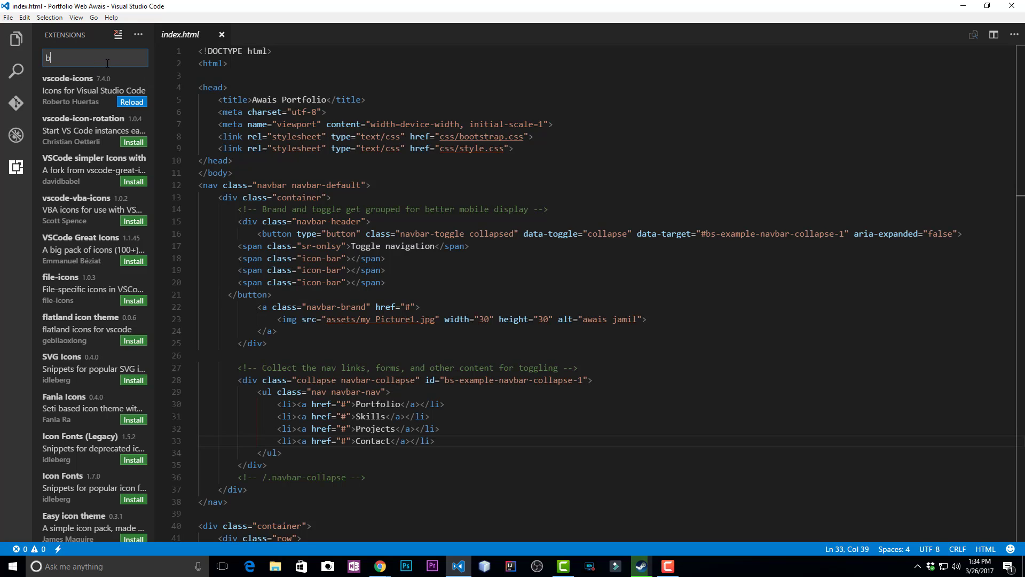
pyautogui.write('oots')
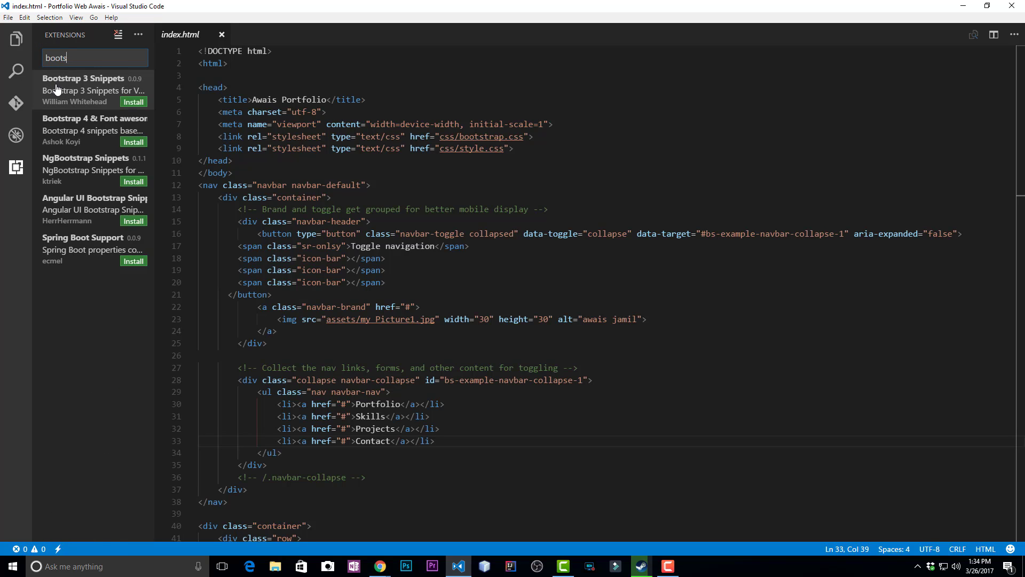
pyautogui.moveTo(107, 87)
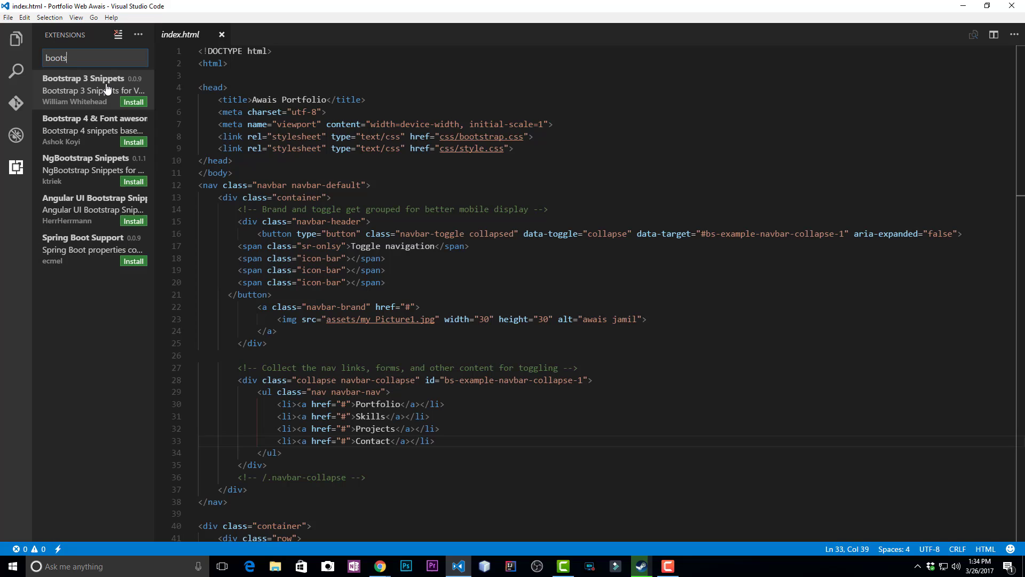
# Install Bootstrap 3 Snippets and Bootstrap 4 snippets, then clear the search to list installed extensions
pyautogui.click(133, 102)
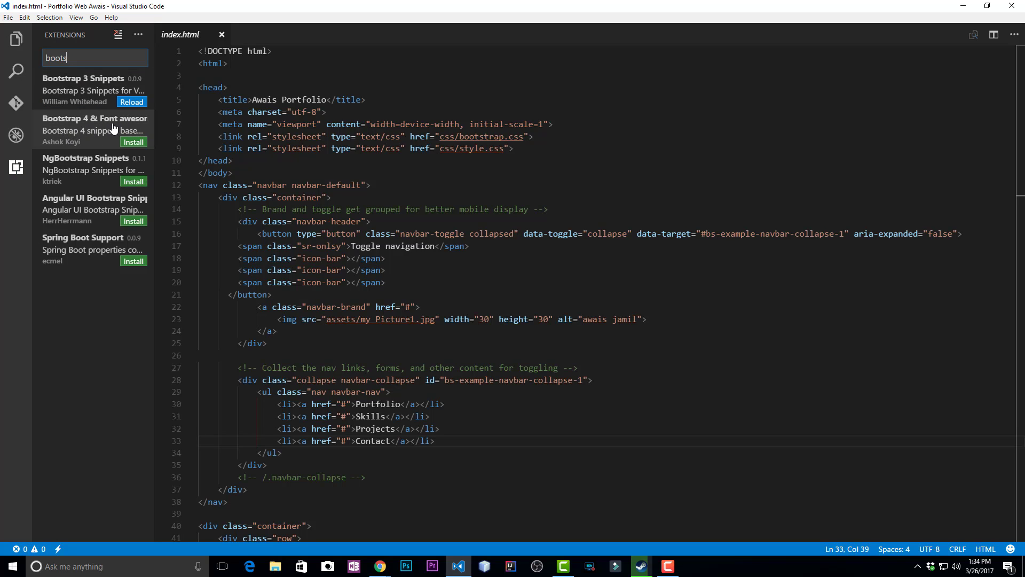
pyautogui.moveTo(143, 126)
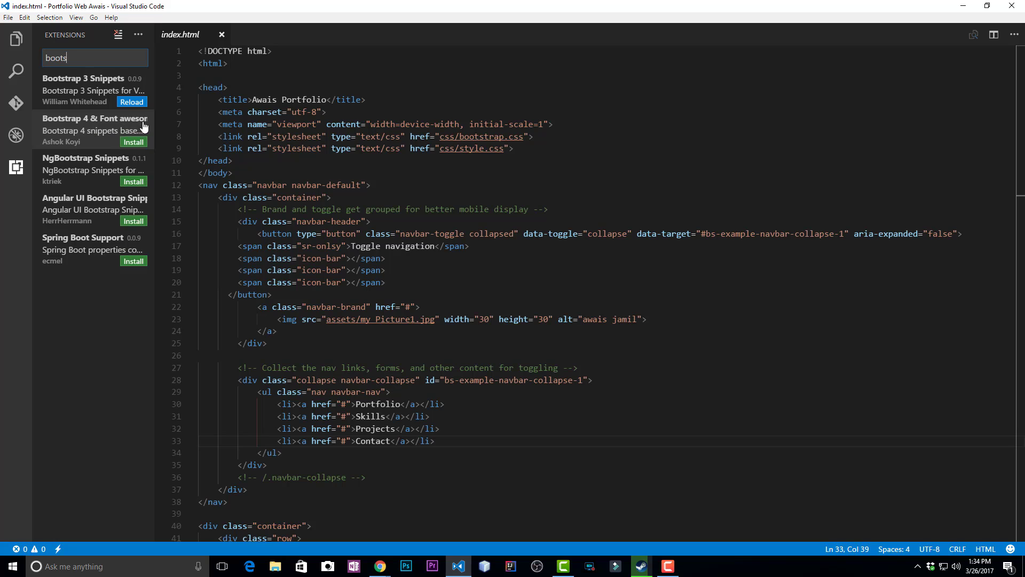
pyautogui.moveTo(133, 142)
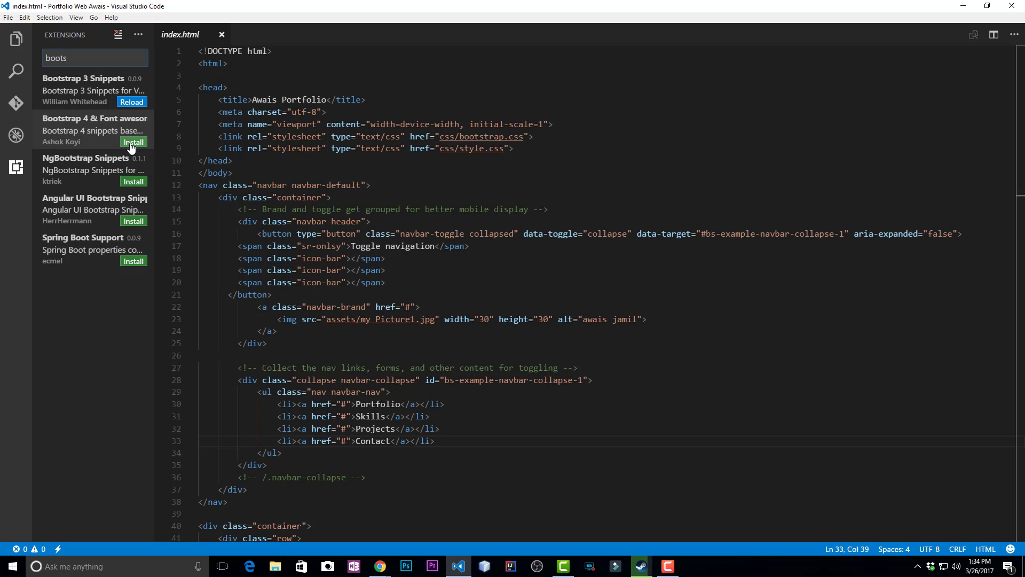
pyautogui.click(133, 142)
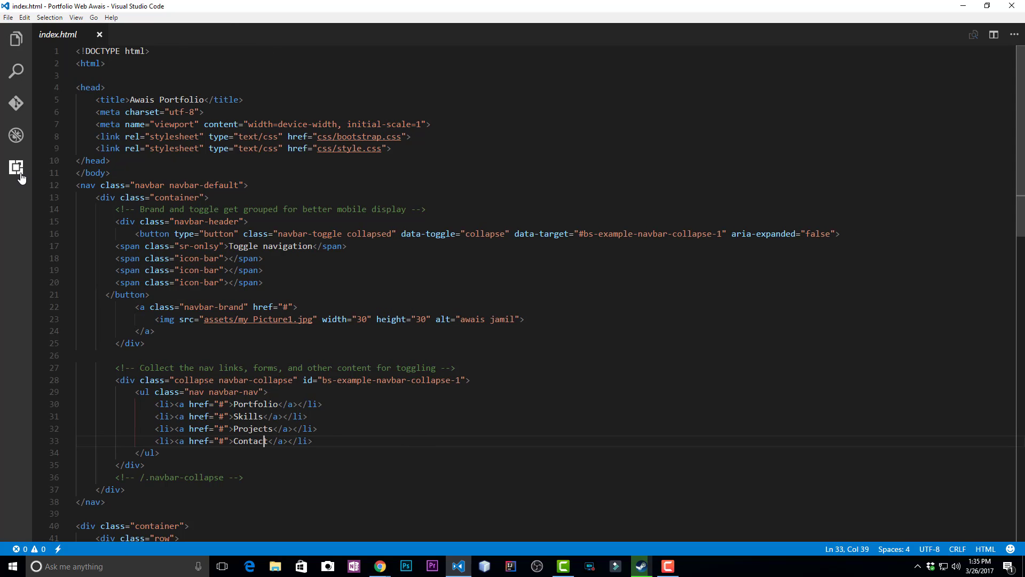
pyautogui.click(16, 167)
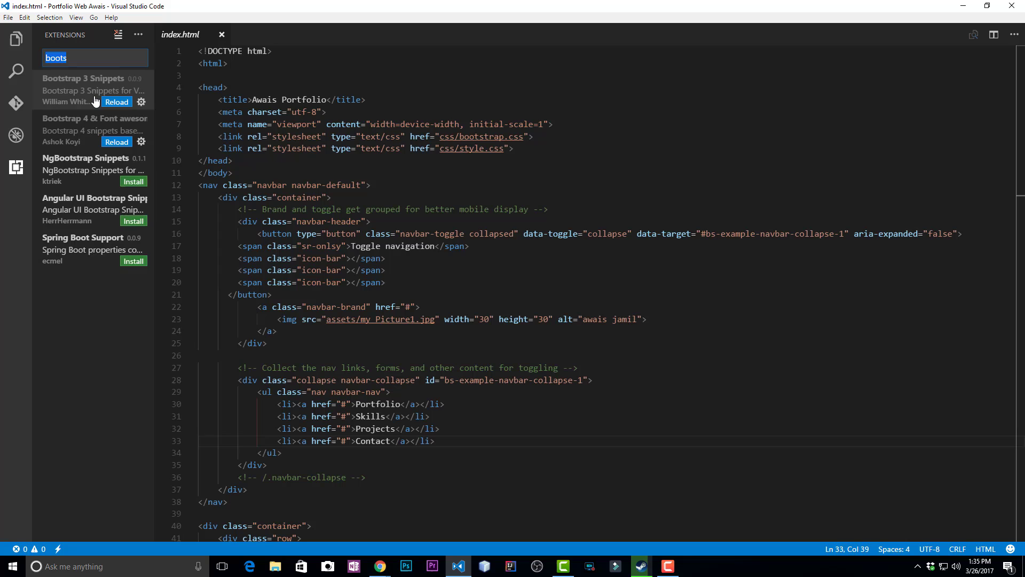
pyautogui.click(55, 58)
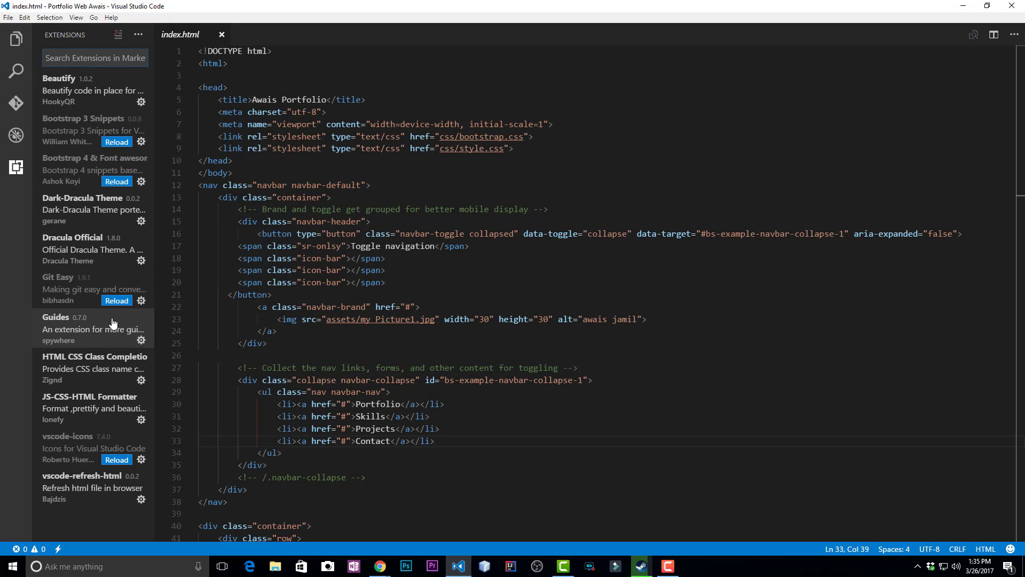
pyautogui.moveTo(117, 304)
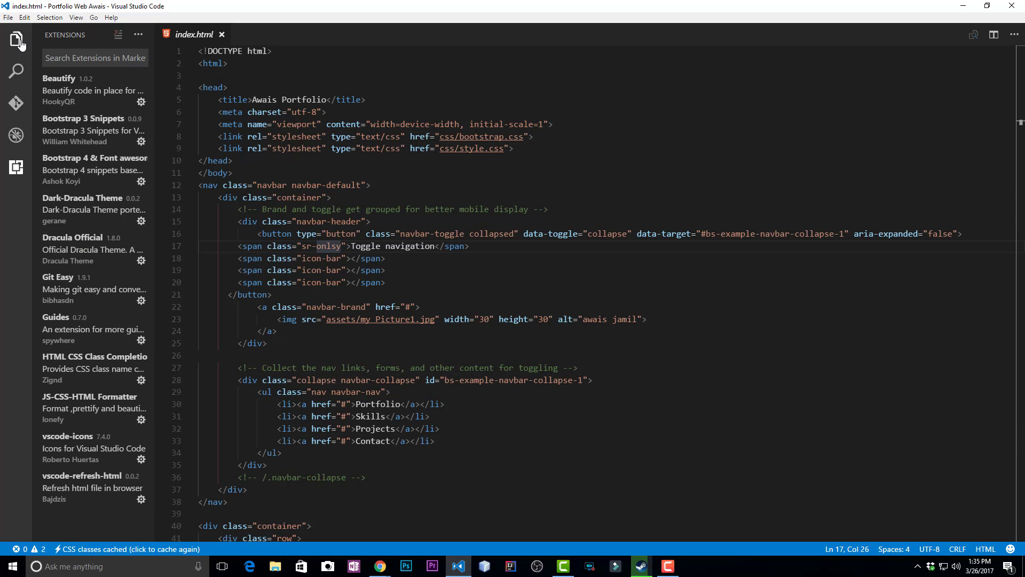
pyautogui.moveTo(15, 42)
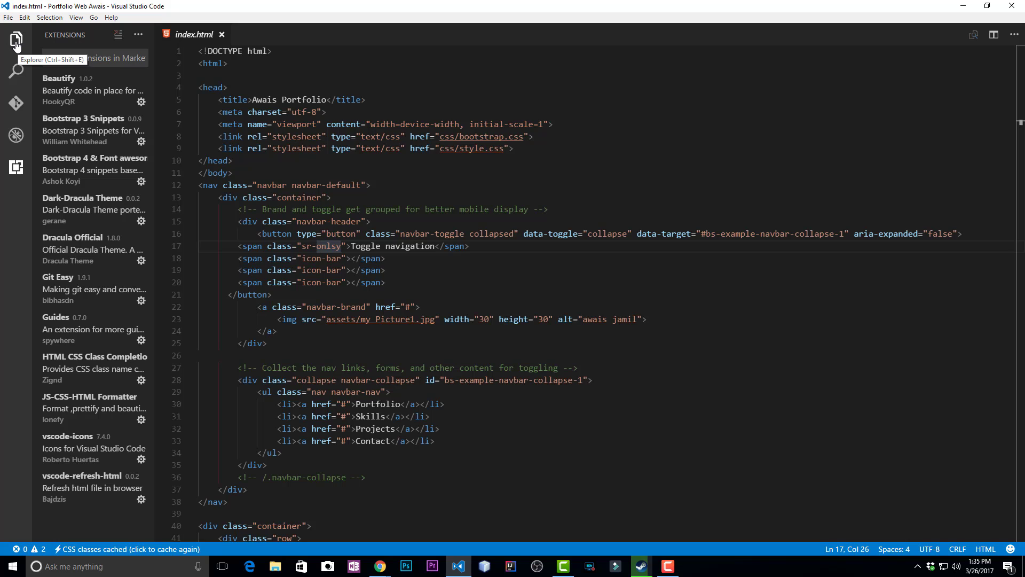
# Browse the project tree with its new file icons, expanding and collapsing the scripts folder
pyautogui.click(15, 38)
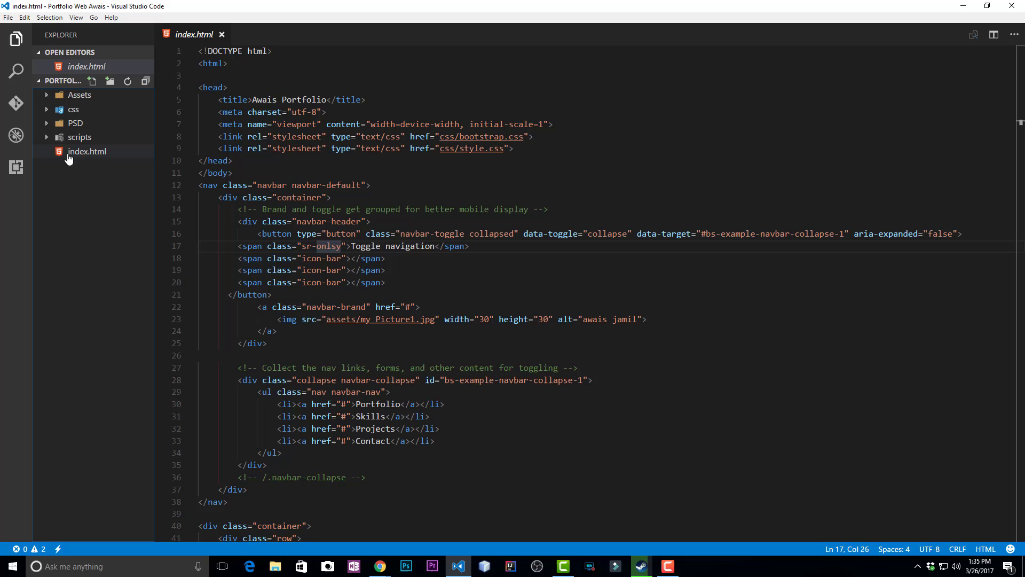
pyautogui.click(79, 137)
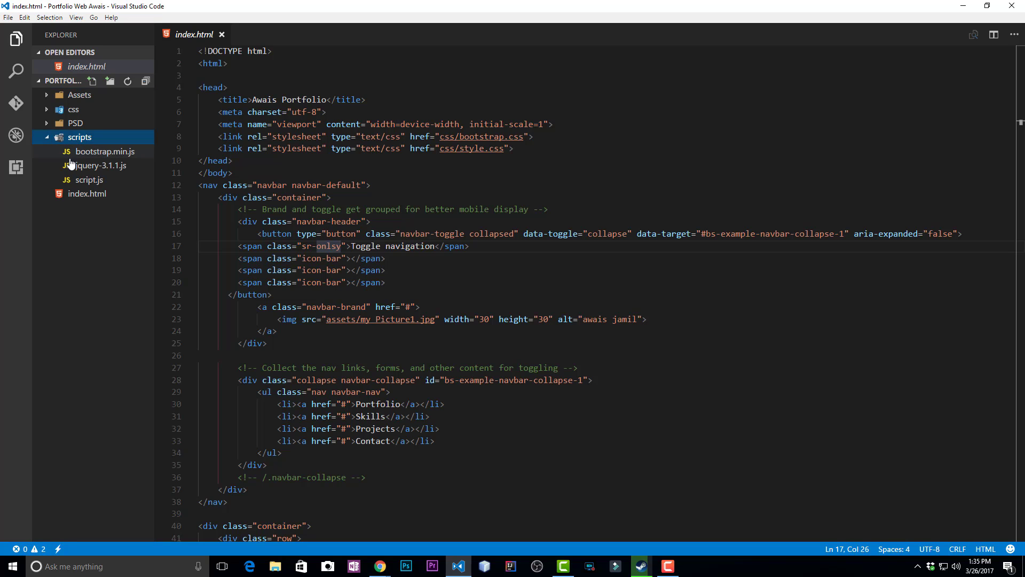
pyautogui.click(76, 123)
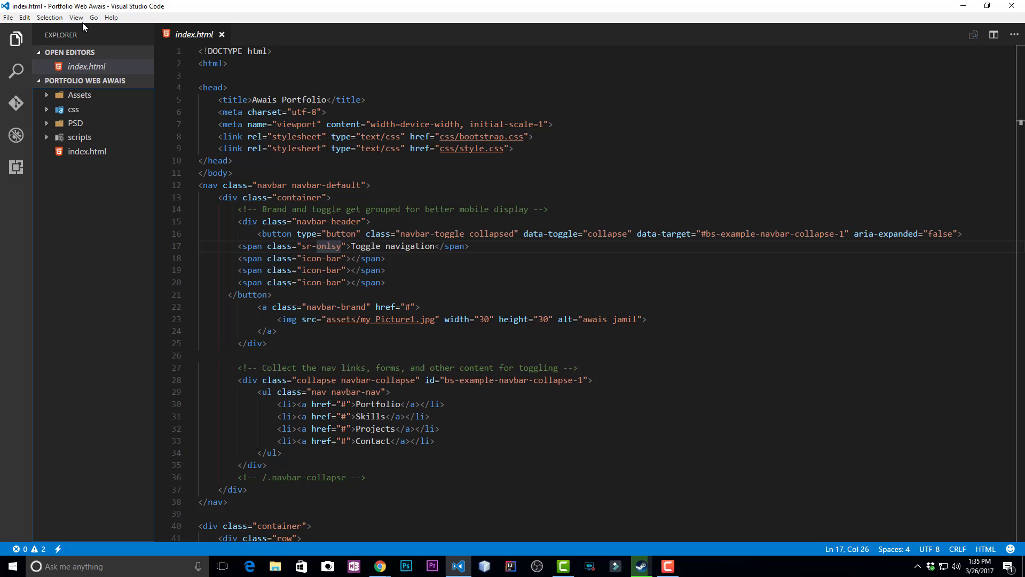
pyautogui.click(76, 18)
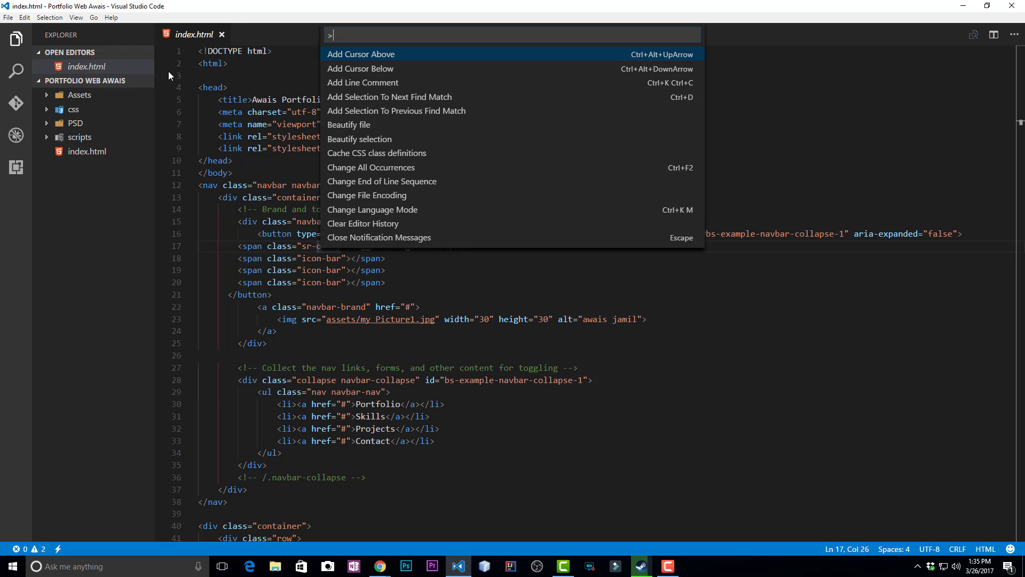
# Search commands for 'icon' and set the file icon theme to vscode-icons
pyautogui.write('icons')
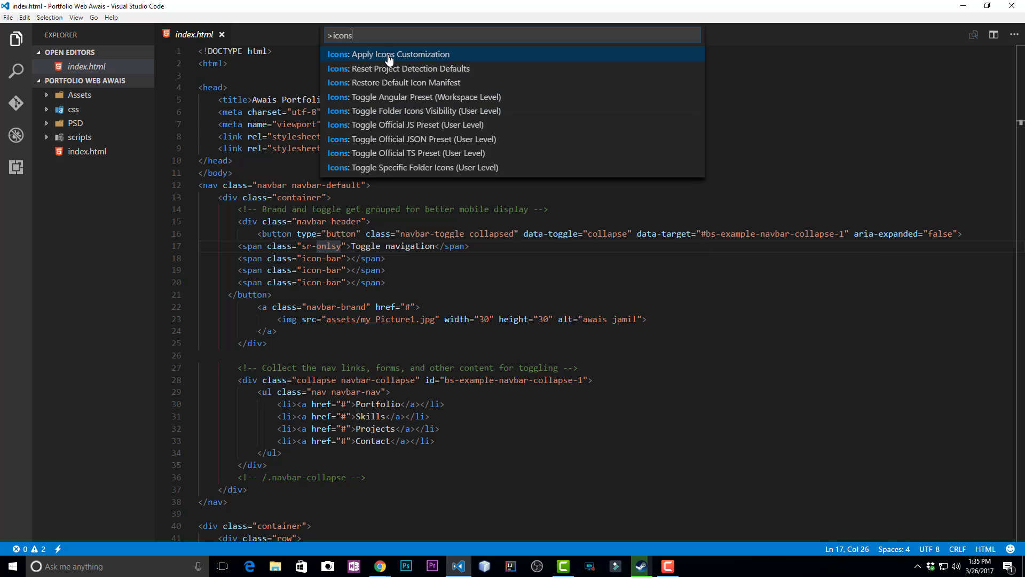
pyautogui.press('Backspace')
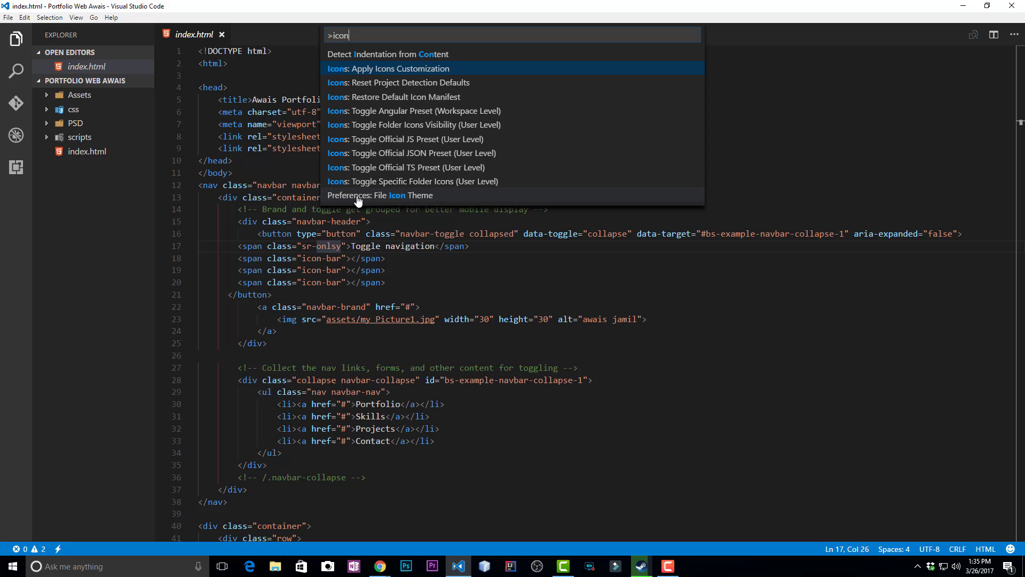
pyautogui.moveTo(417, 202)
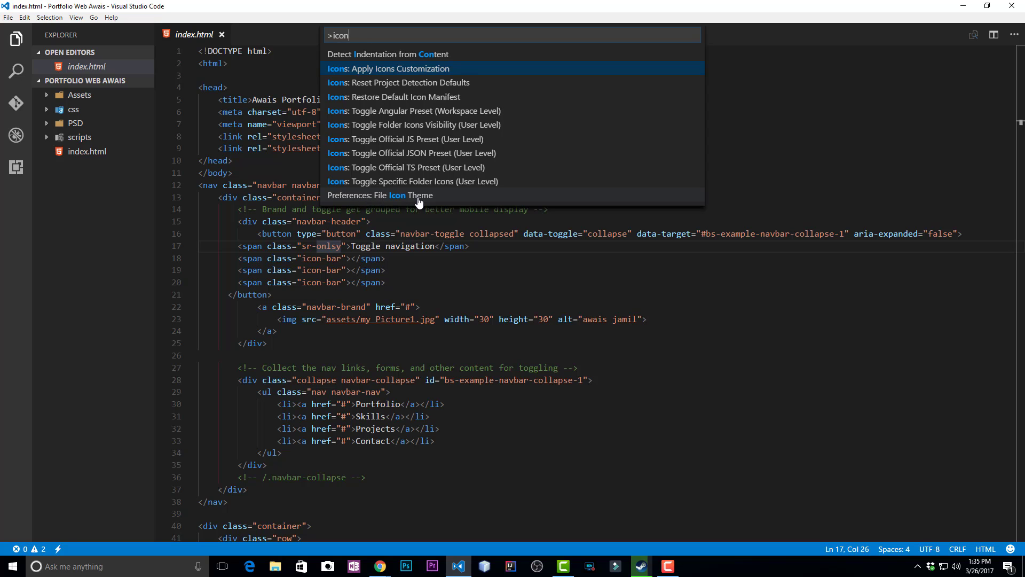
pyautogui.click(379, 195)
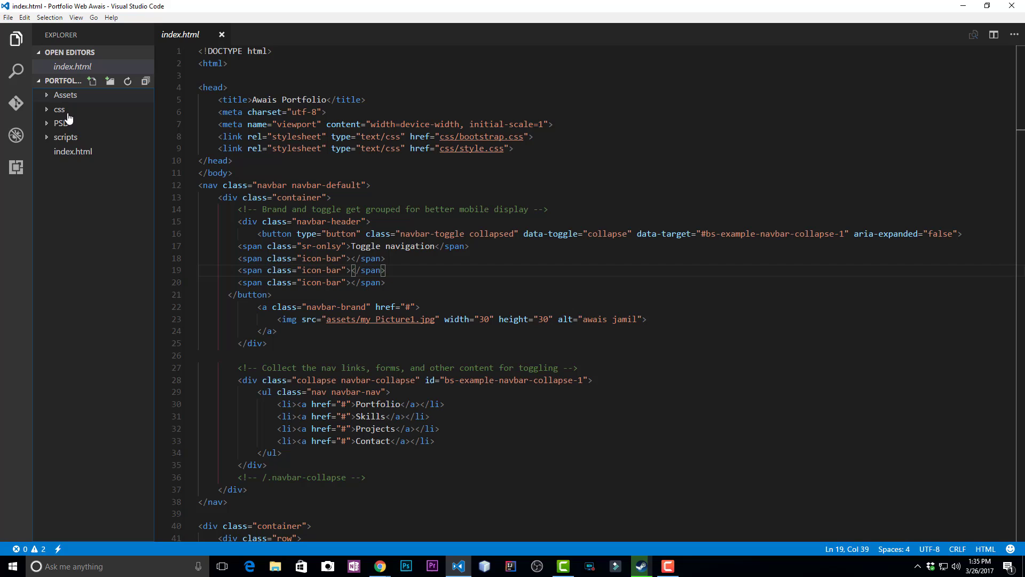
pyautogui.click(16, 168)
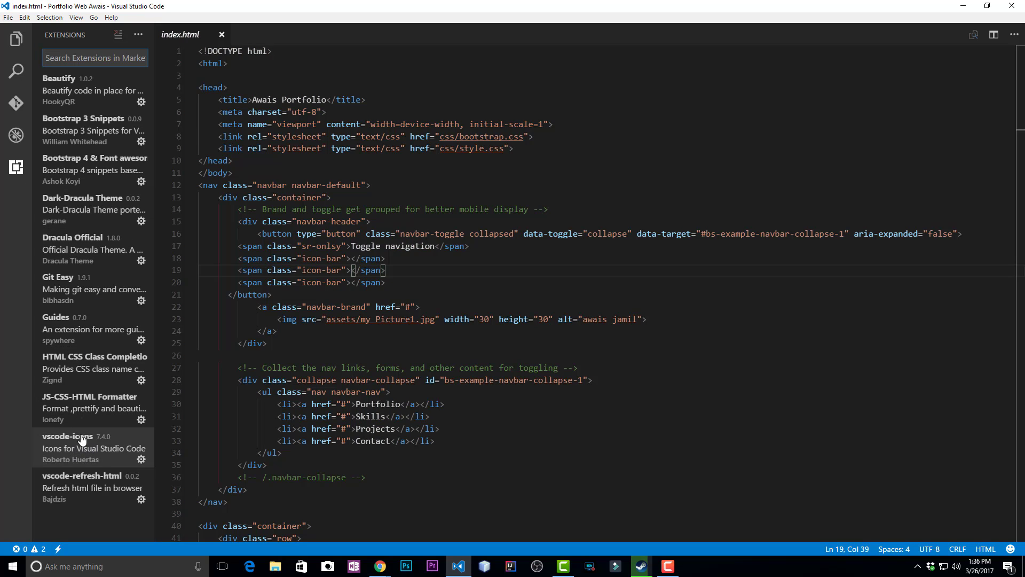
pyautogui.moveTo(105, 95)
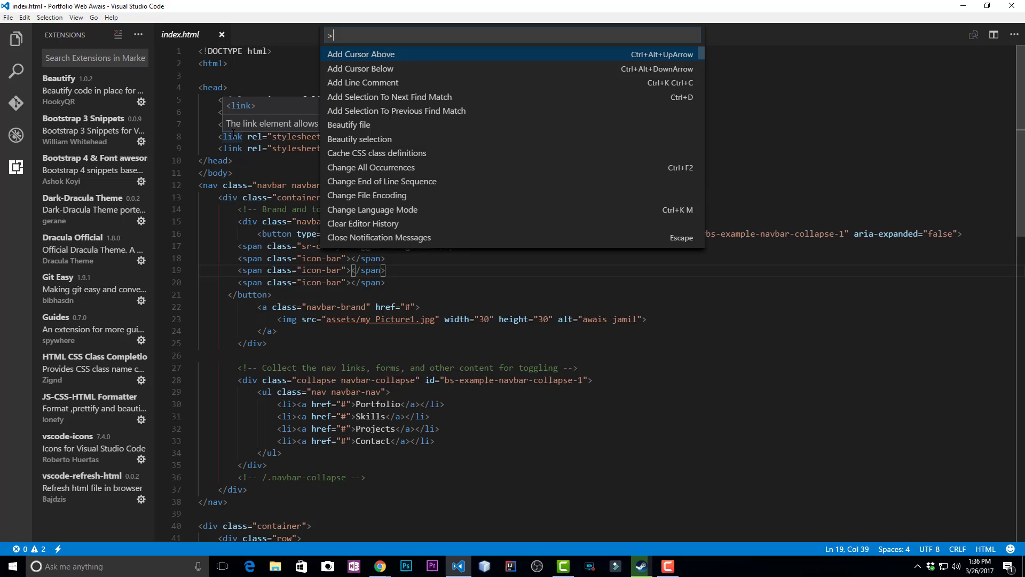
pyautogui.write('icon')
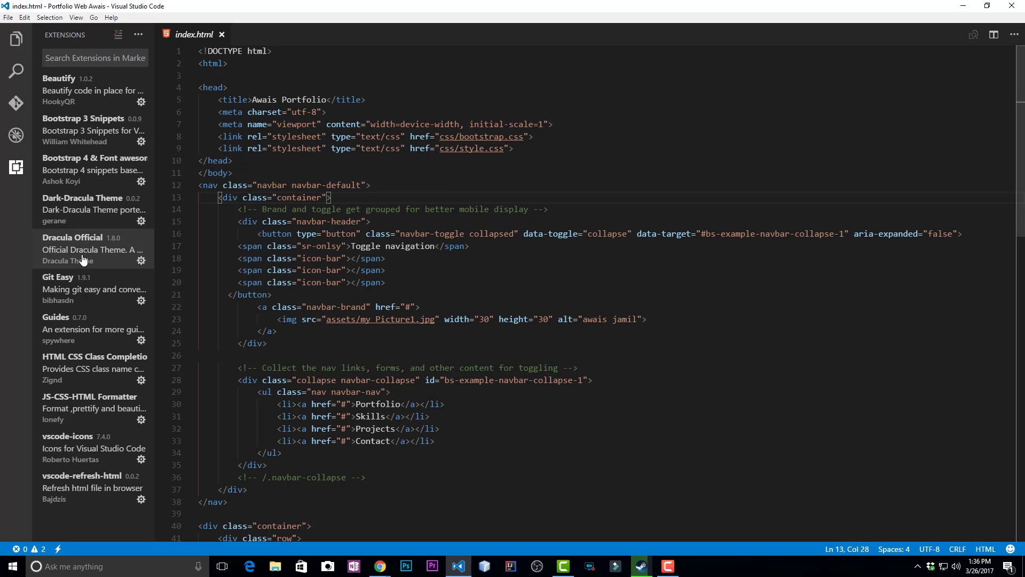
pyautogui.click(75, 18)
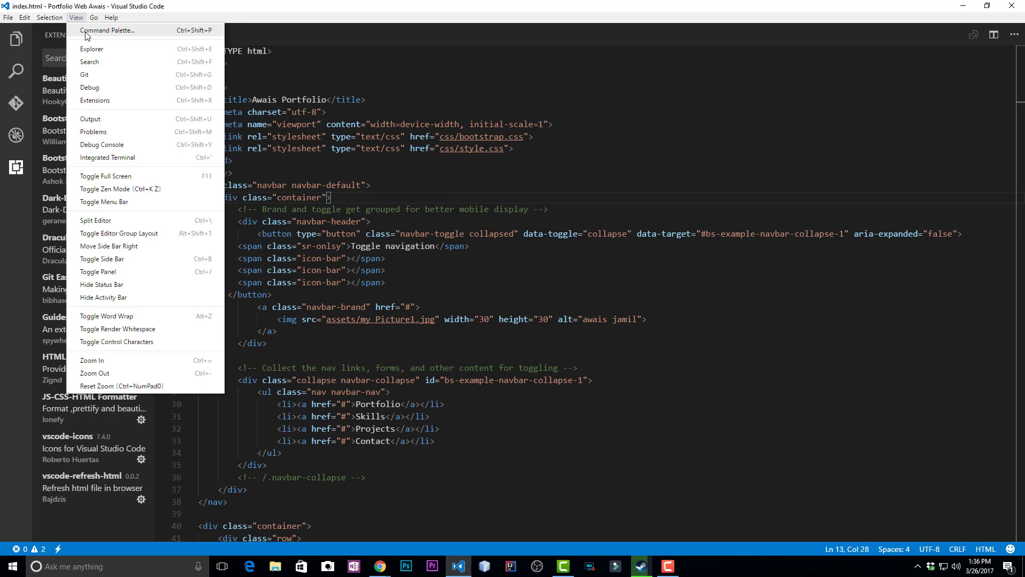
pyautogui.write('theme')
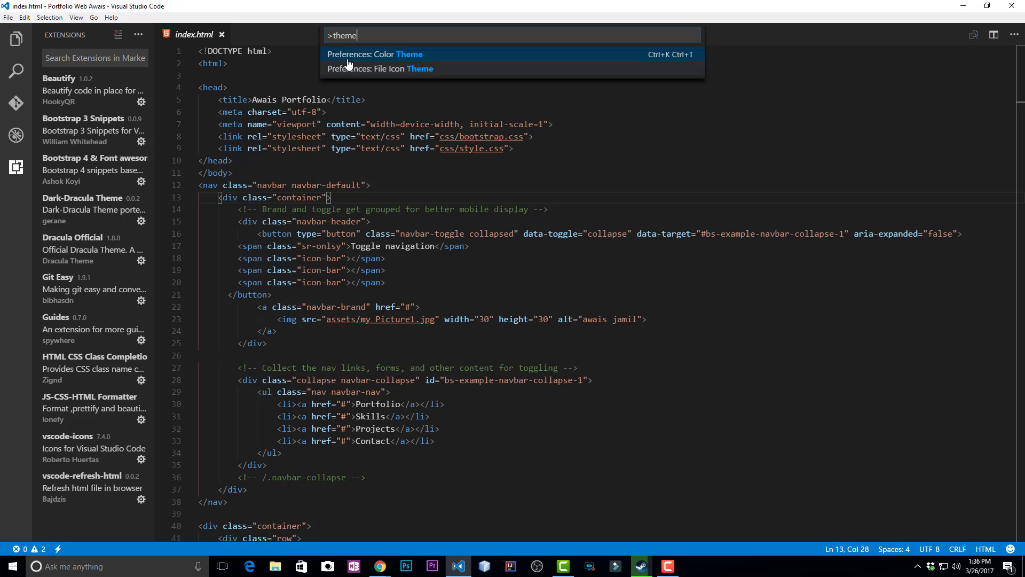
pyautogui.click(374, 55)
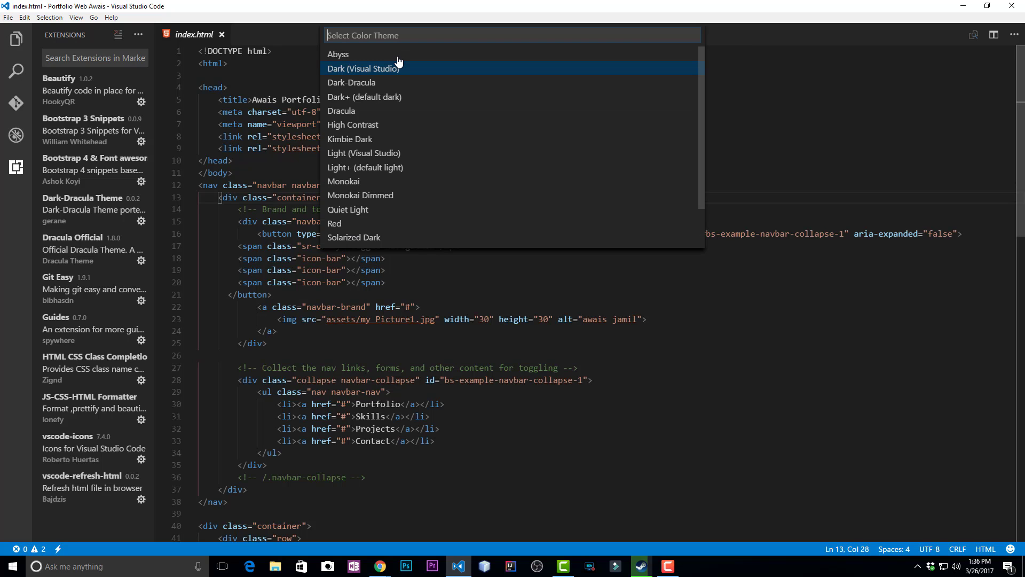
pyautogui.scroll(-3)
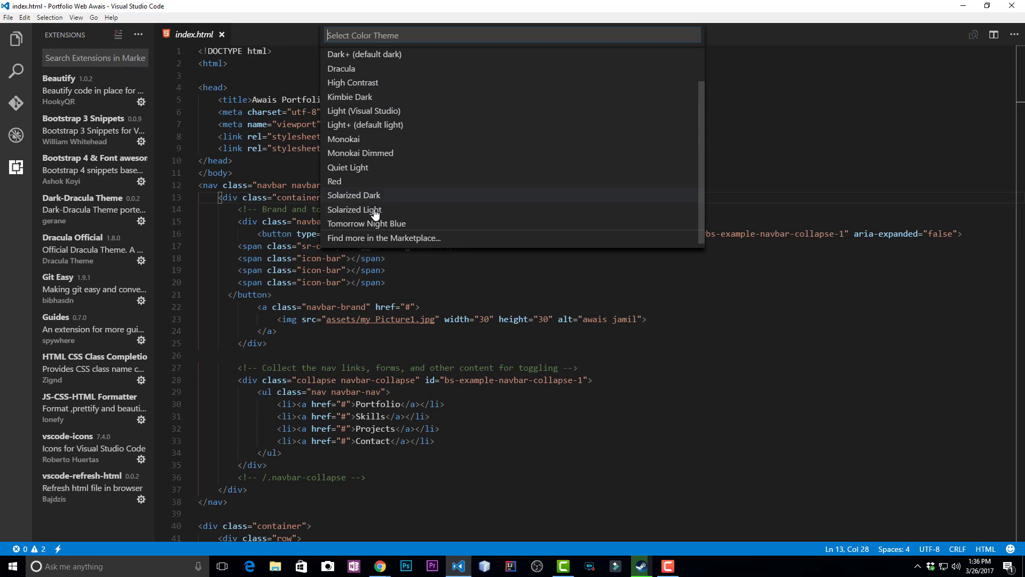
pyautogui.moveTo(399, 190)
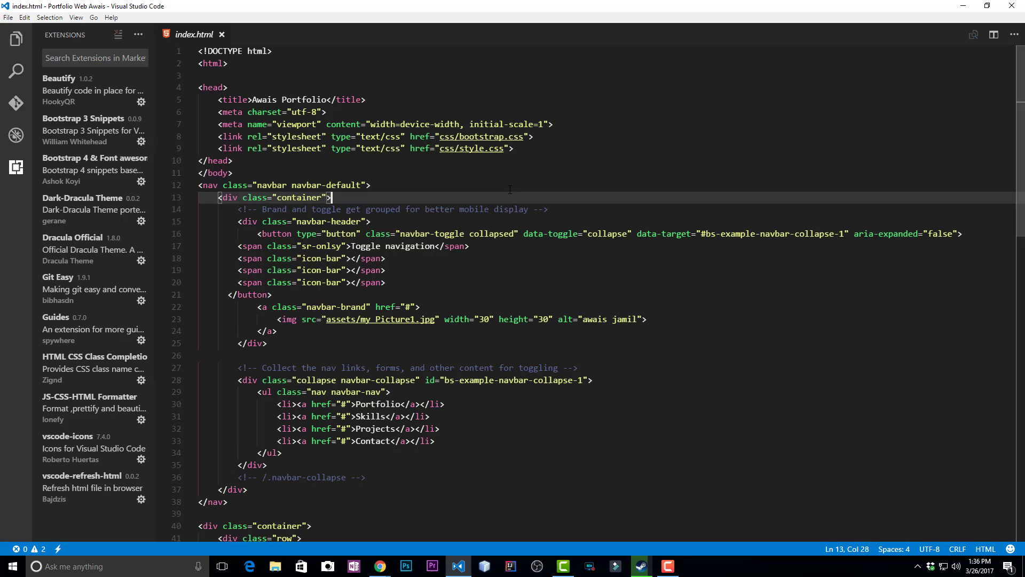
pyautogui.scroll(-3)
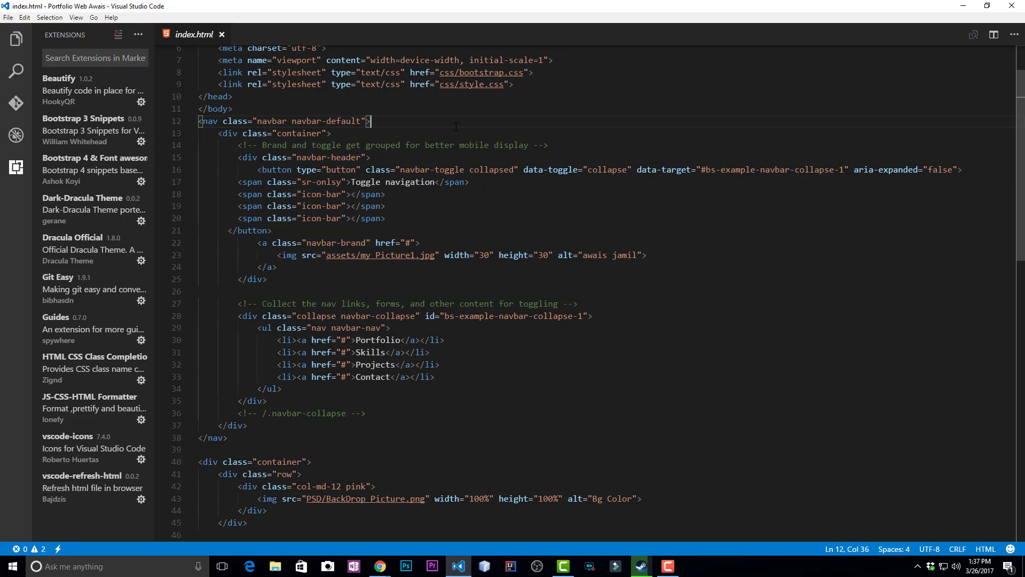
pyautogui.moveTo(95, 158)
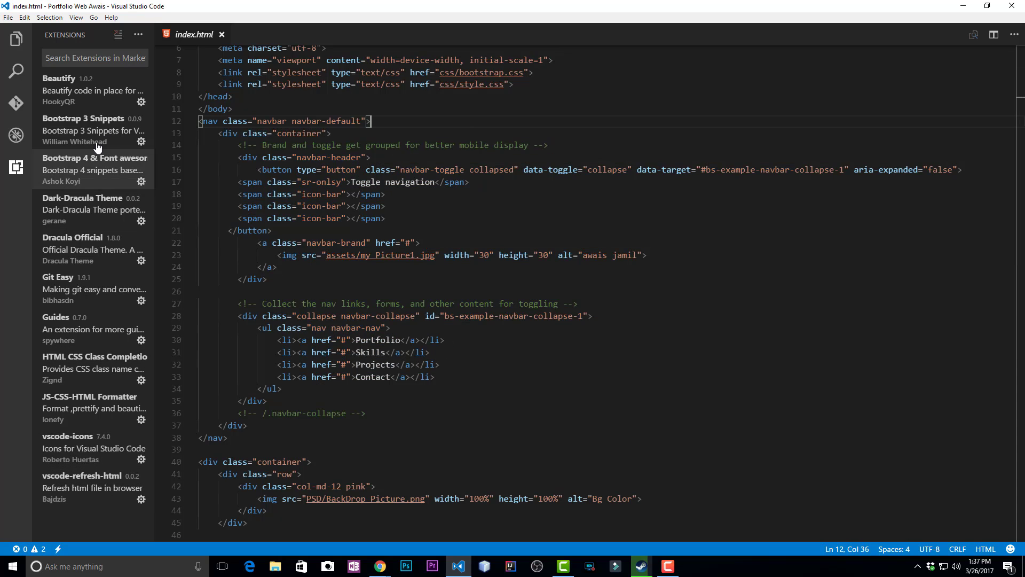
# Search the marketplace for 'path com', install Path Autocomplete, and return to the file tree
pyautogui.click(95, 58)
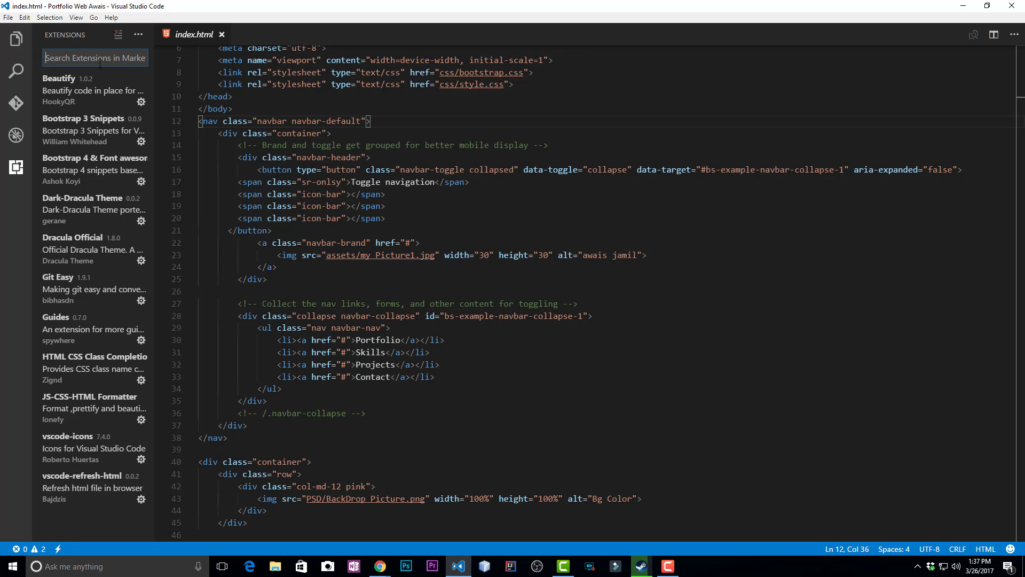
pyautogui.write('p')
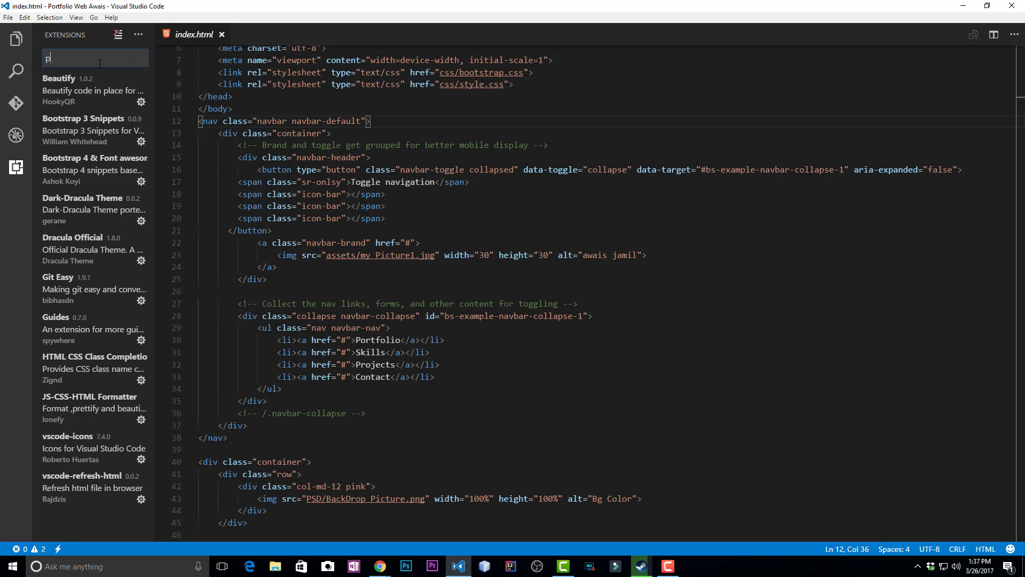
pyautogui.write('ath com')
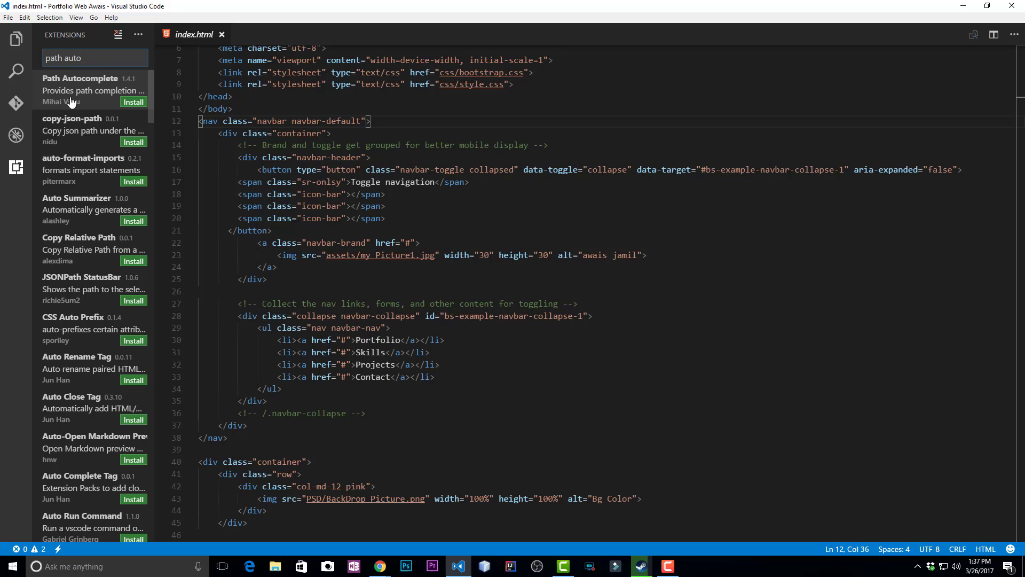
pyautogui.click(134, 101)
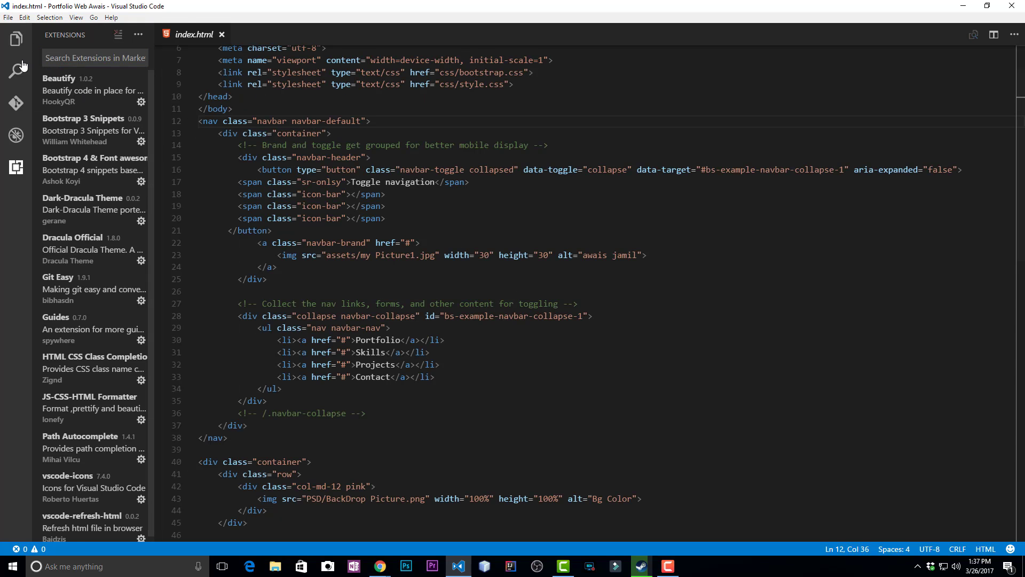
pyautogui.click(16, 39)
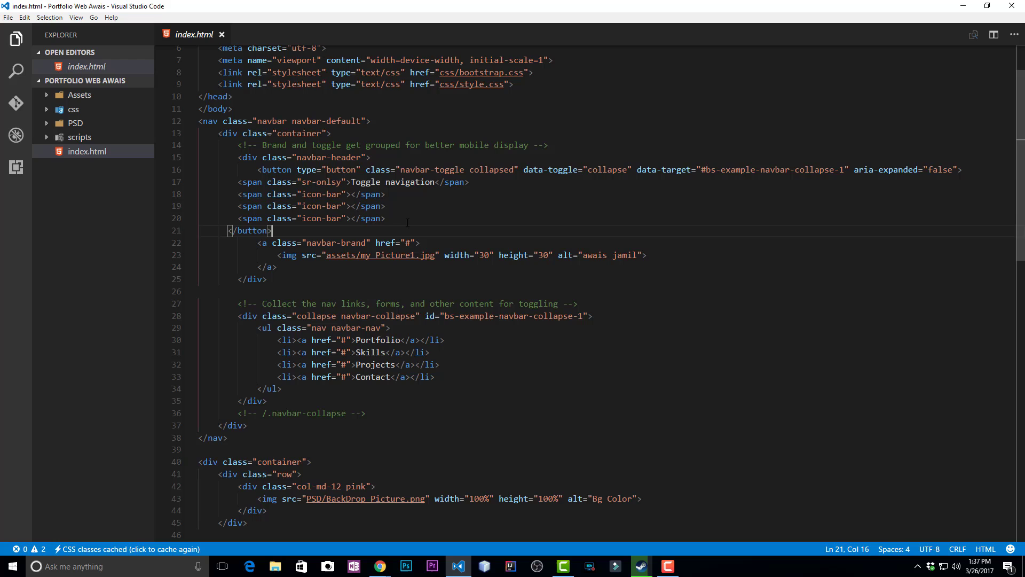
# Type a trial <img src="css/style.css"> tag, completing the path from autocomplete suggestions
pyautogui.write('\\')
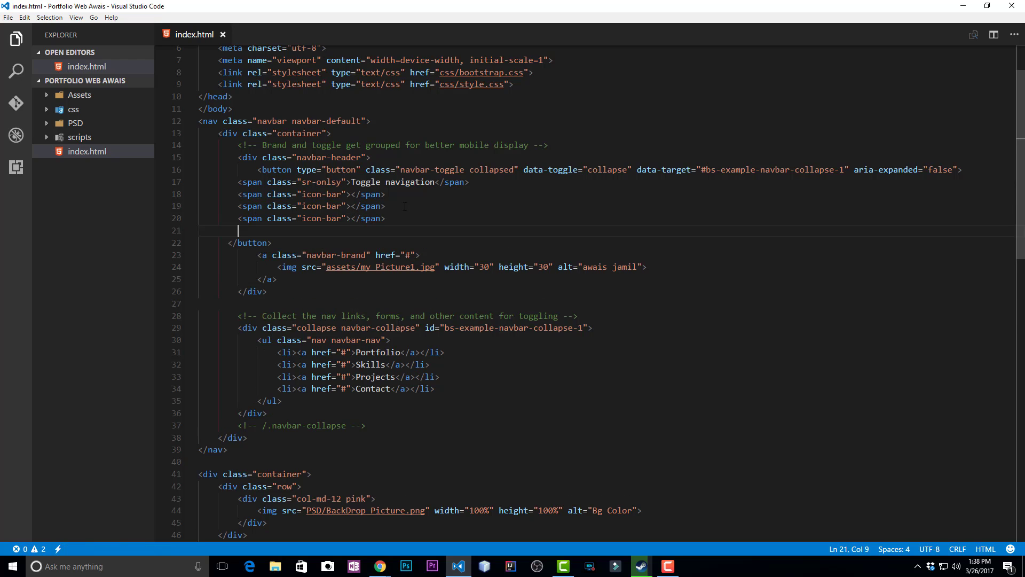
pyautogui.write('inm')
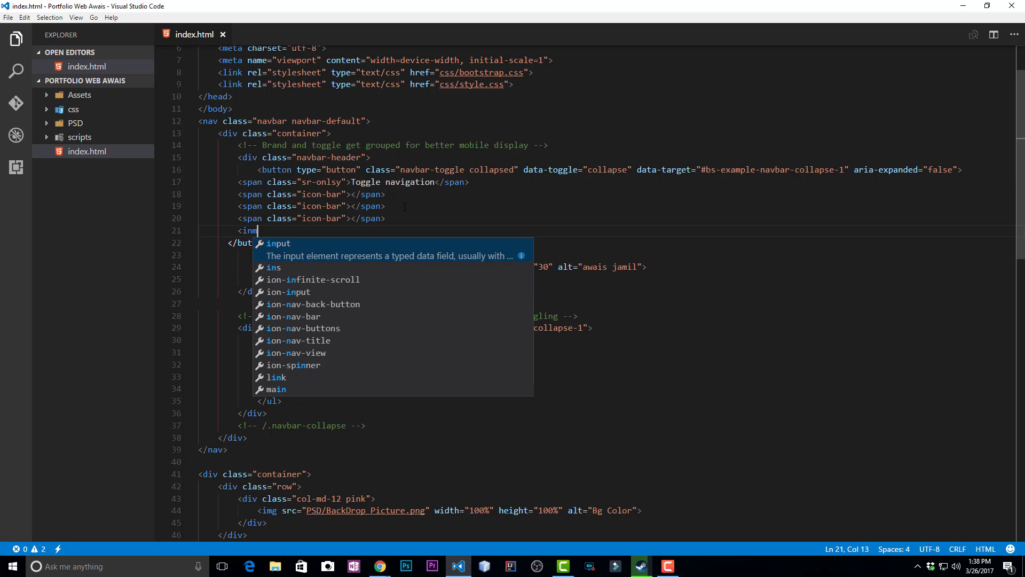
pyautogui.write('img src="')
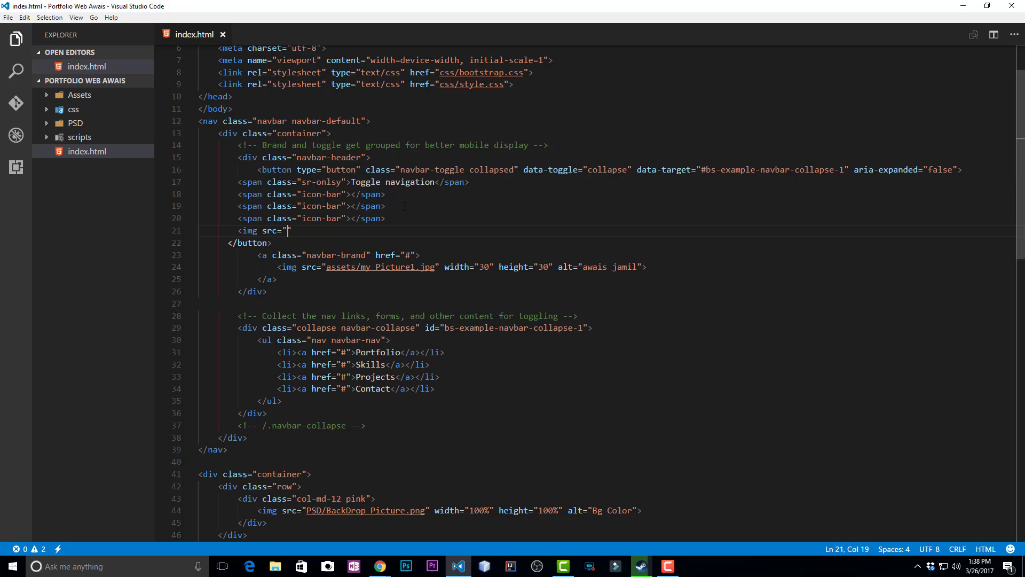
pyautogui.write('css/')
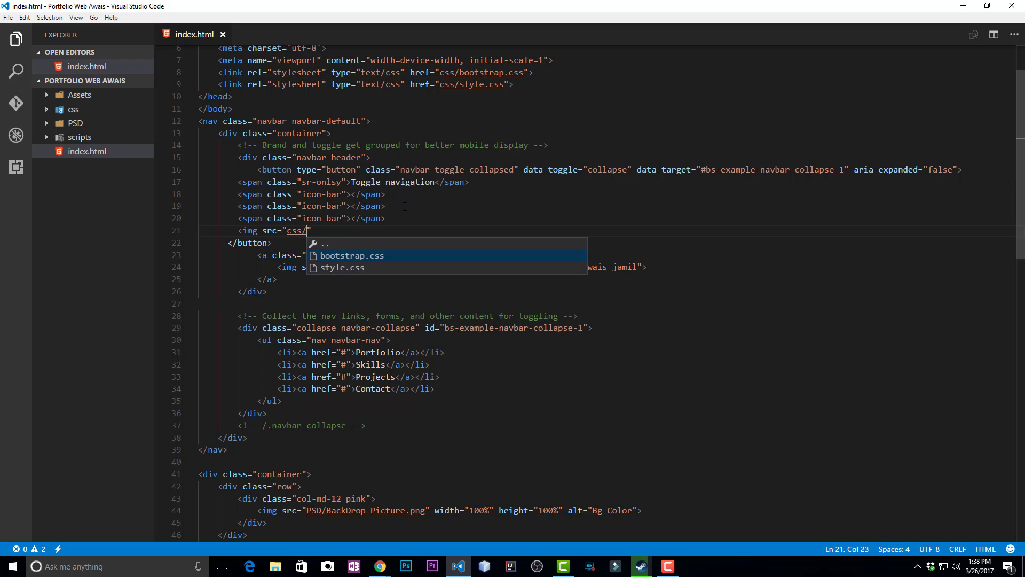
pyautogui.press('Down')
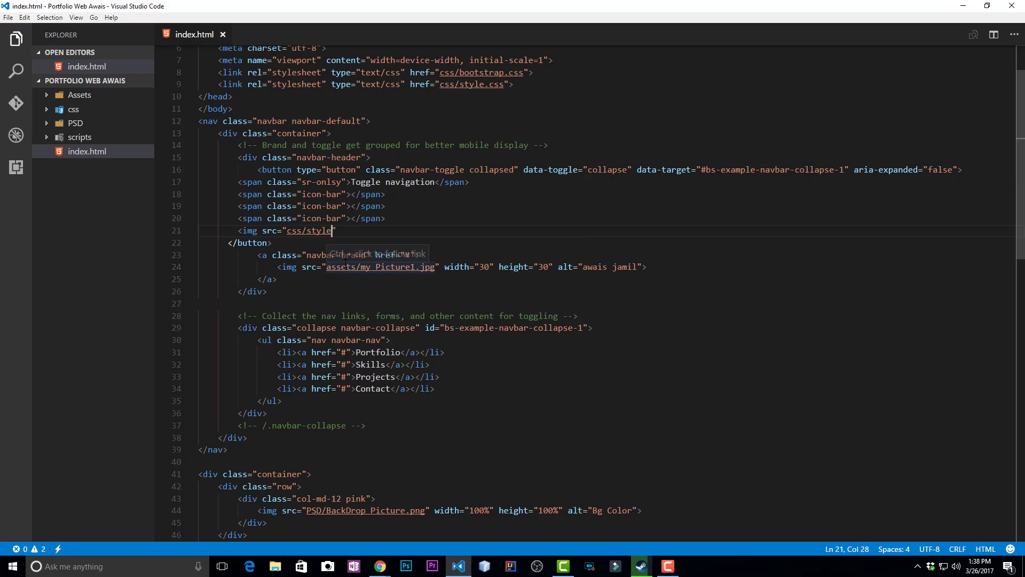
pyautogui.write('.css')
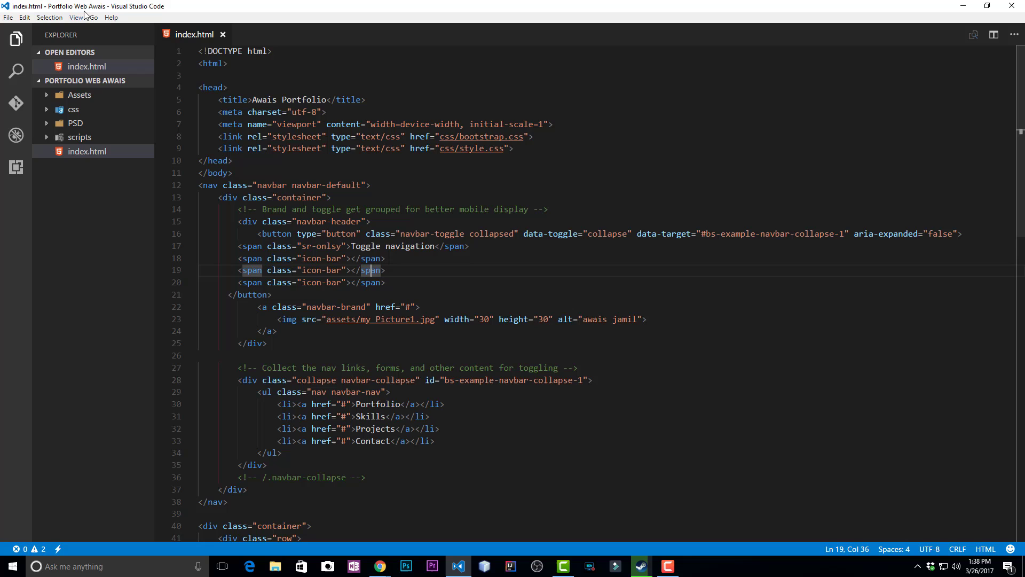
pyautogui.moveTo(78, 17)
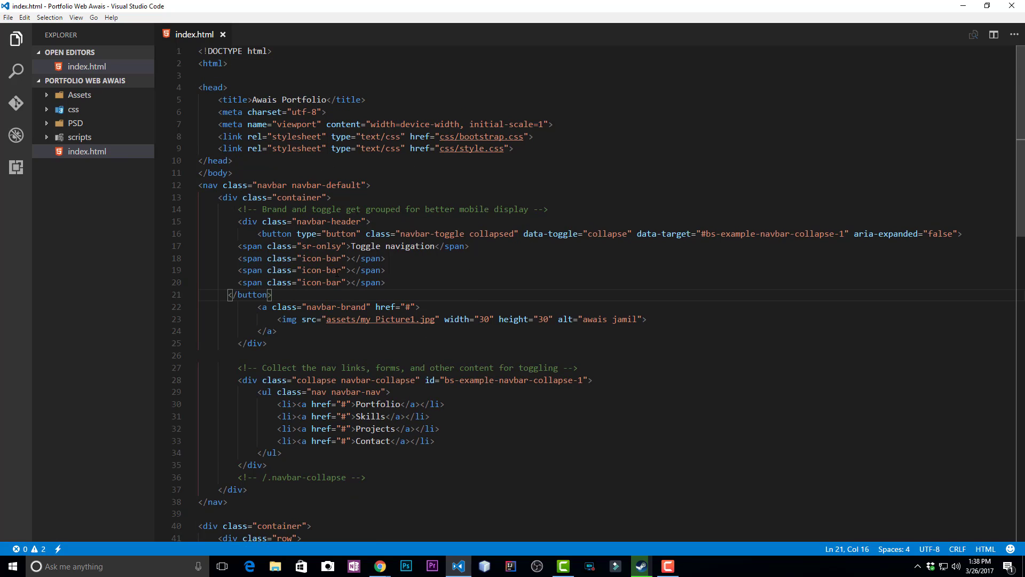
# Place the cursor at the closing button tag and select the Projects and Contact menu lines
pyautogui.click(328, 306)
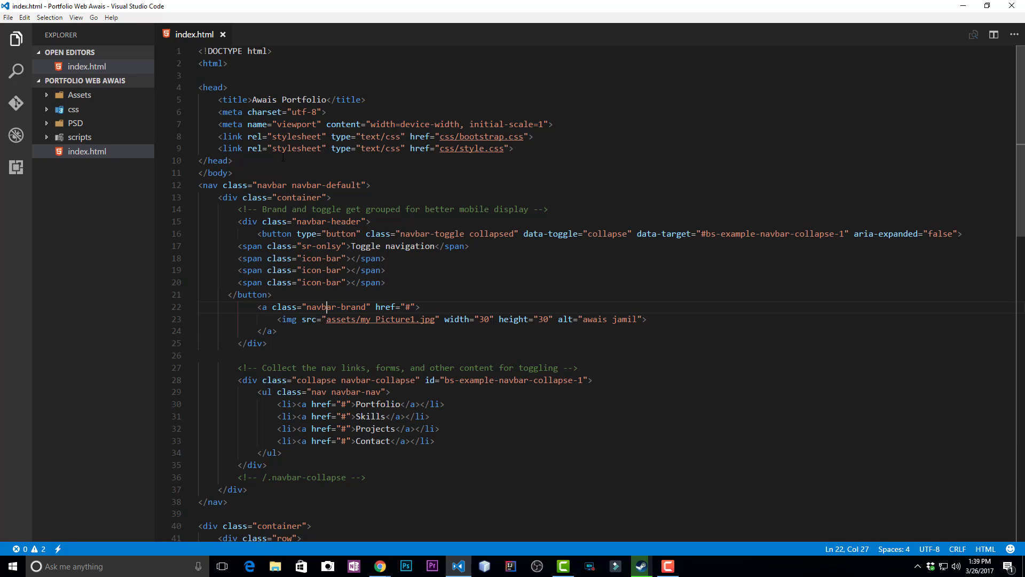
pyautogui.moveTo(483, 425)
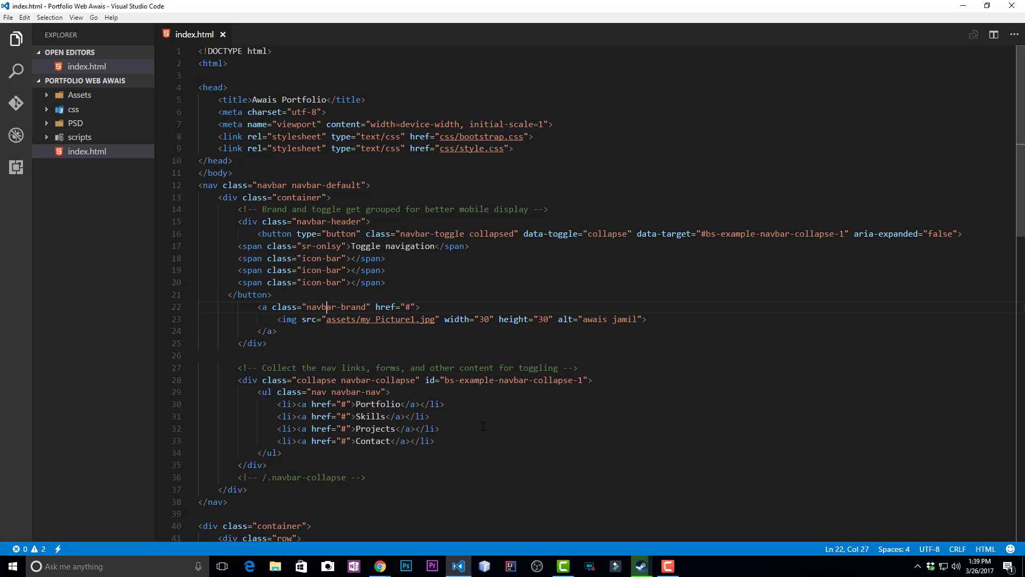
pyautogui.moveTo(405, 428); pyautogui.dragTo(435, 441)
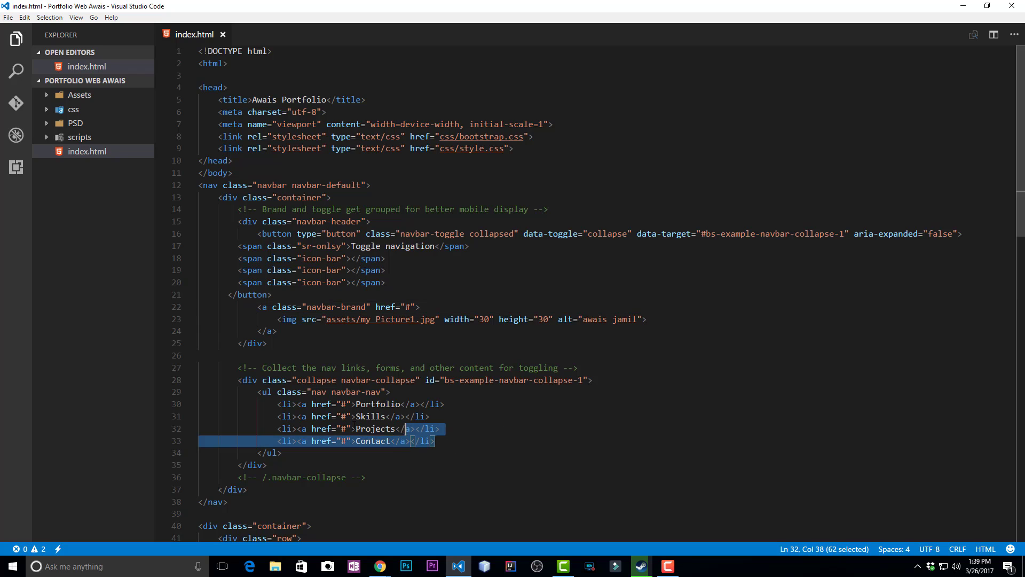